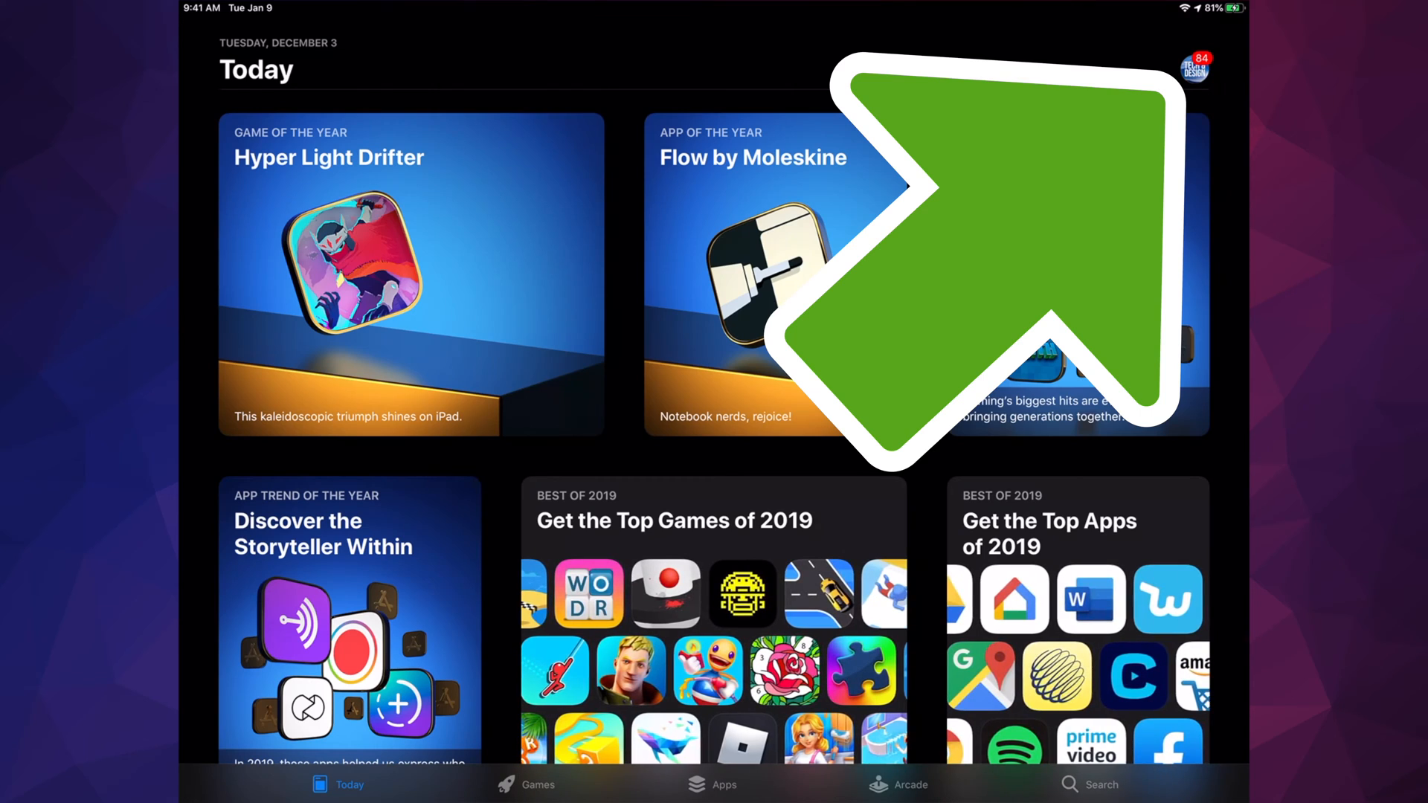
Open the Account sheet from the Today tab's profile picture to see 84 pending updates
click(1193, 68)
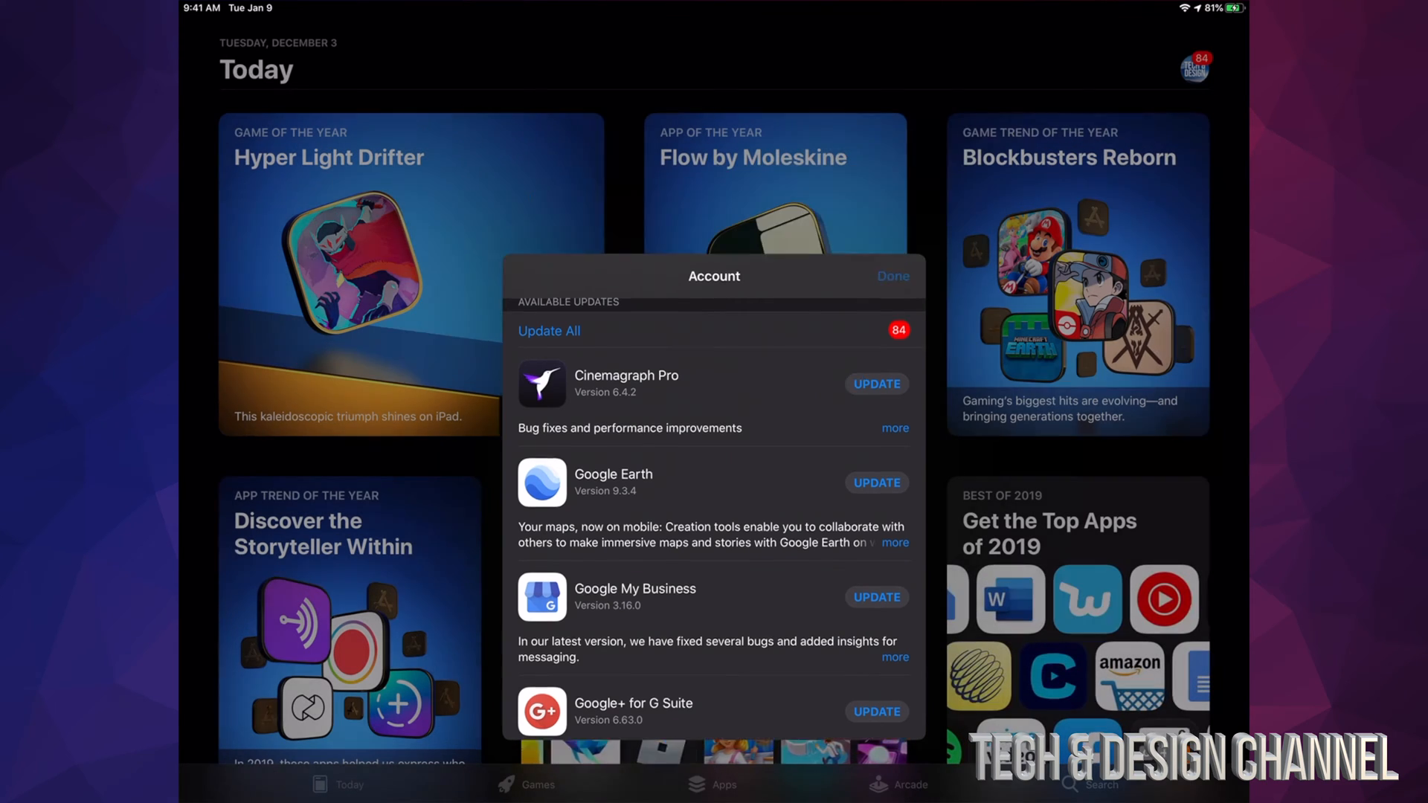
Search 'Google', open Google Earth and start its update, then return to search results
click(1101, 783)
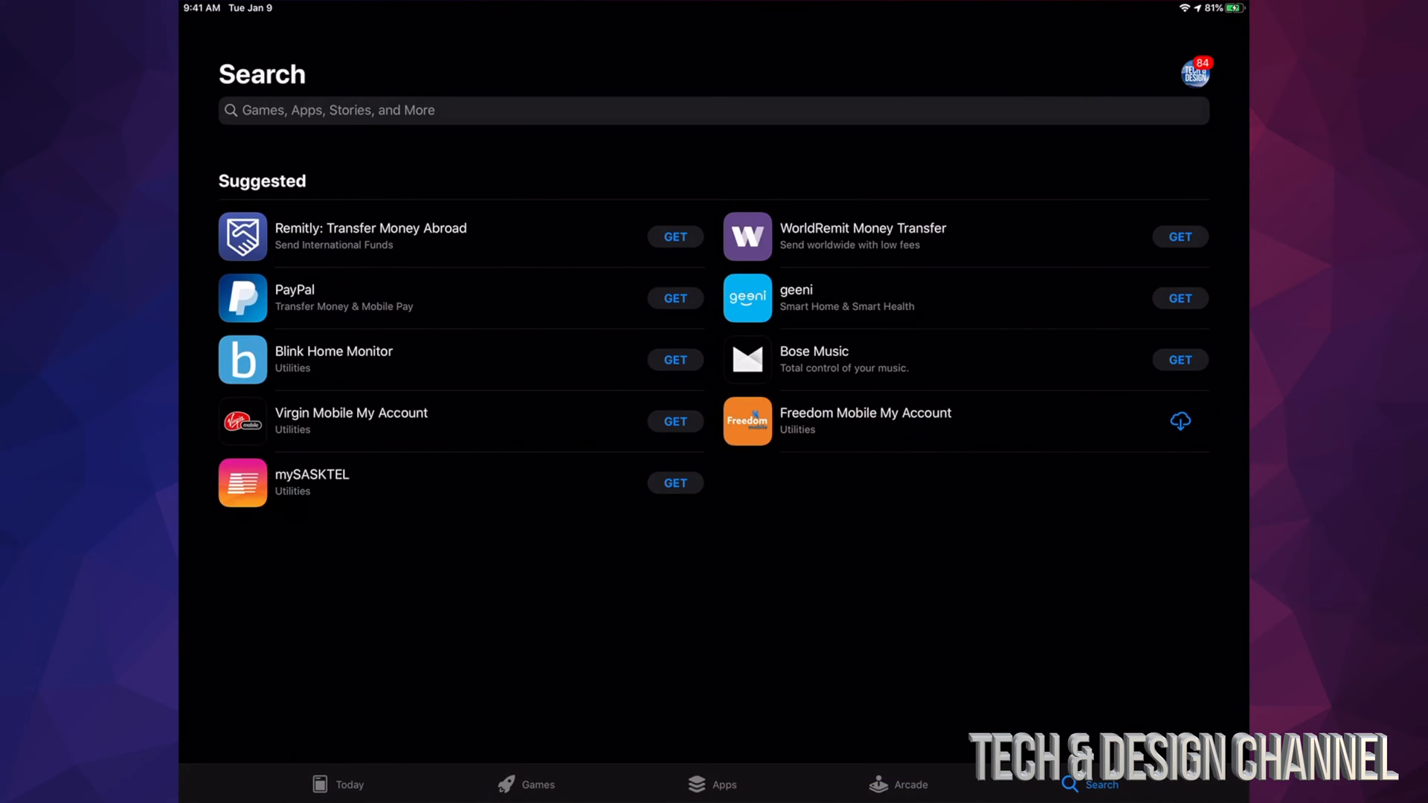
text(Google)
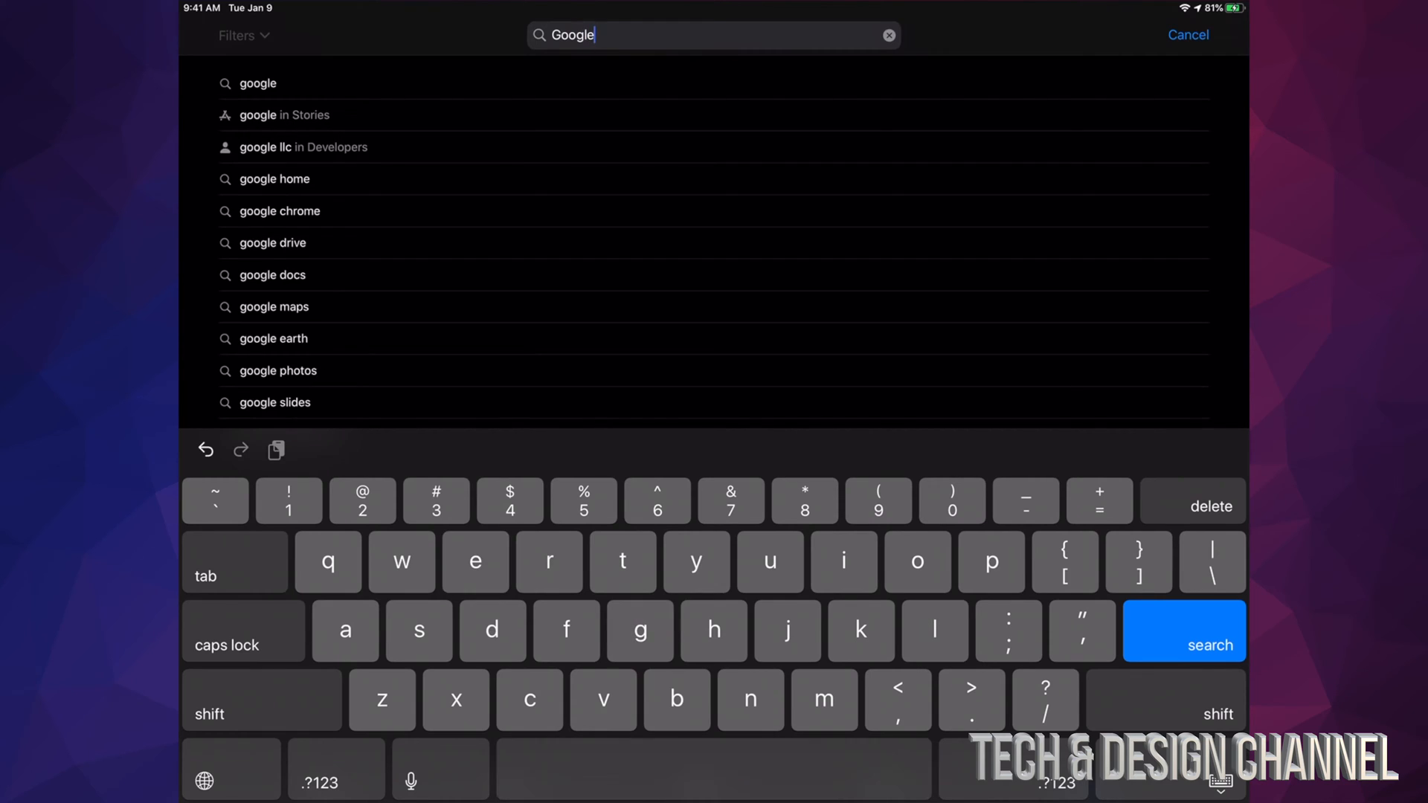
click(273, 337)
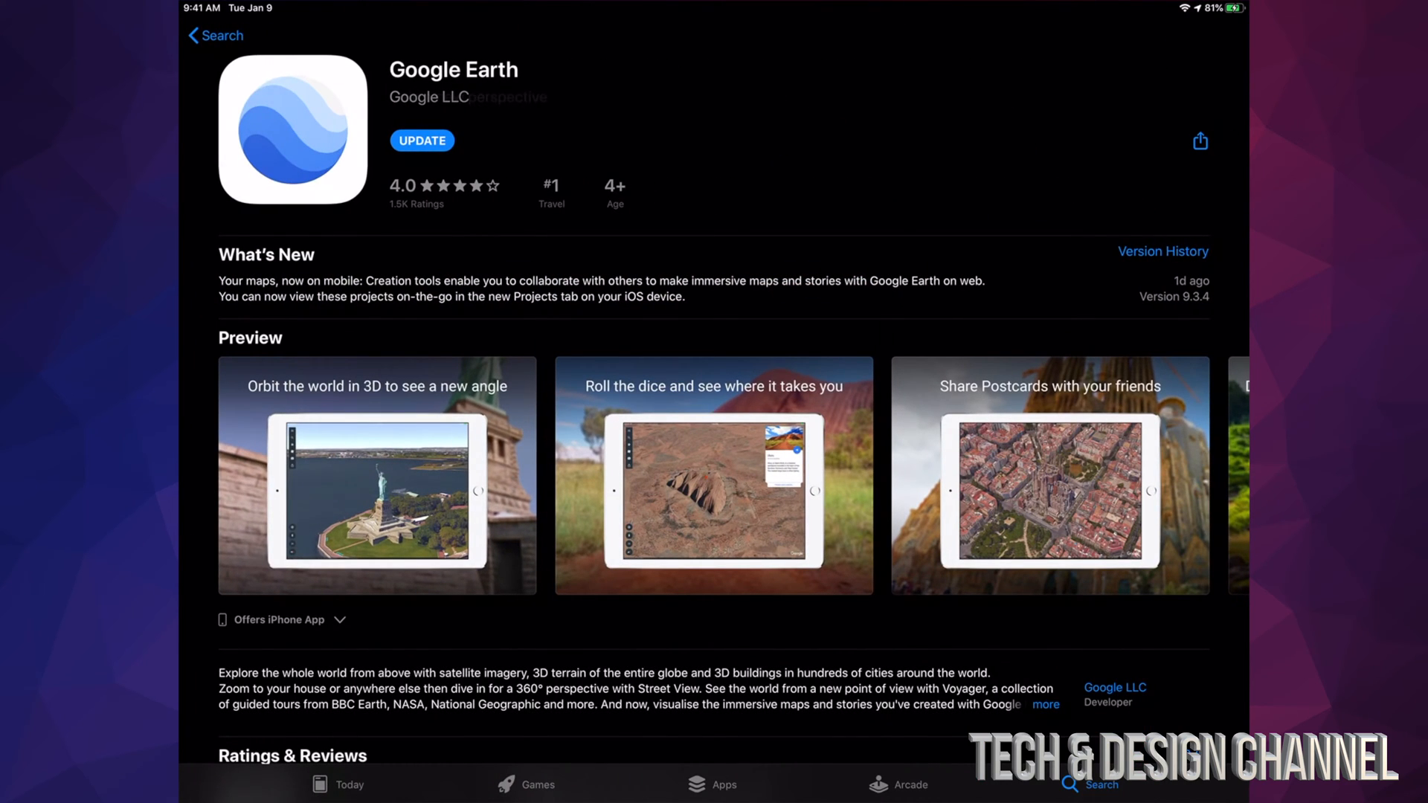
click(421, 140)
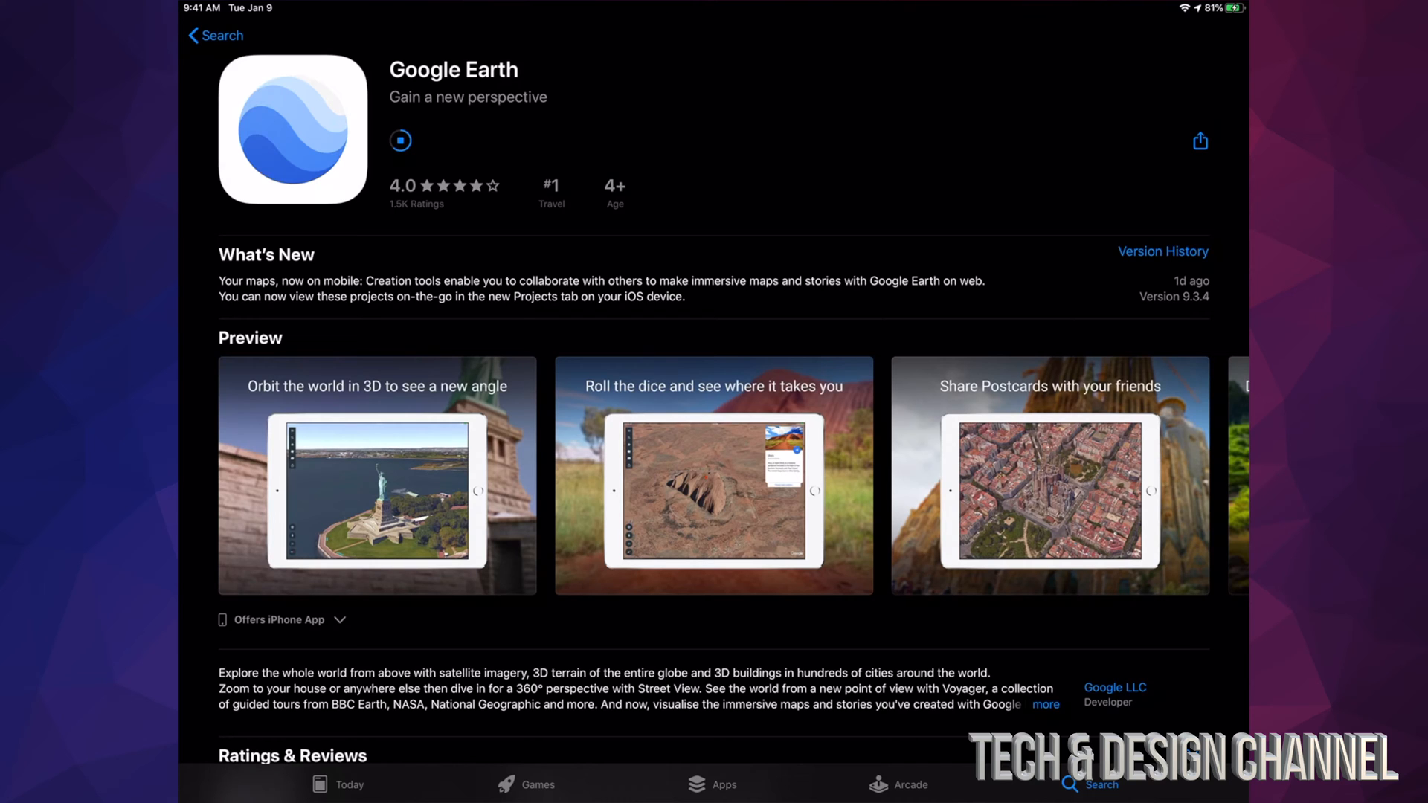
click(215, 35)
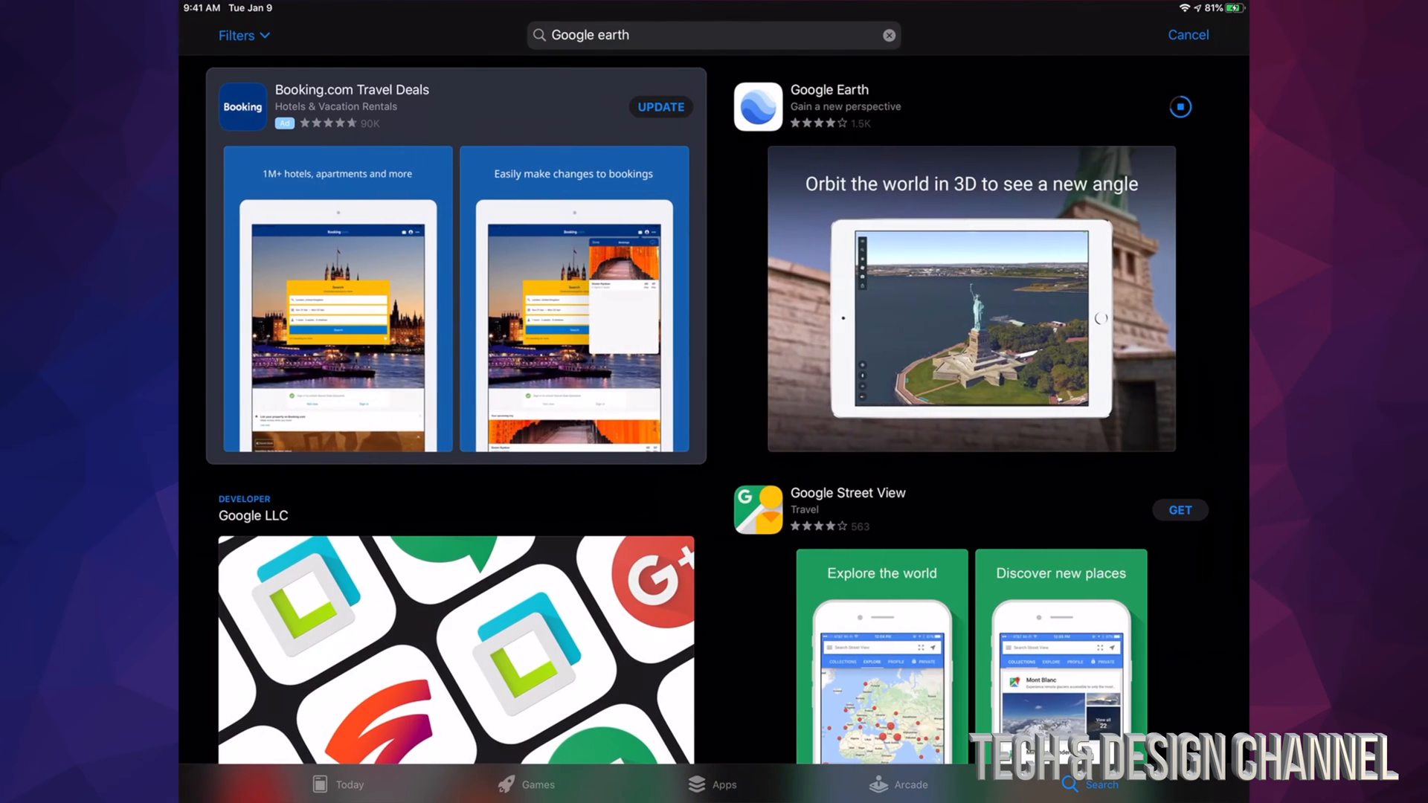
Back on the Account sheet, update Cinemagraph Pro, then queue everything with Update All
click(349, 784)
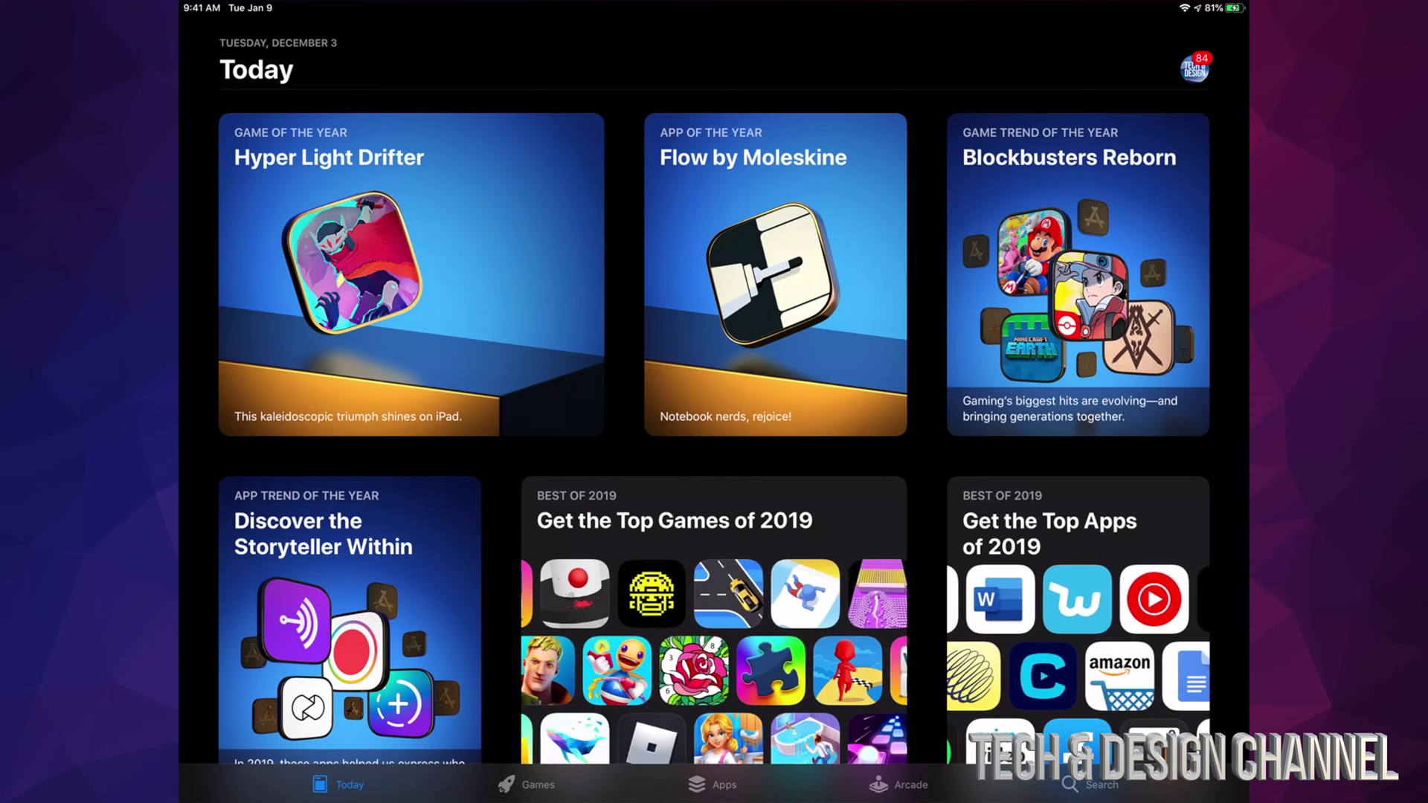
click(1192, 67)
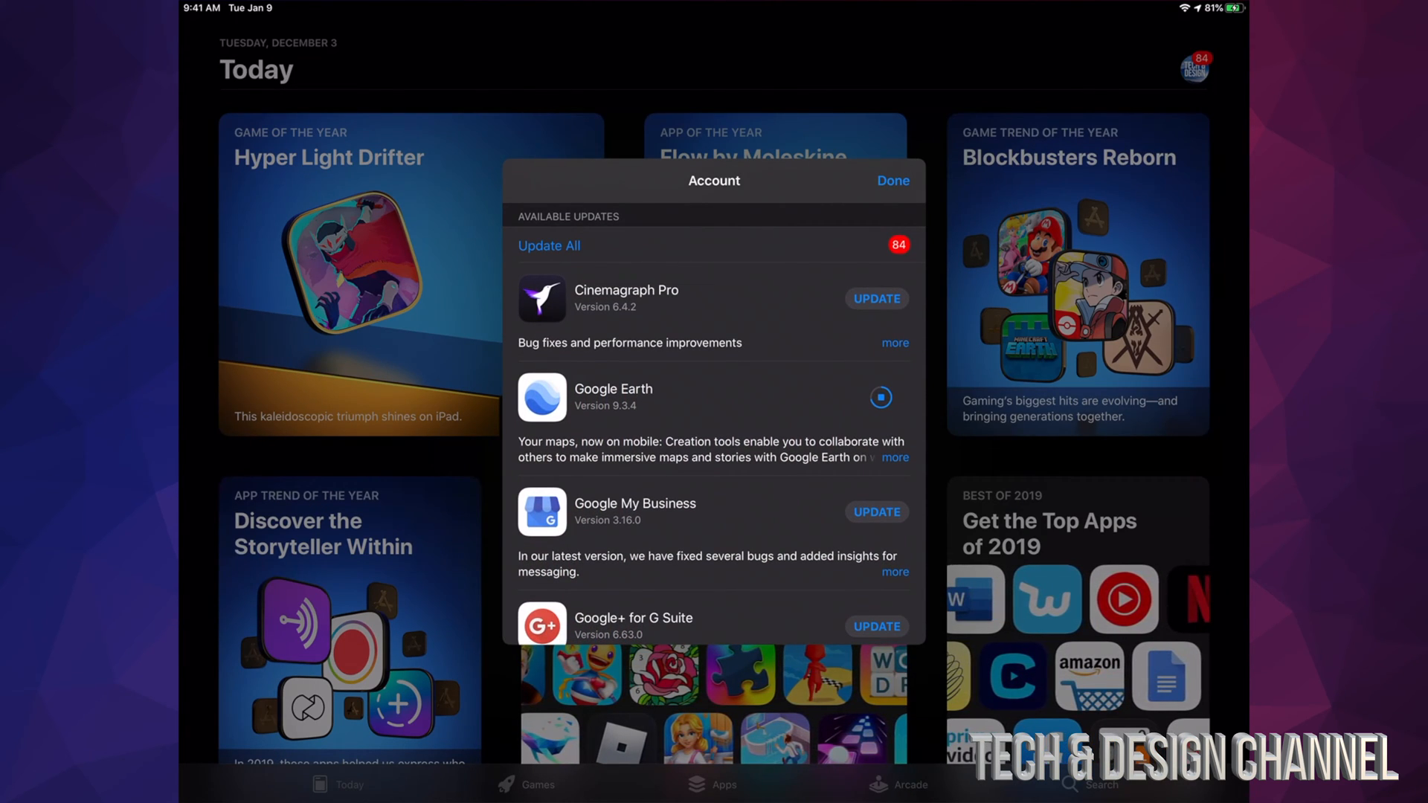
click(876, 297)
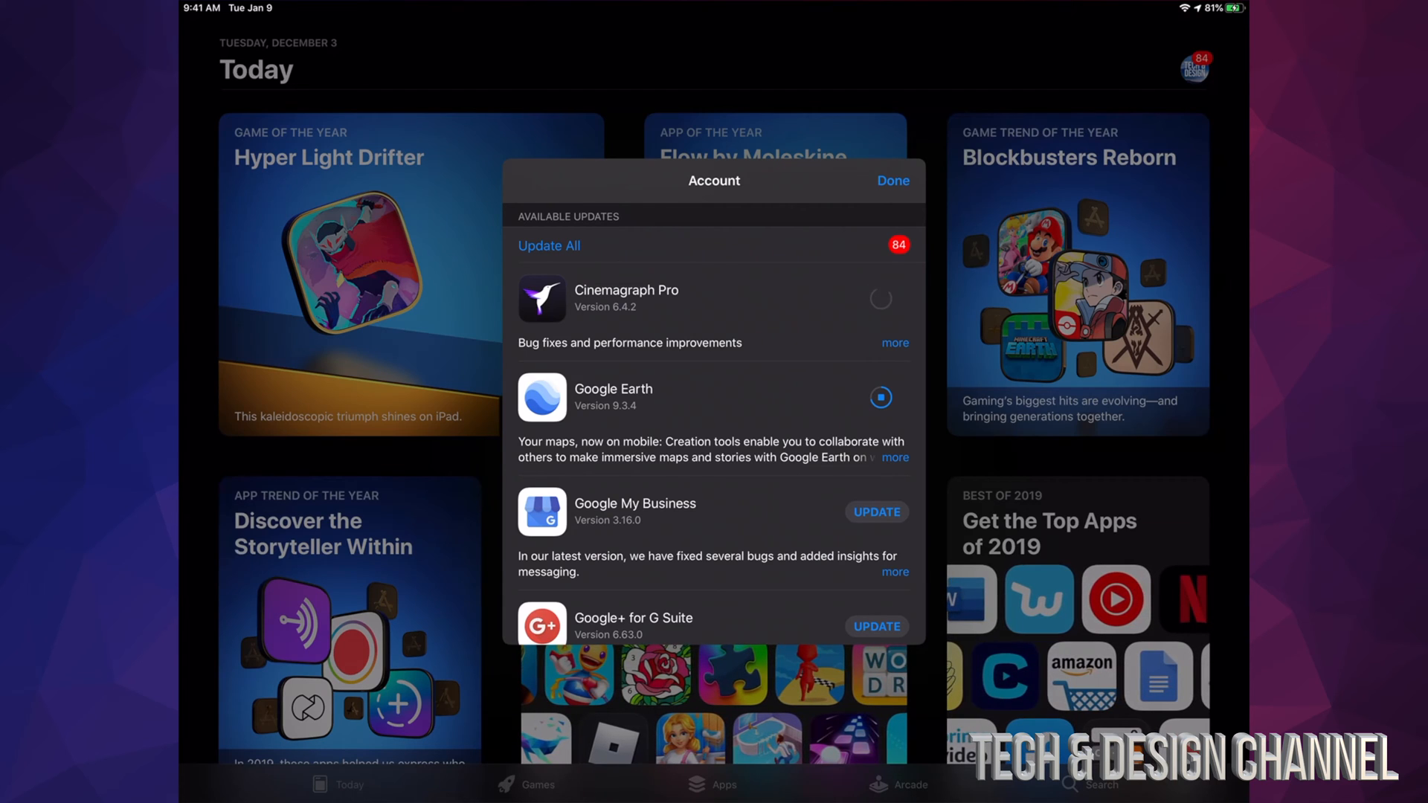
scroll(down, 3)
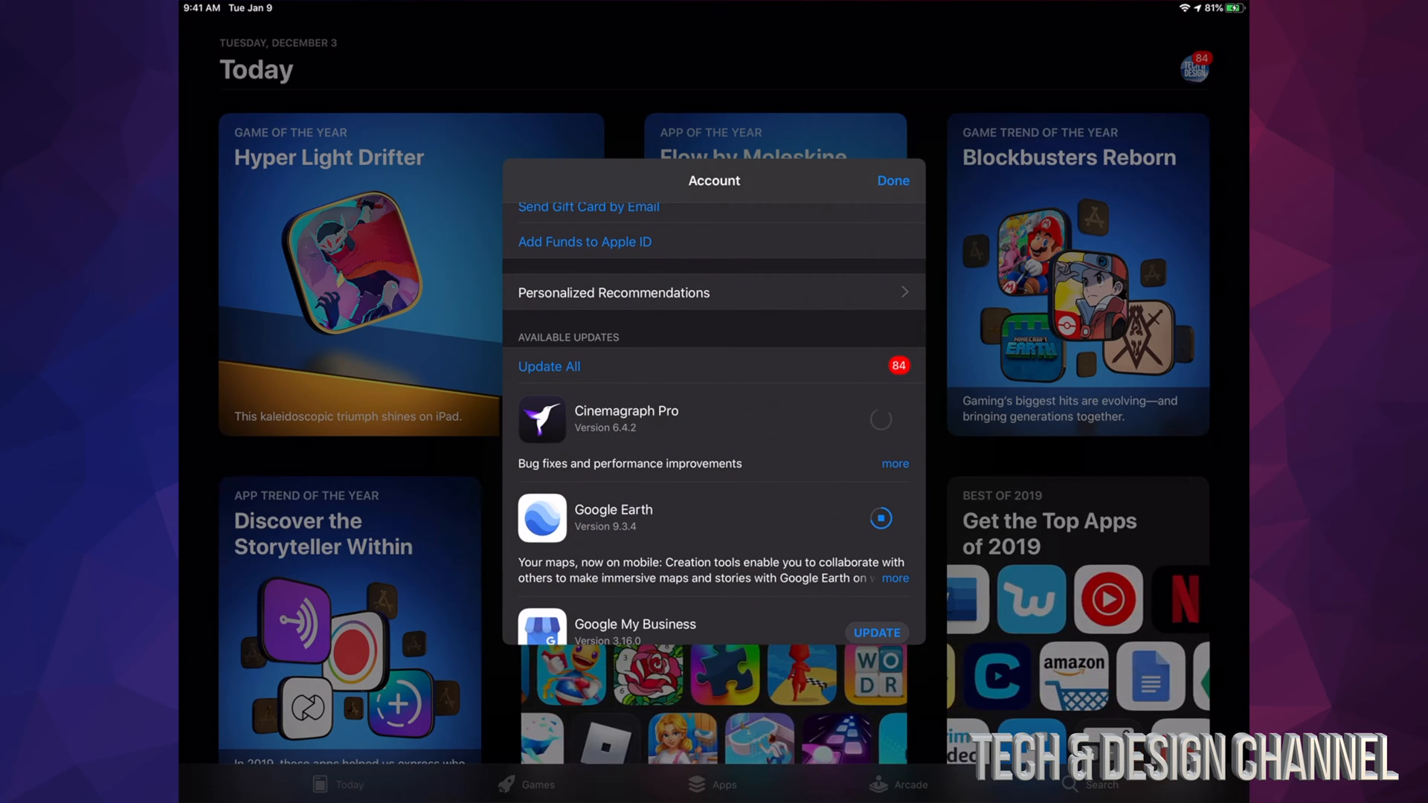
click(548, 365)
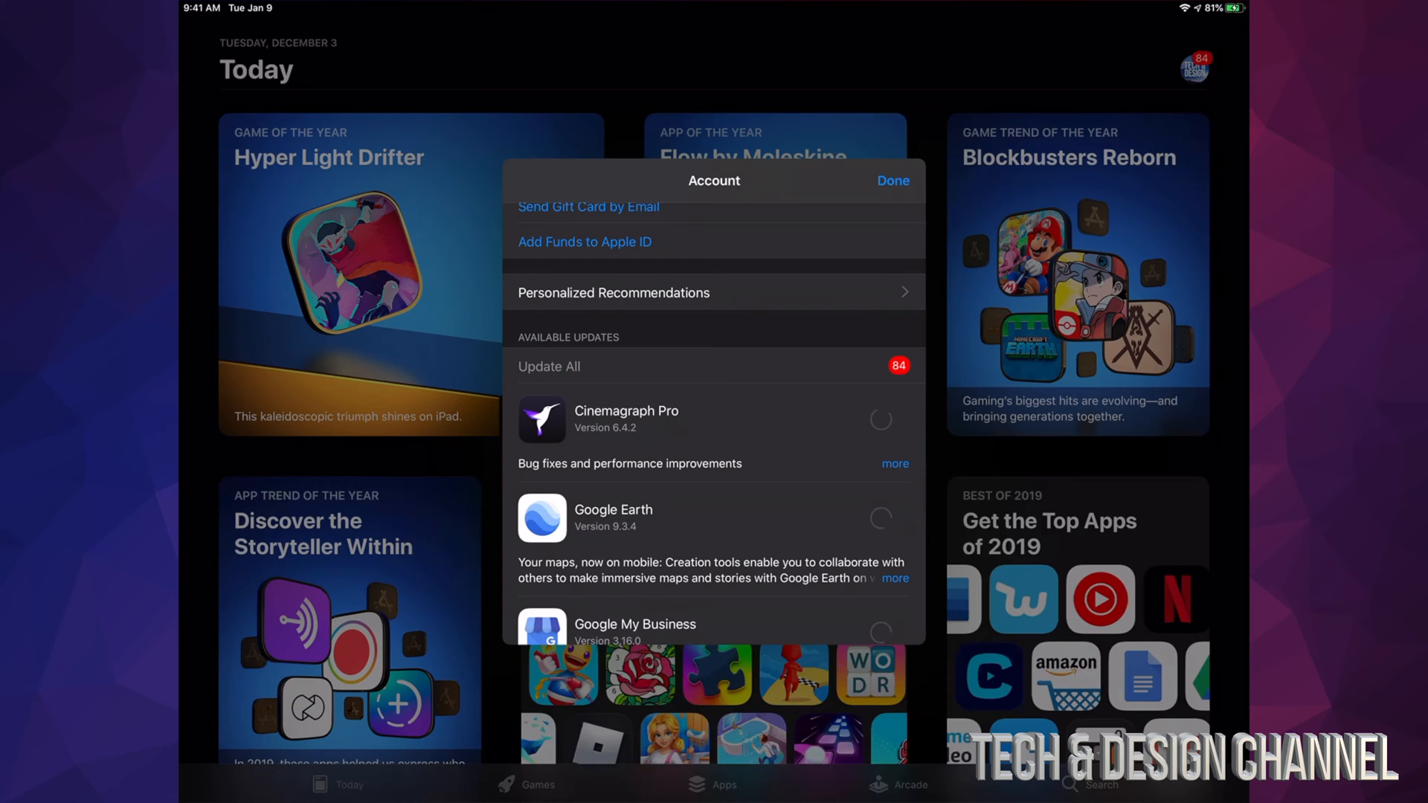
Scroll through the Pending Updates list to Messenger, checking Outlook, LinkedIn and others are downloading
scroll(down, 3)
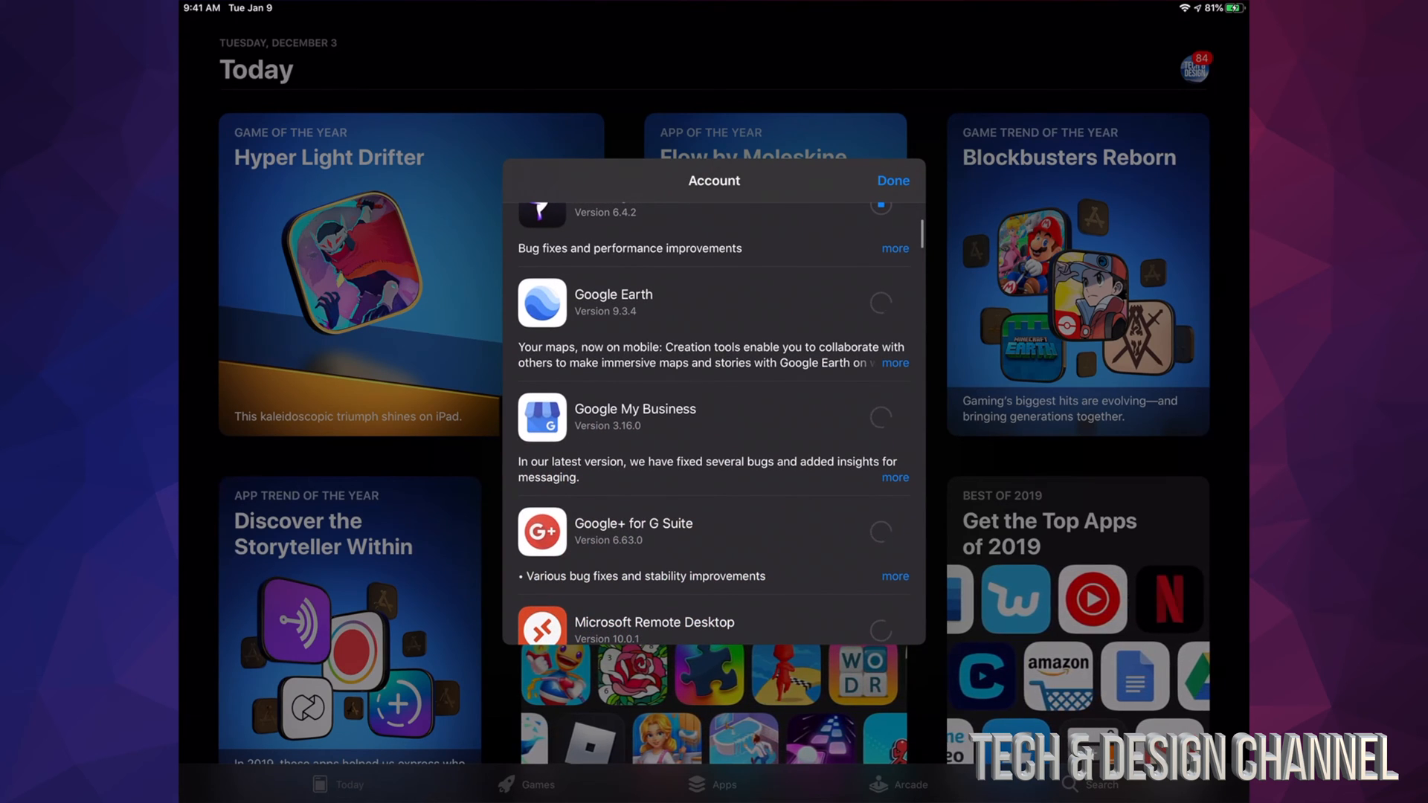
scroll(down, 3)
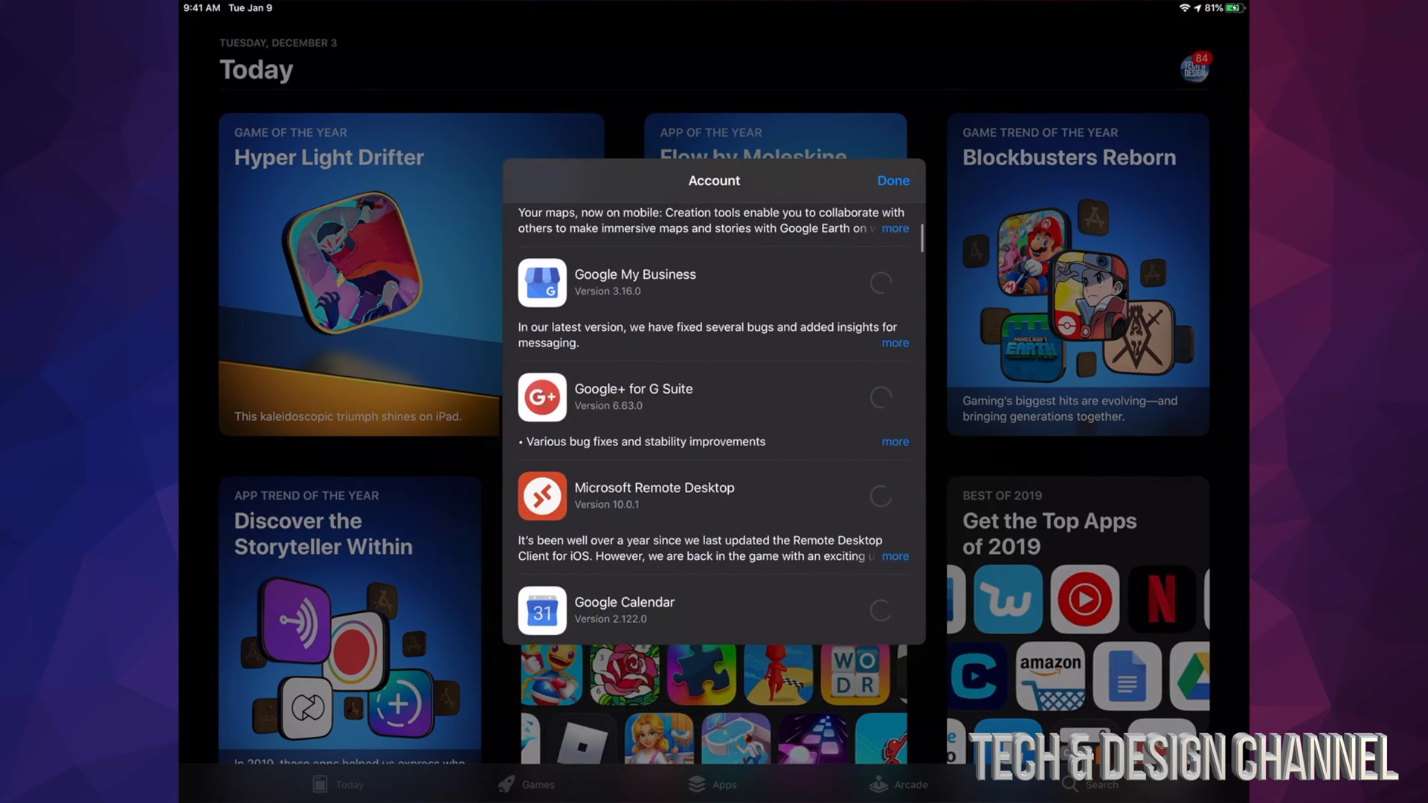
scroll(down, 3)
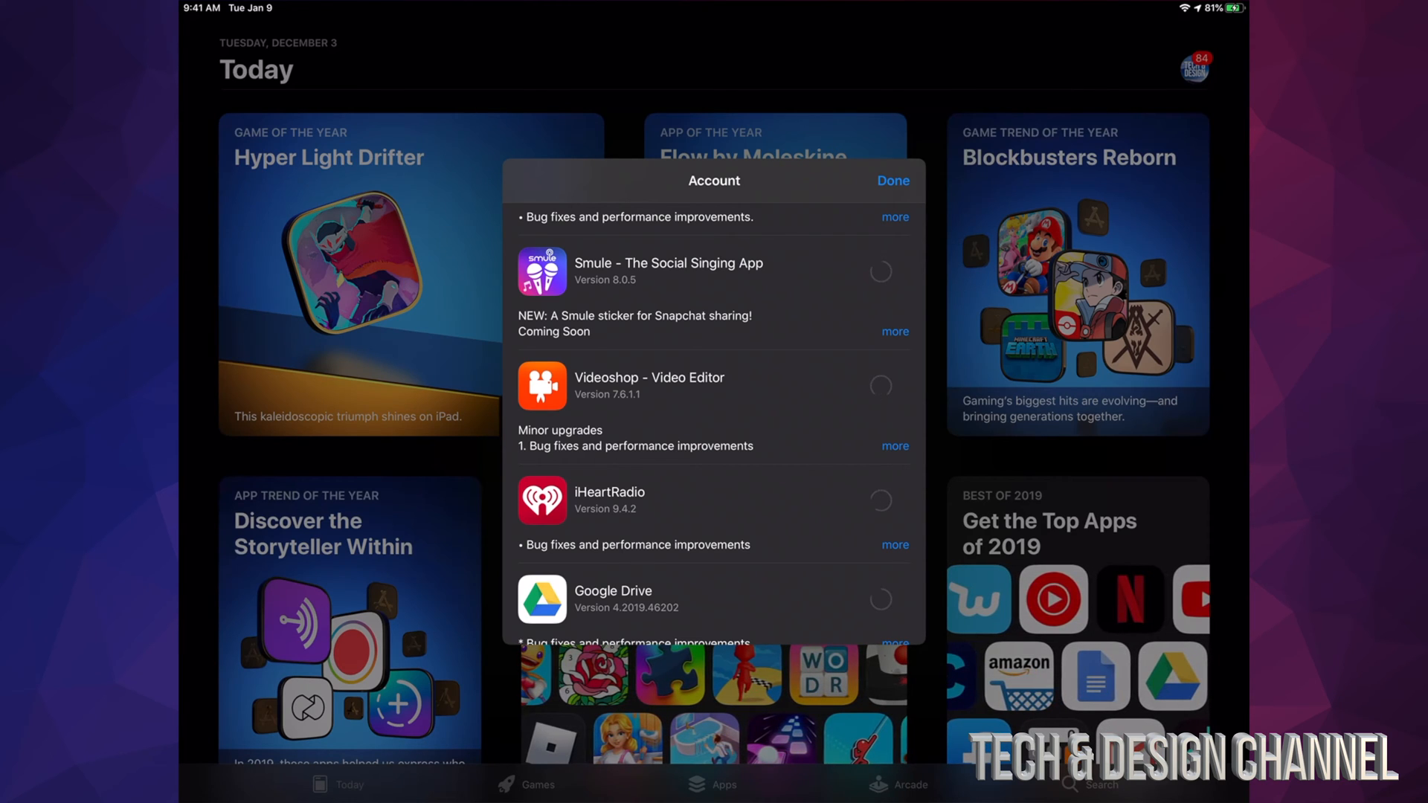
scroll(down, 3)
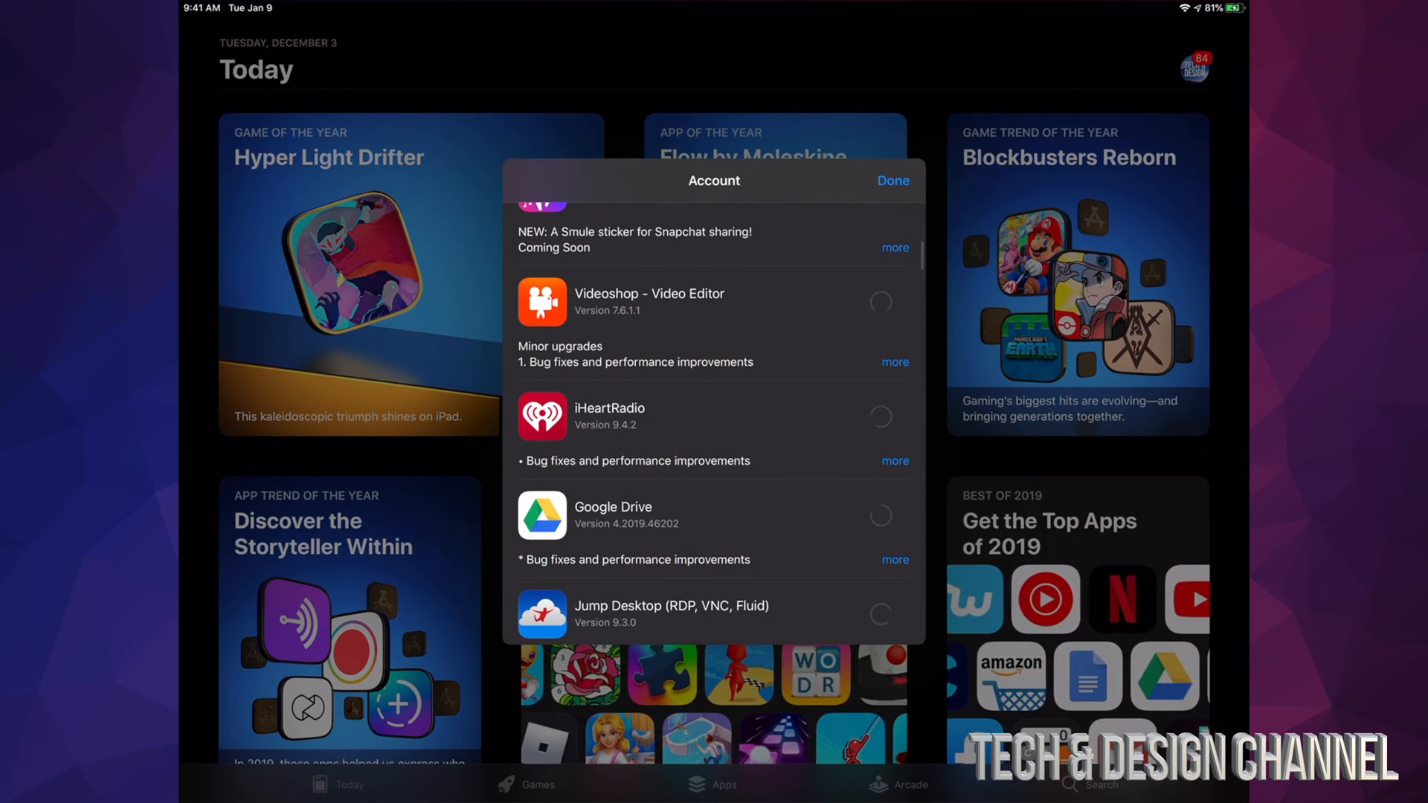
scroll(down, 3)
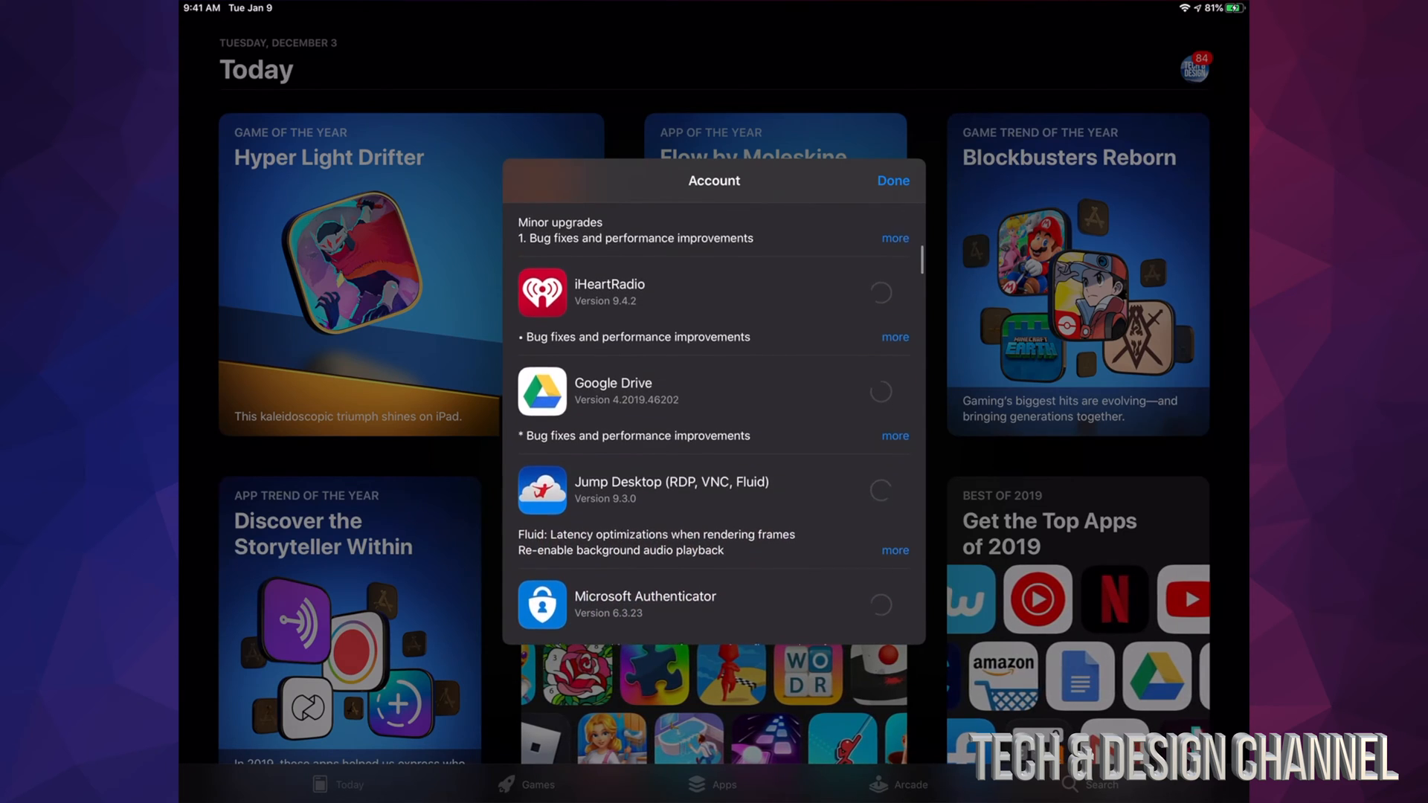
scroll(down, 3)
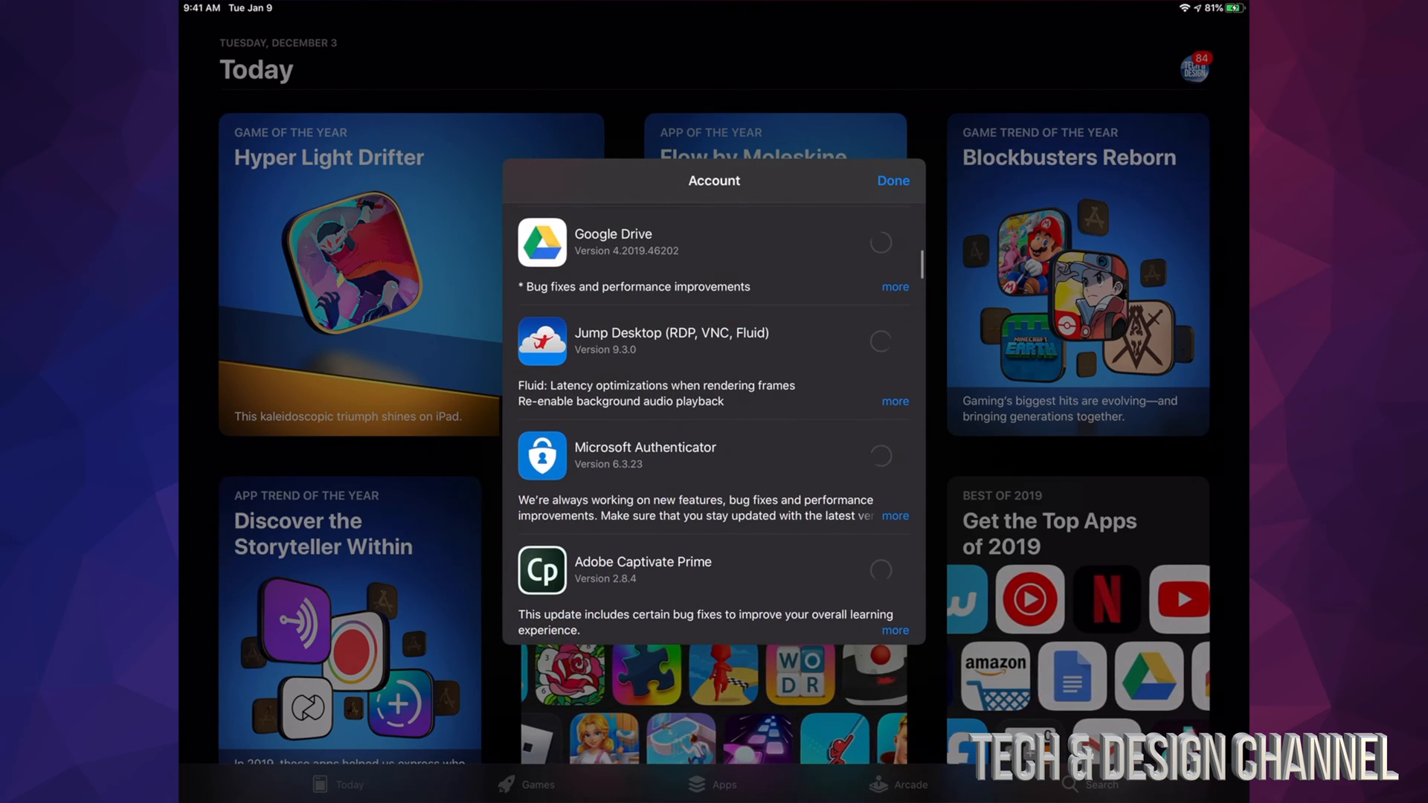
scroll(down, 3)
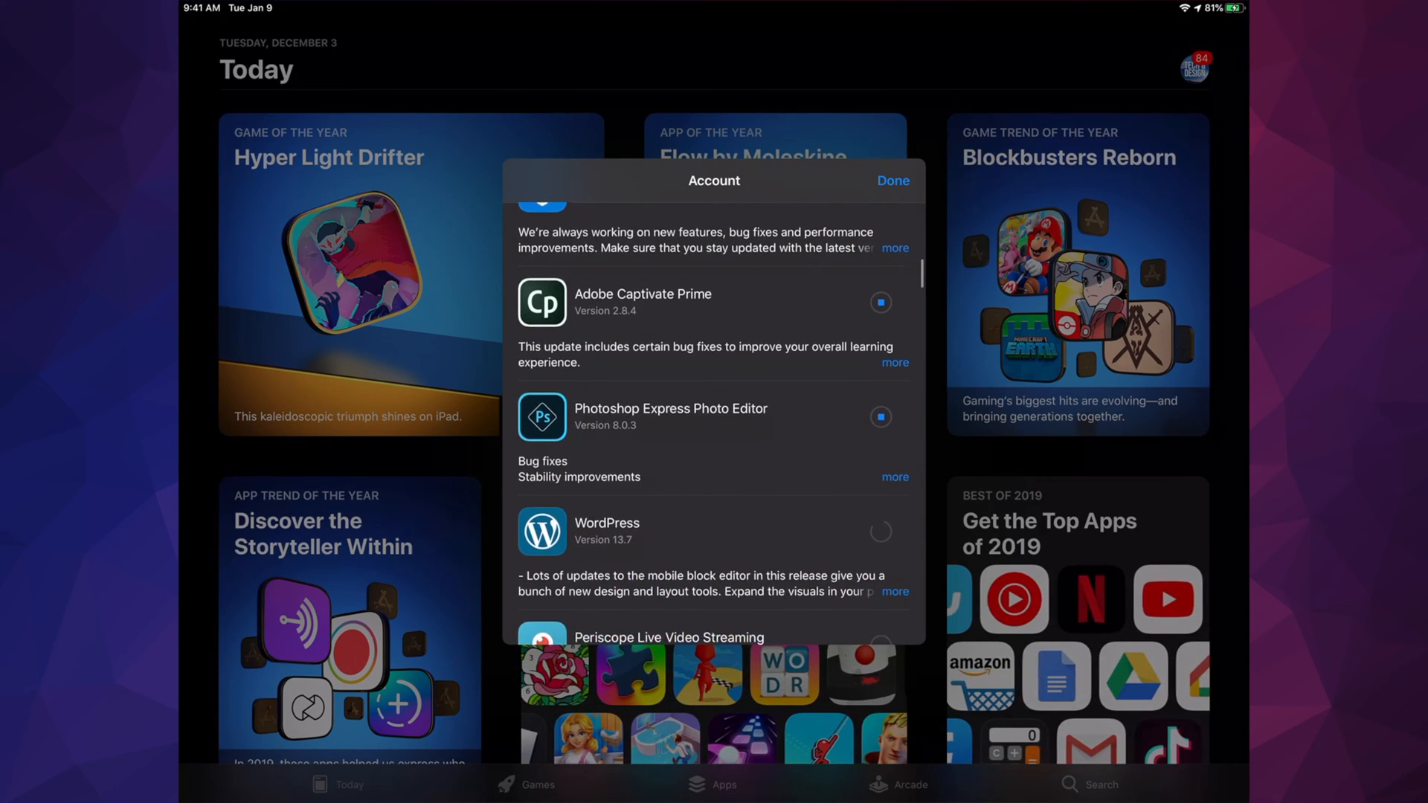
scroll(up, 3)
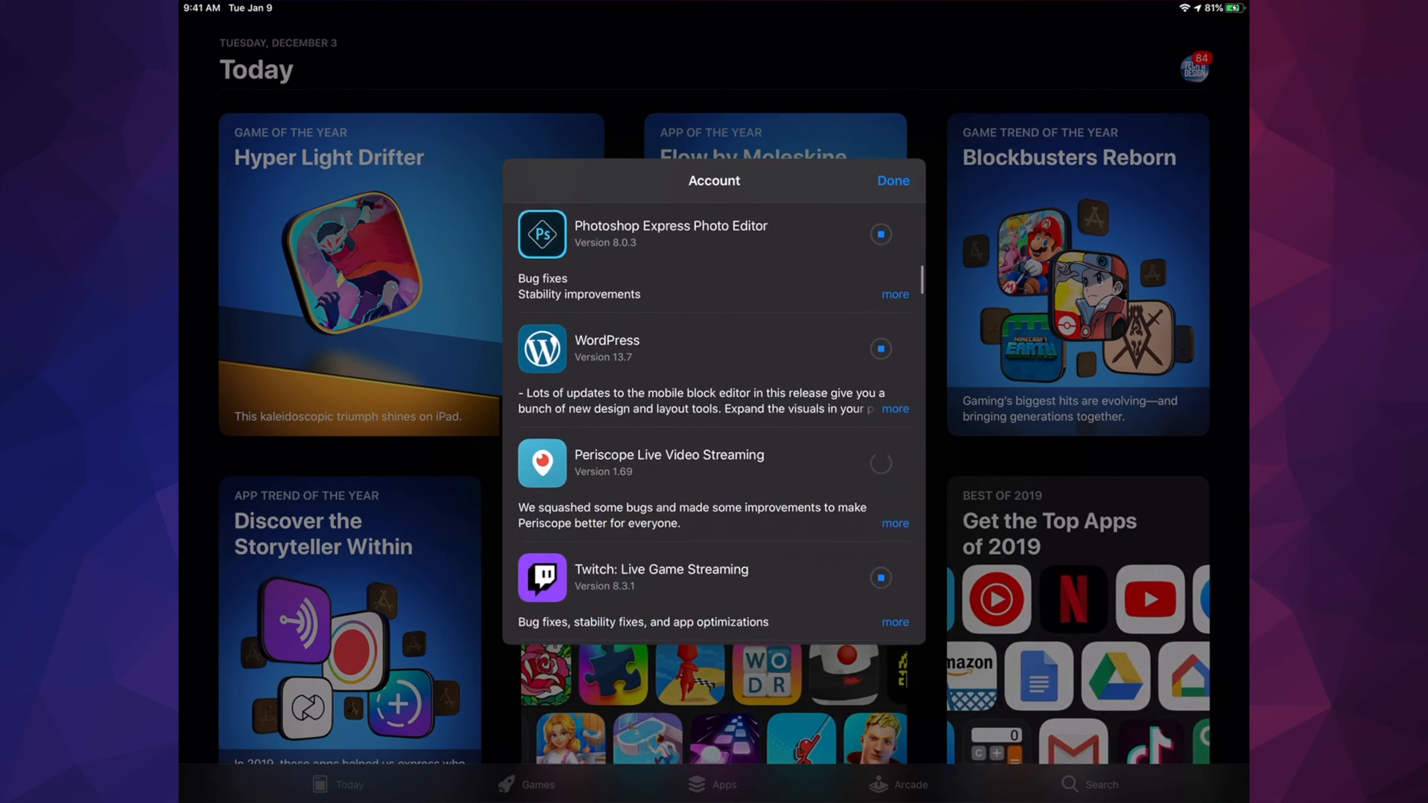
scroll(down, 3)
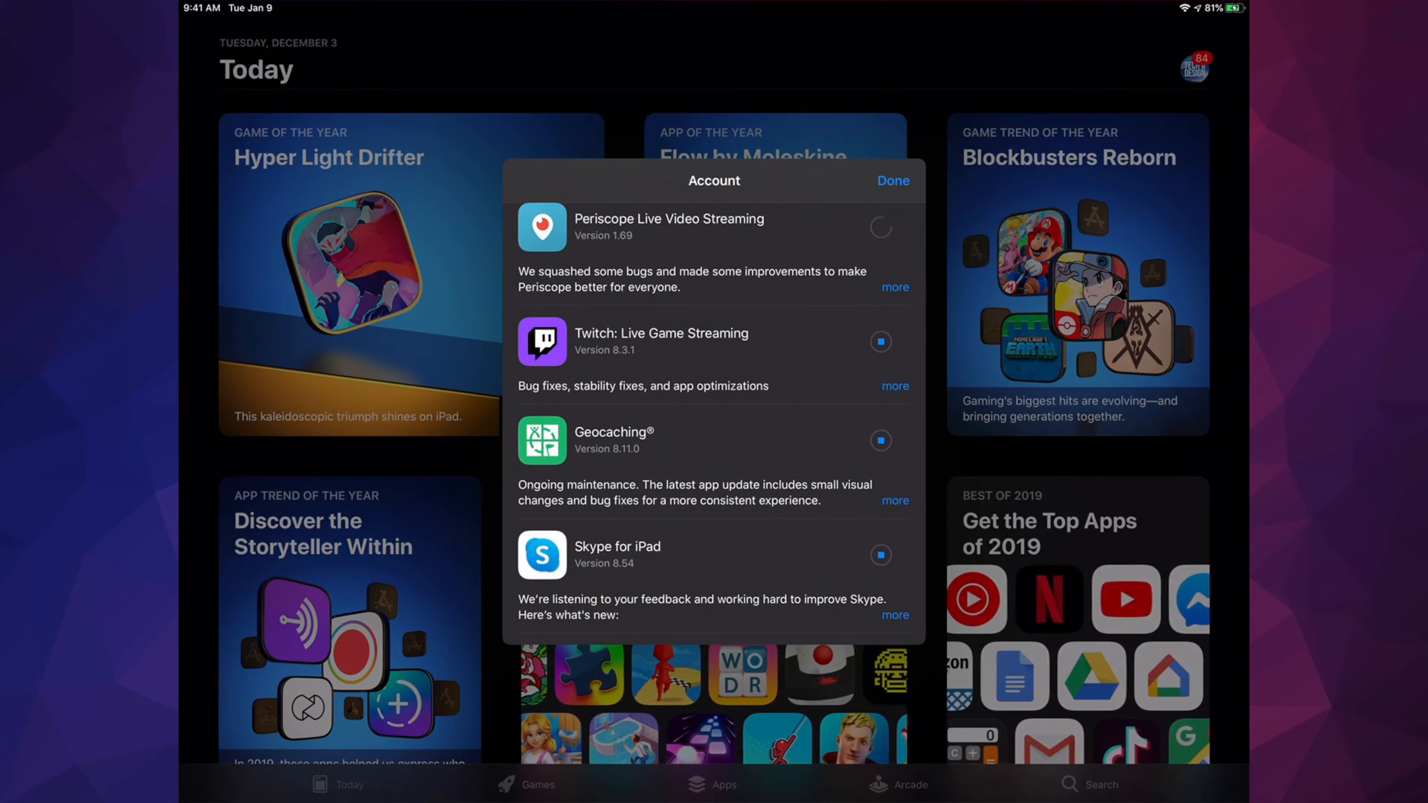
scroll(down, 3)
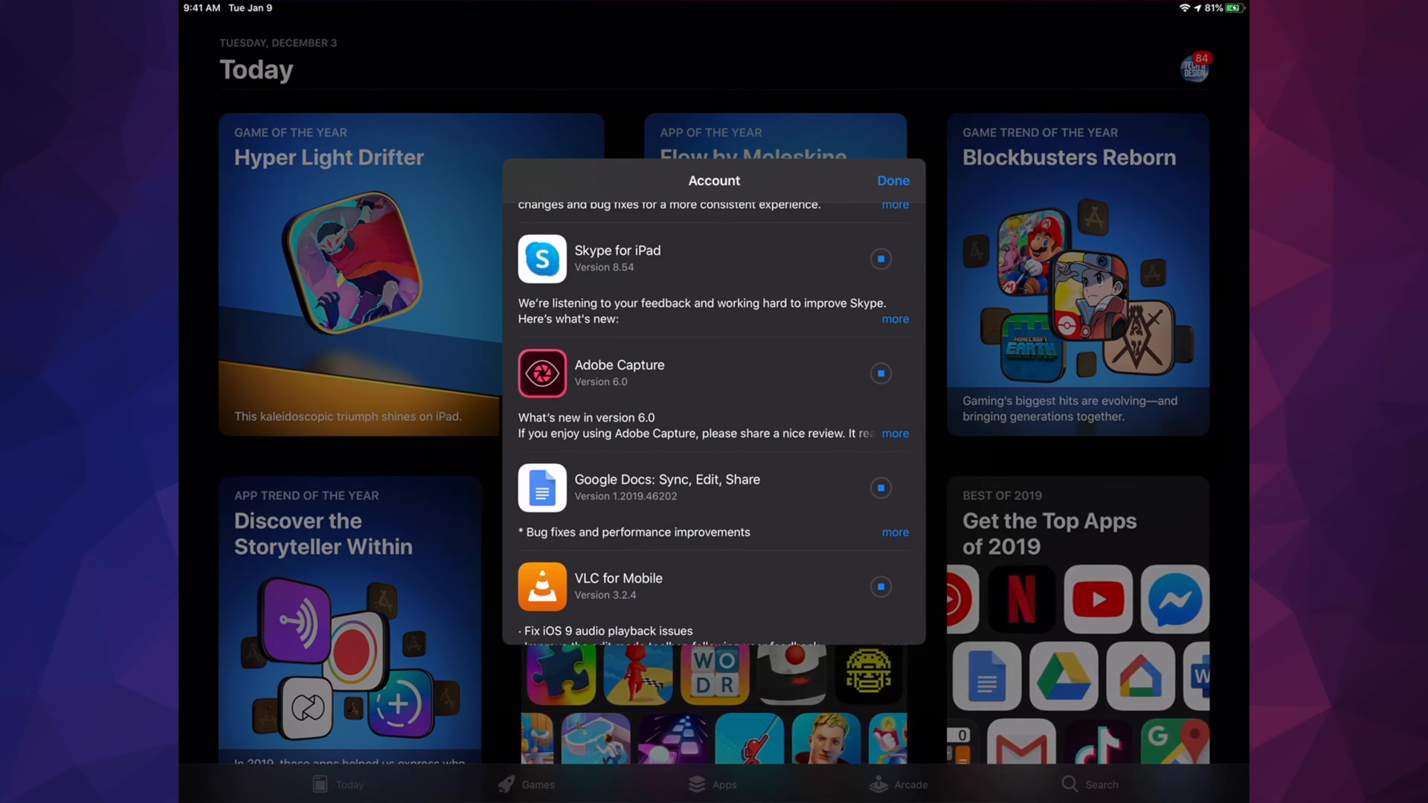
scroll(down, 3)
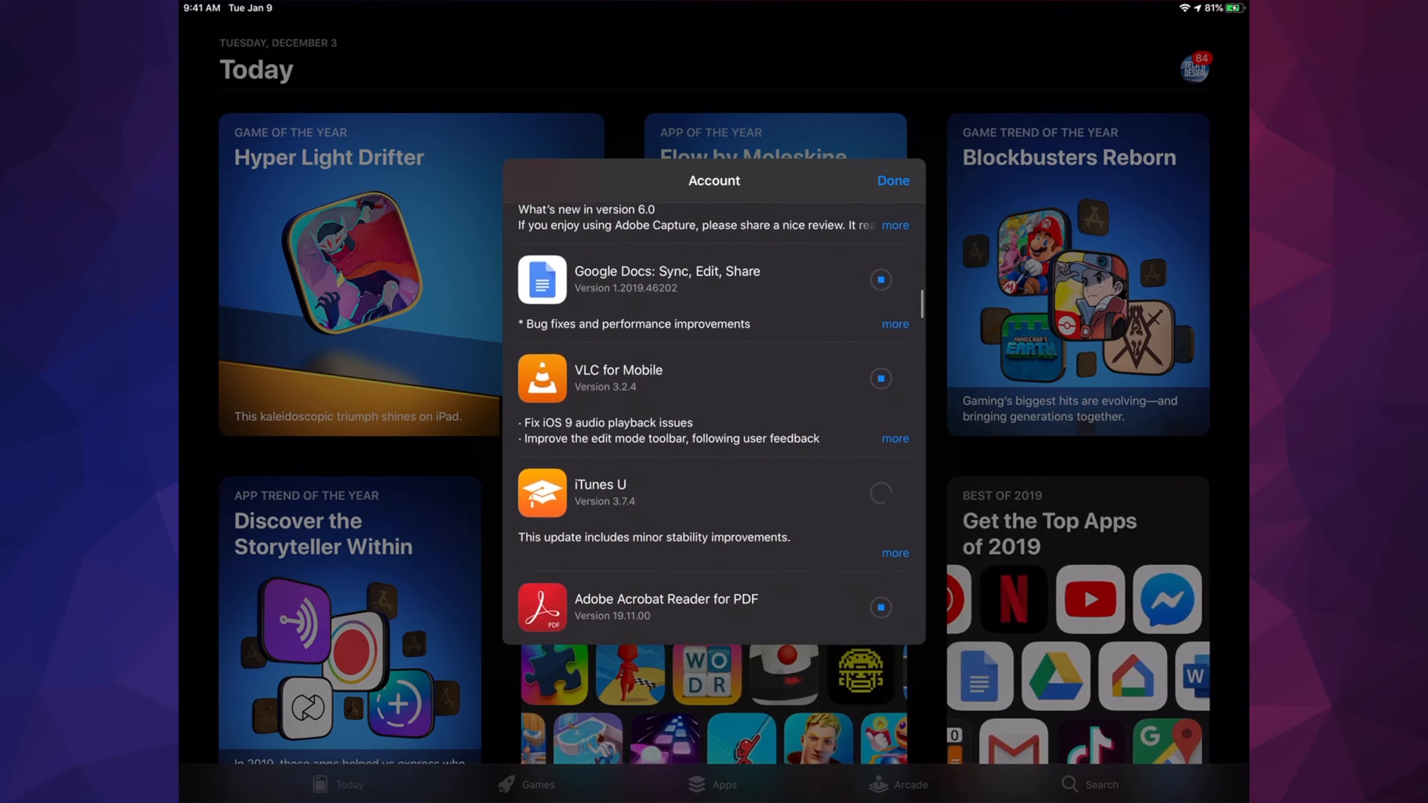
scroll(down, 3)
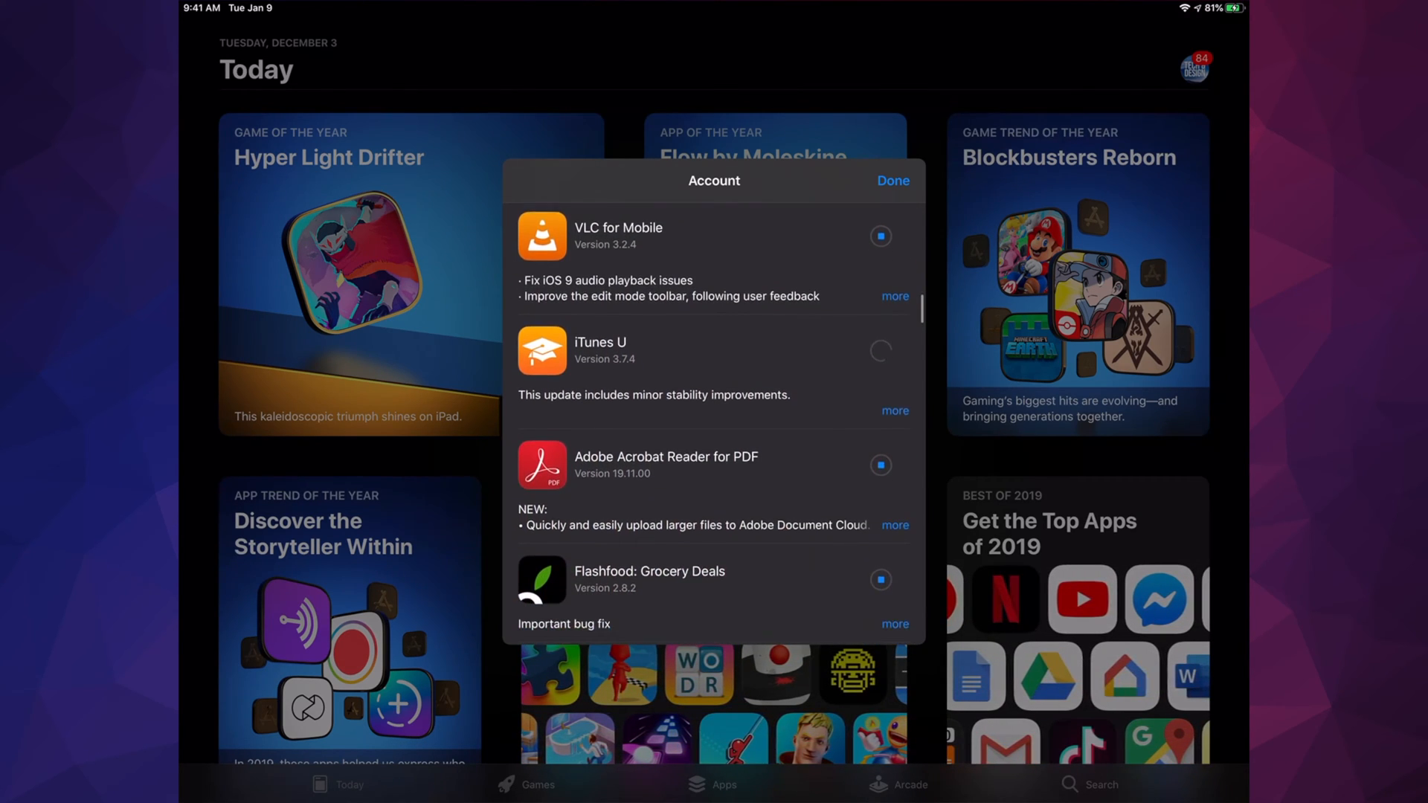
scroll(down, 3)
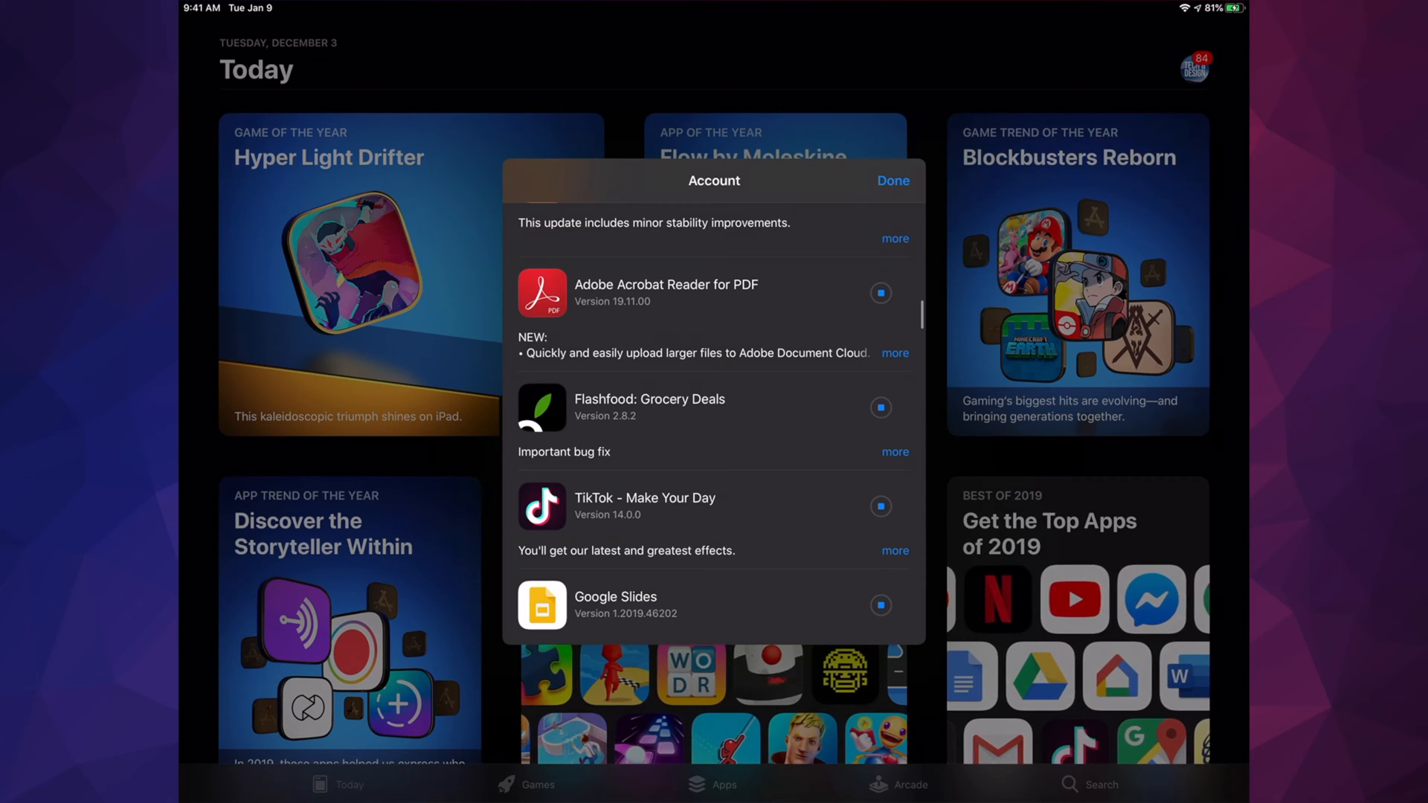
scroll(down, 3)
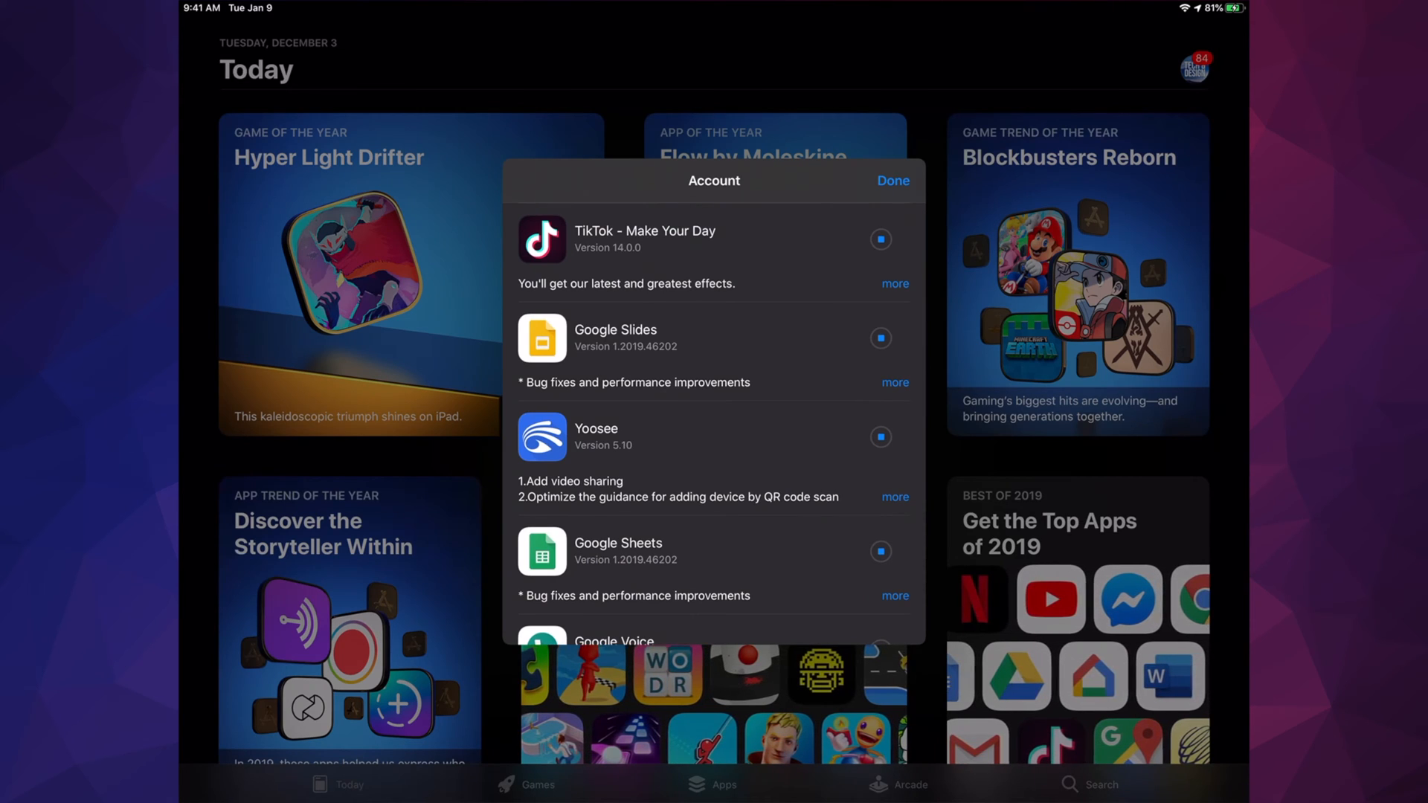
scroll(down, 3)
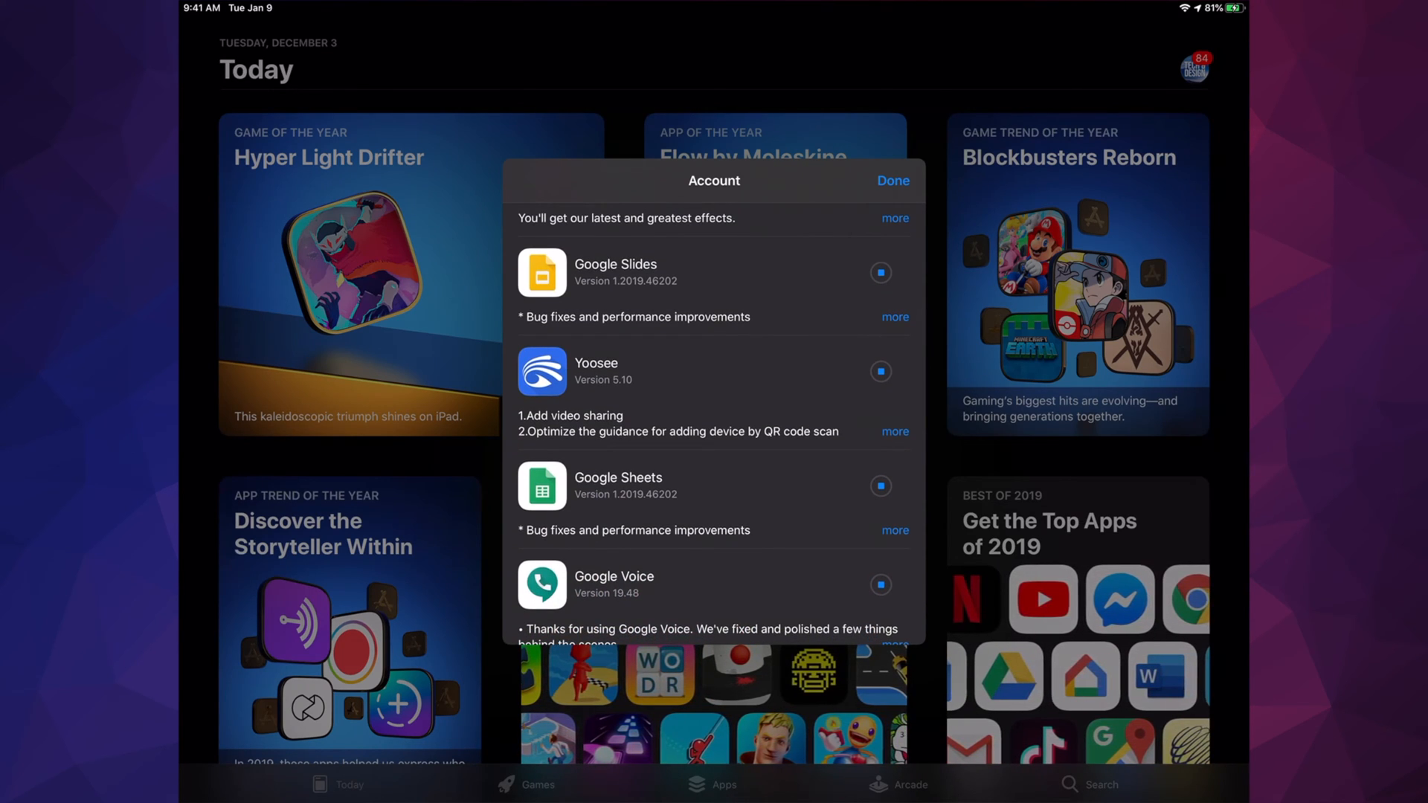
scroll(down, 3)
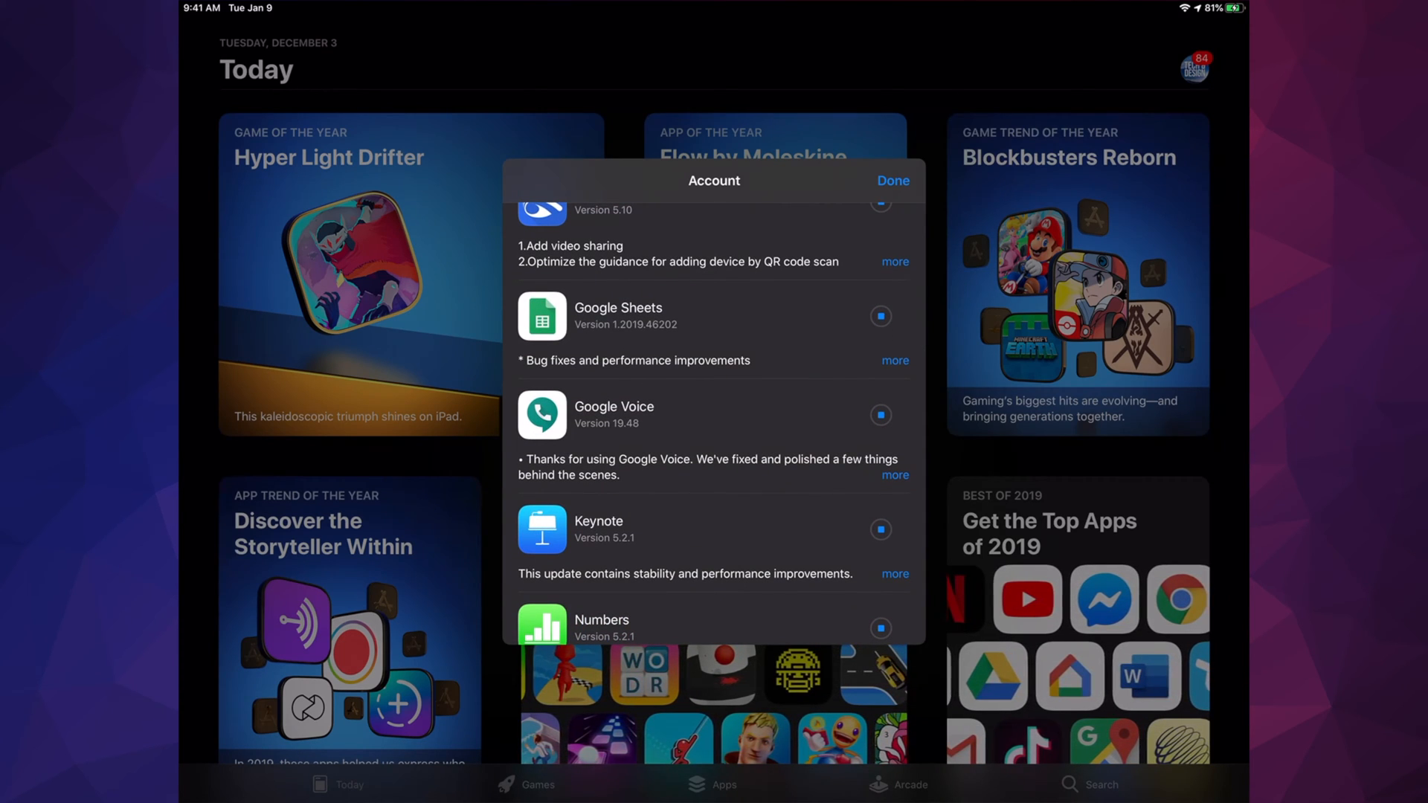
scroll(down, 3)
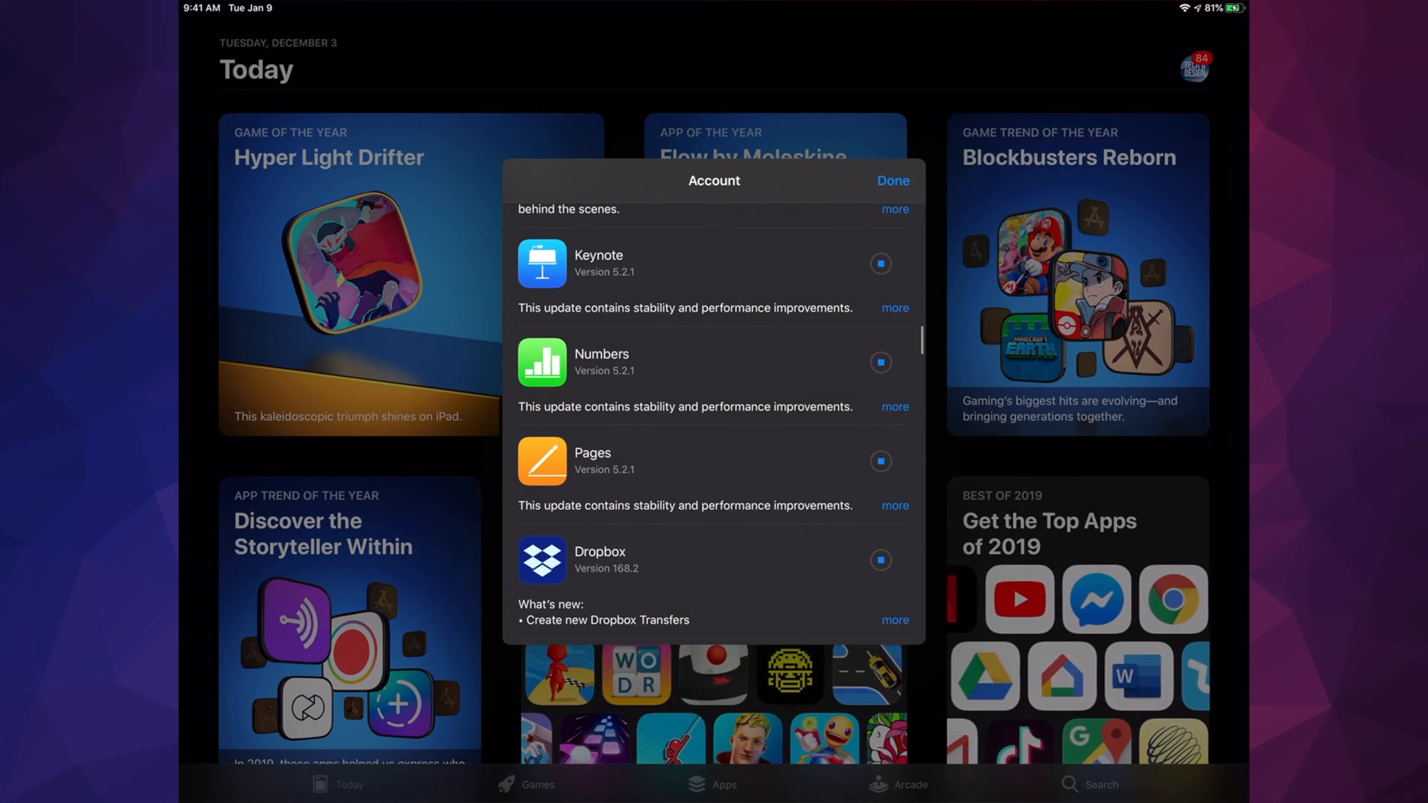
scroll(down, 3)
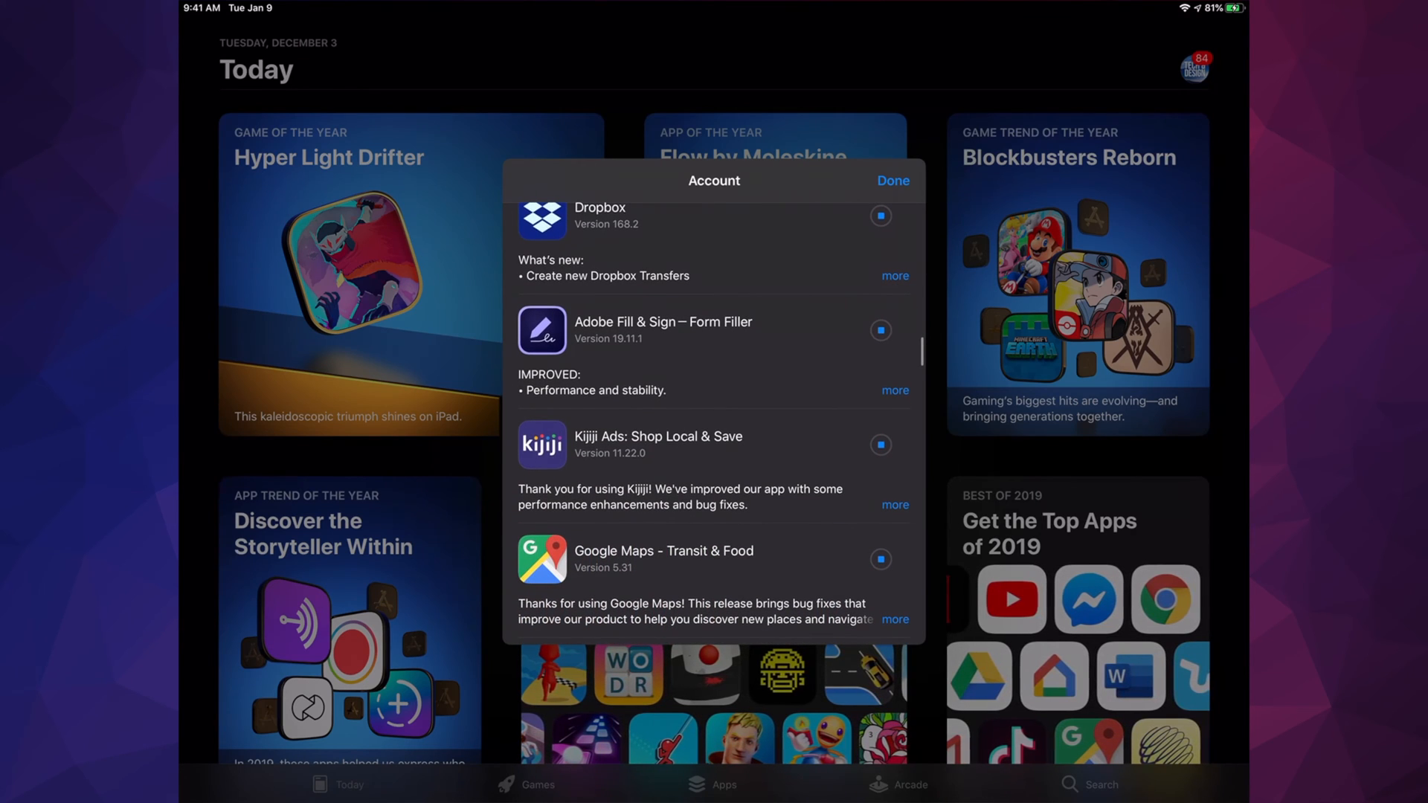
scroll(down, 3)
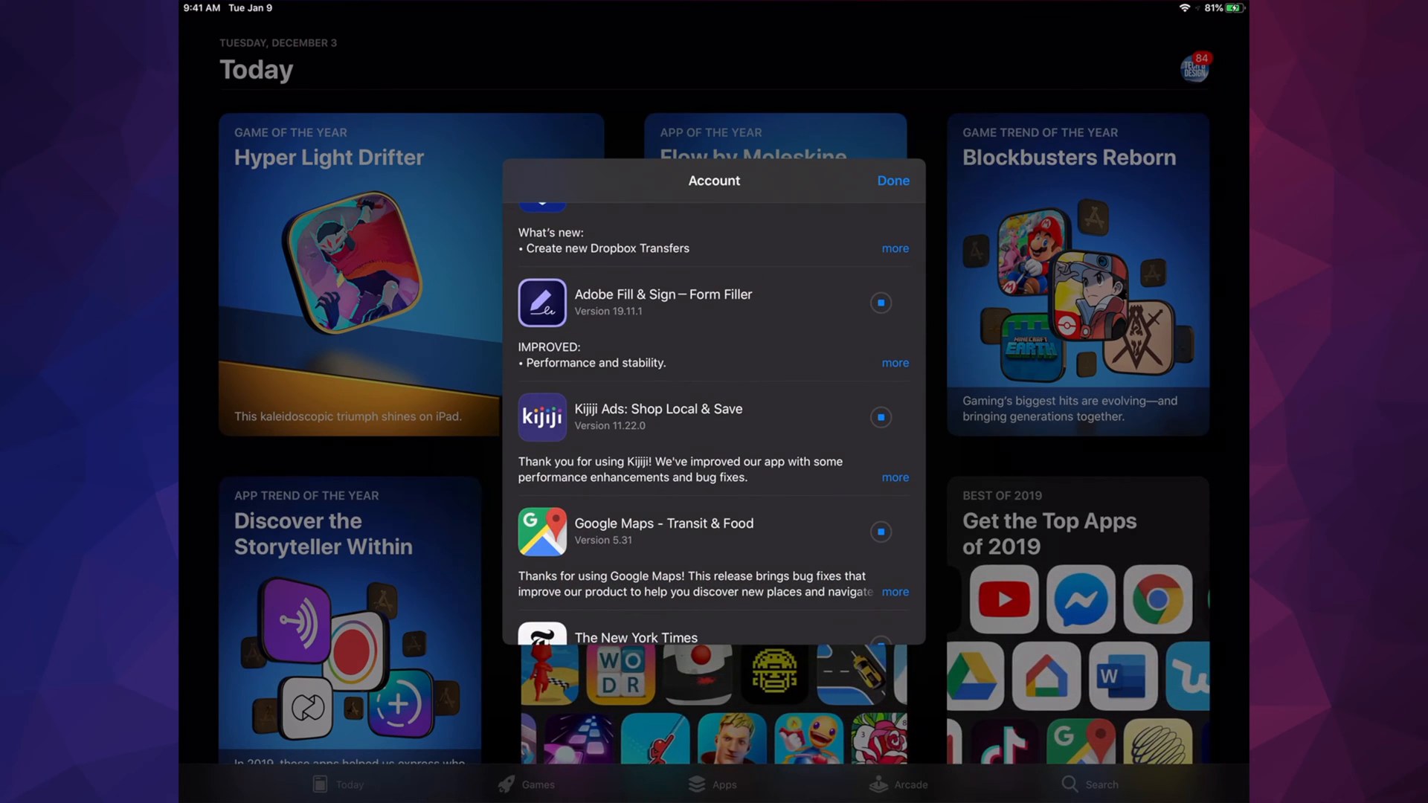
scroll(down, 3)
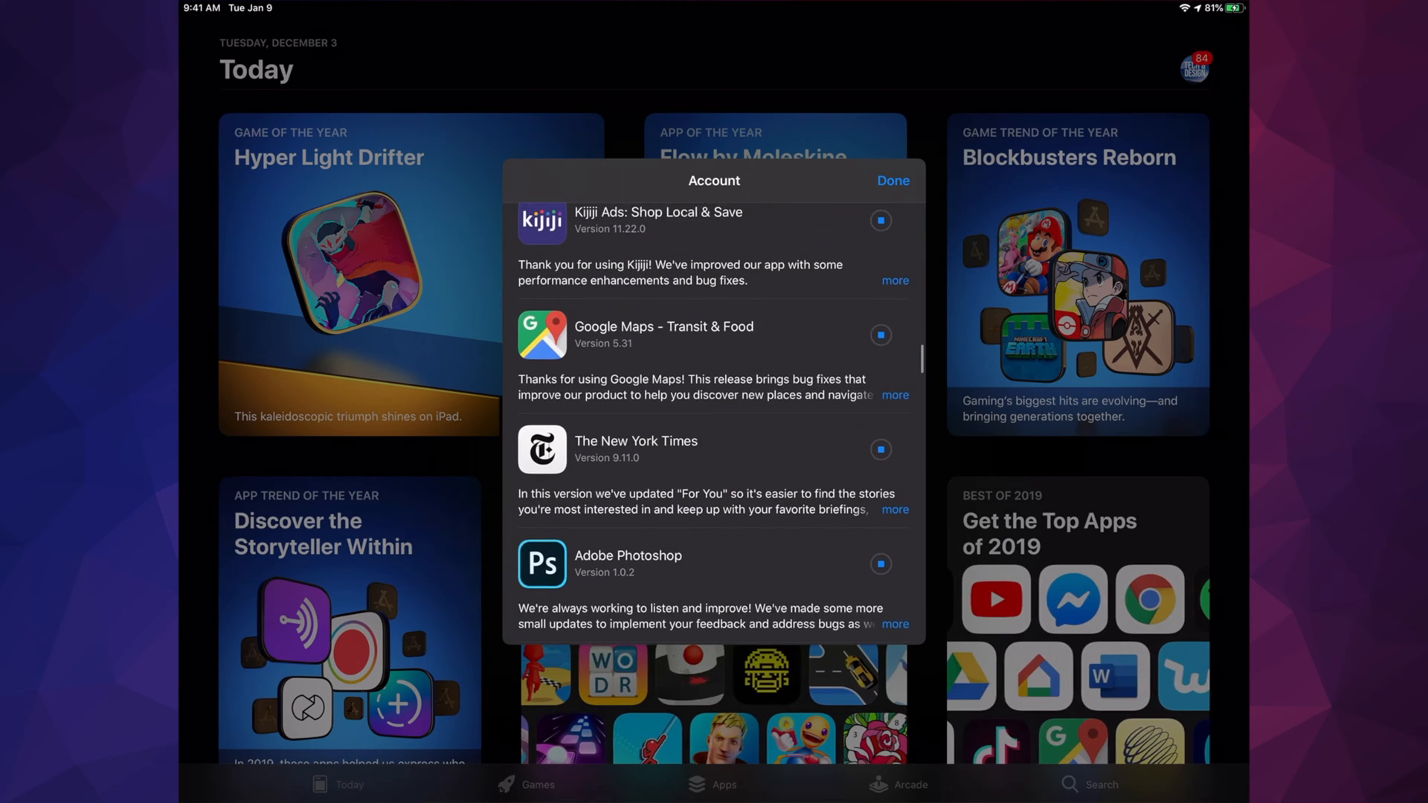
scroll(down, 3)
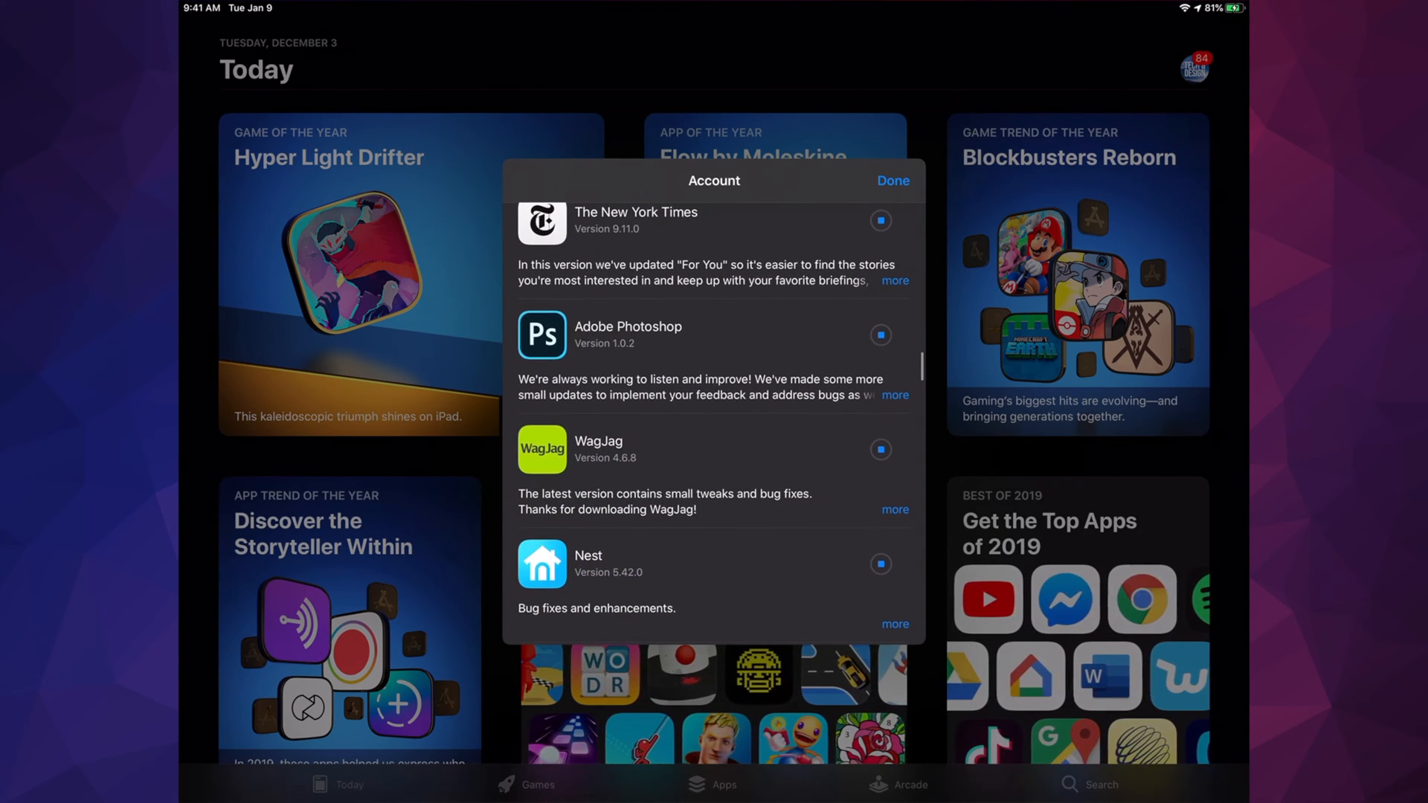
scroll(down, 3)
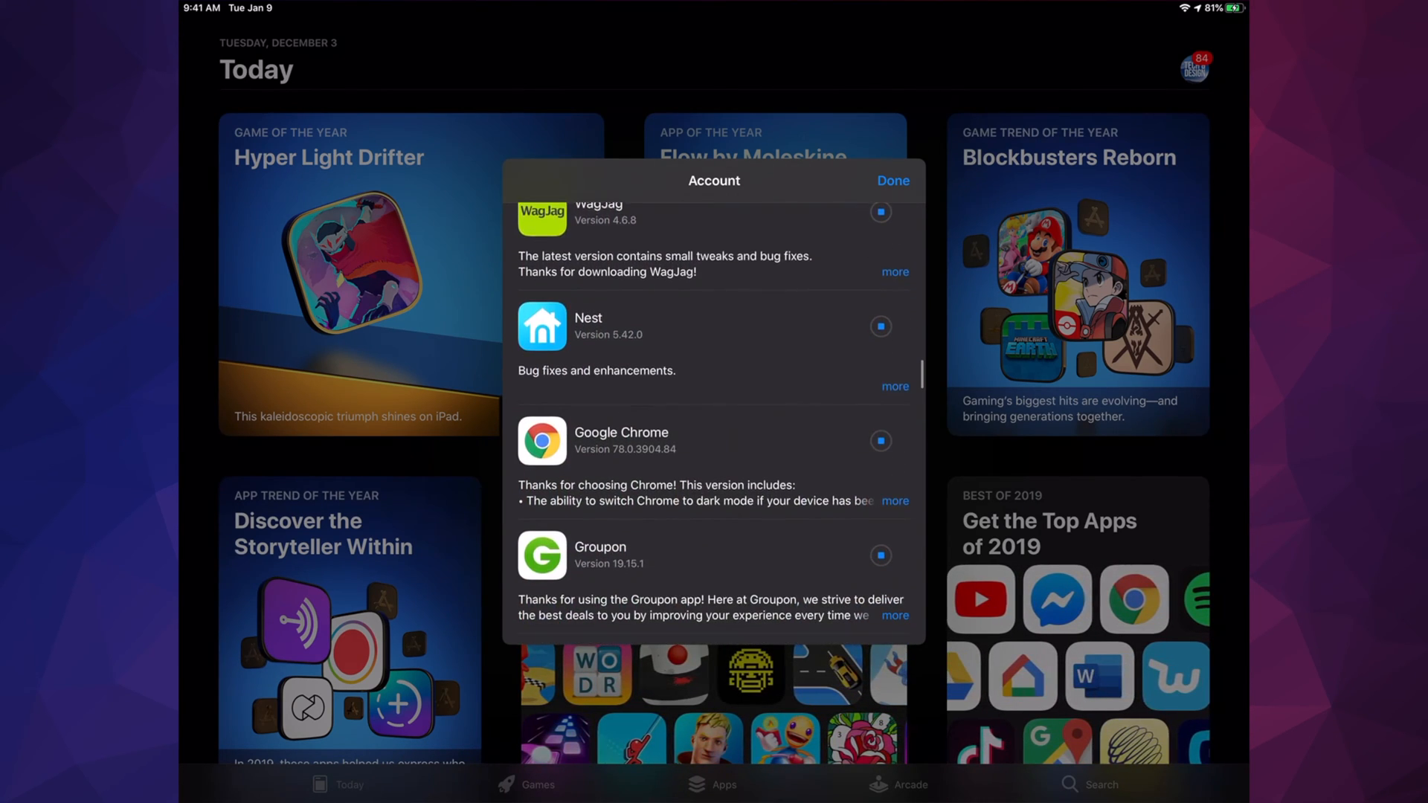
scroll(down, 3)
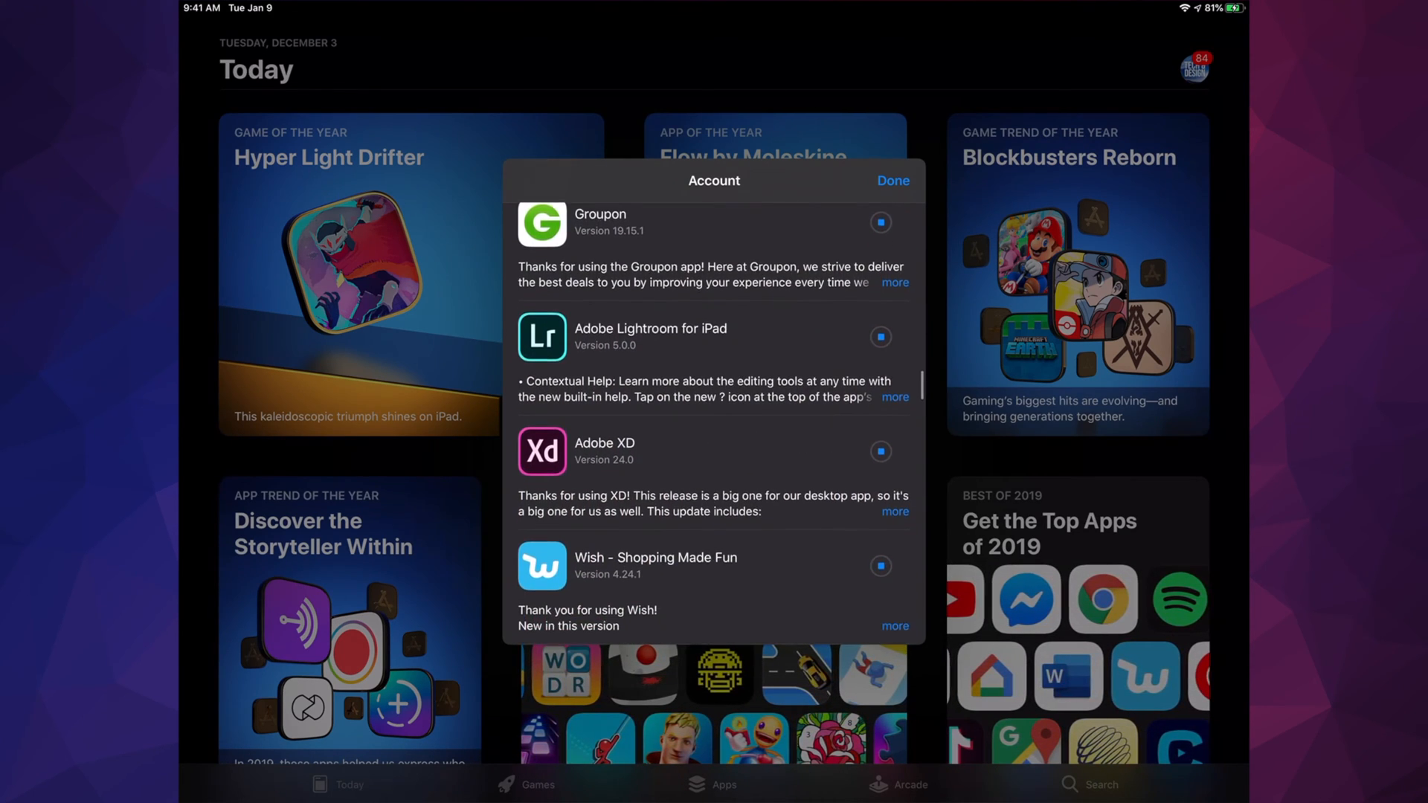
scroll(down, 3)
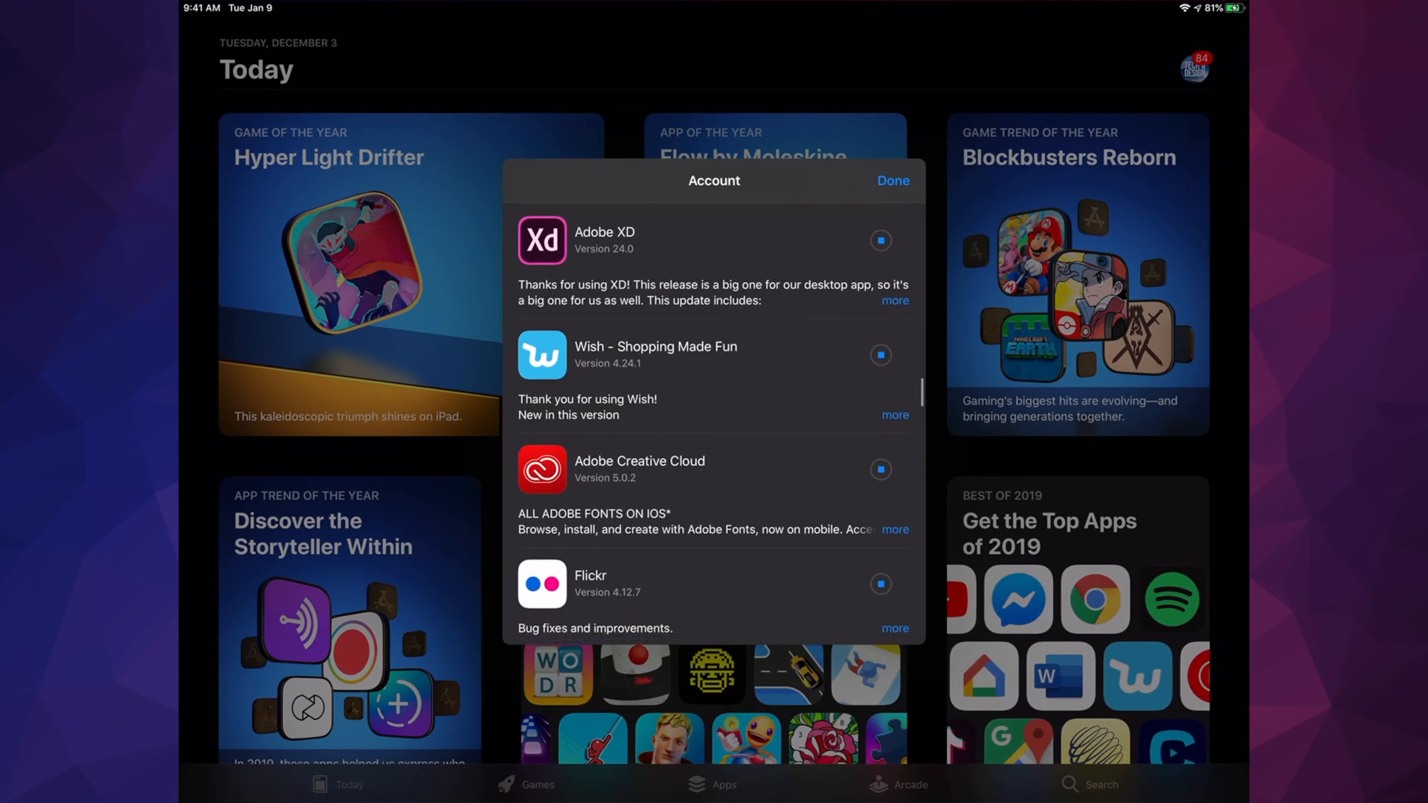
scroll(down, 3)
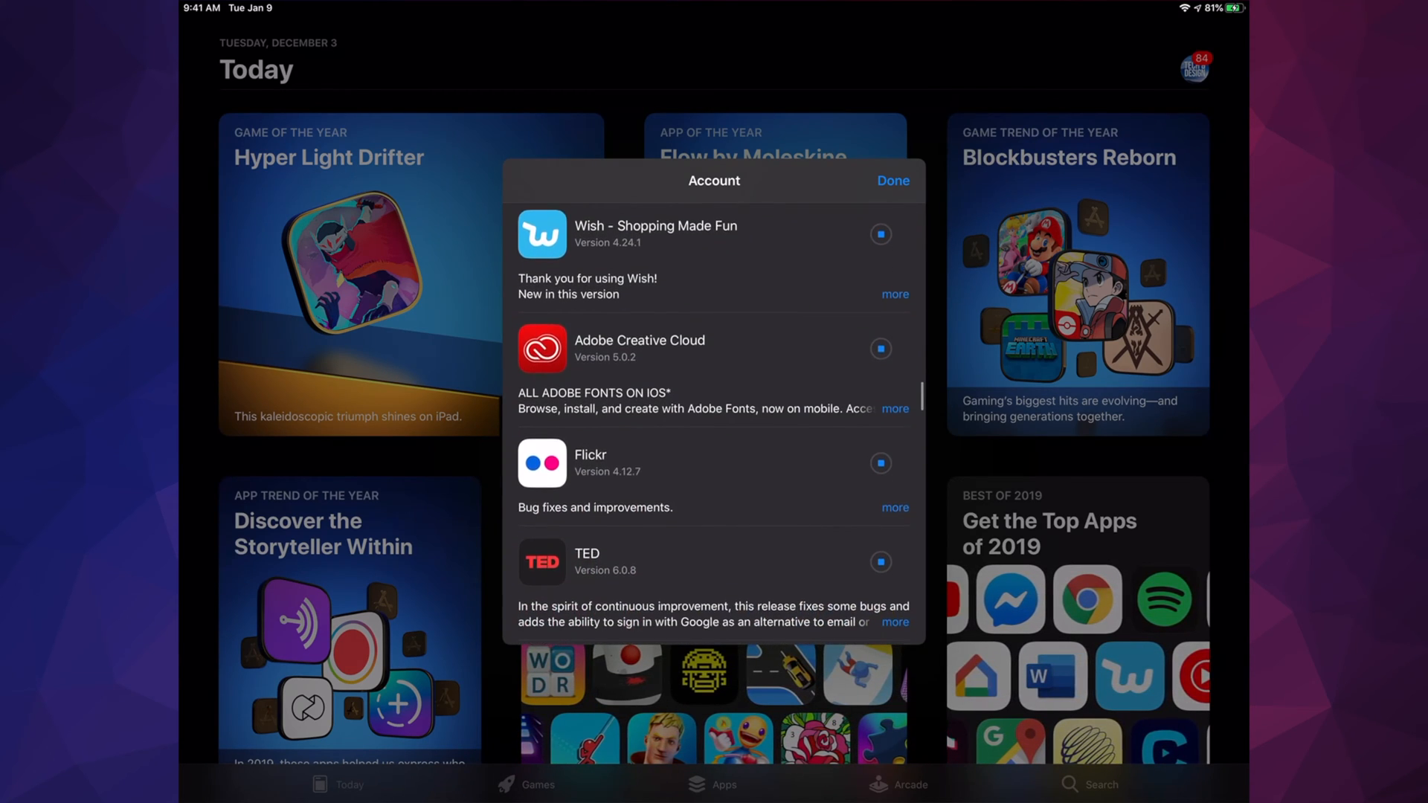
scroll(down, 3)
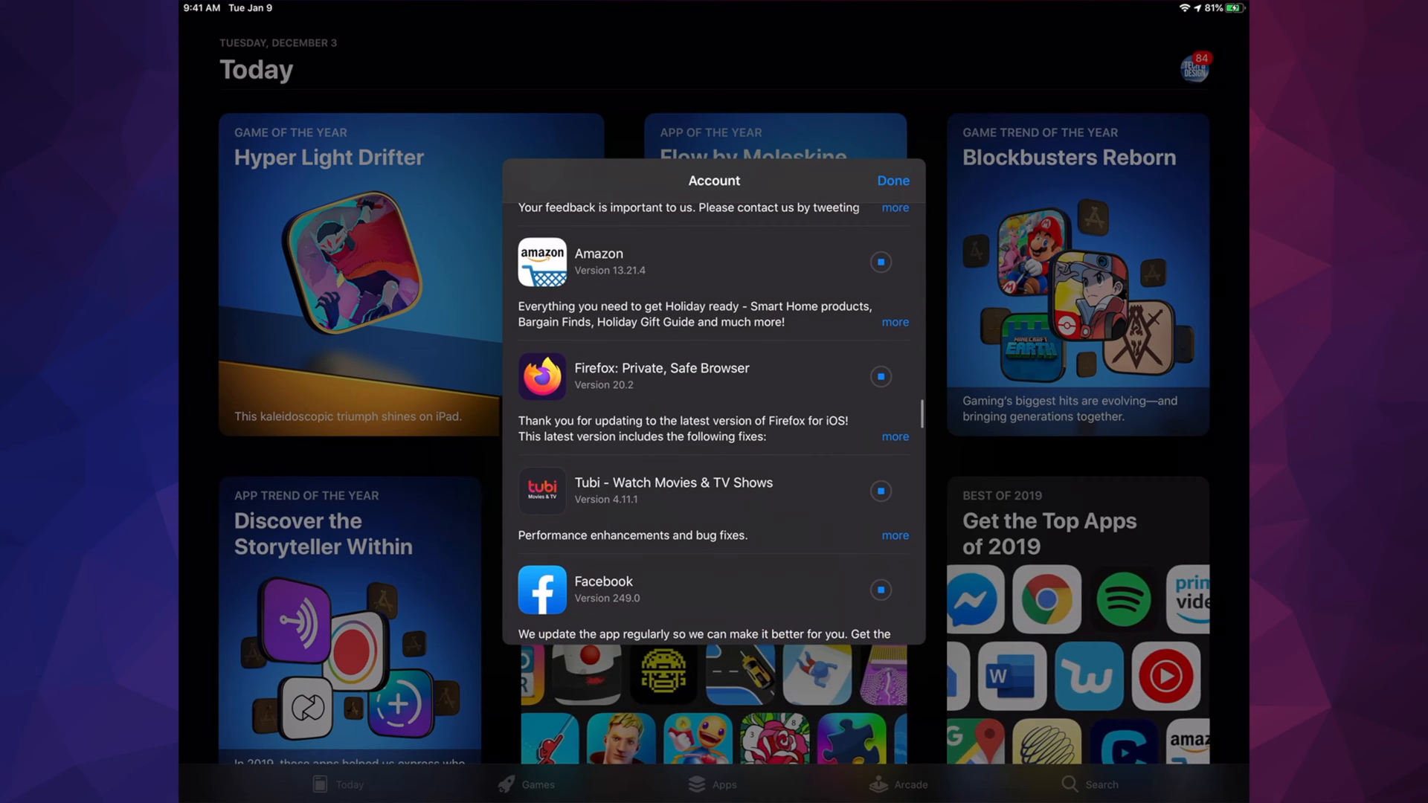
scroll(down, 3)
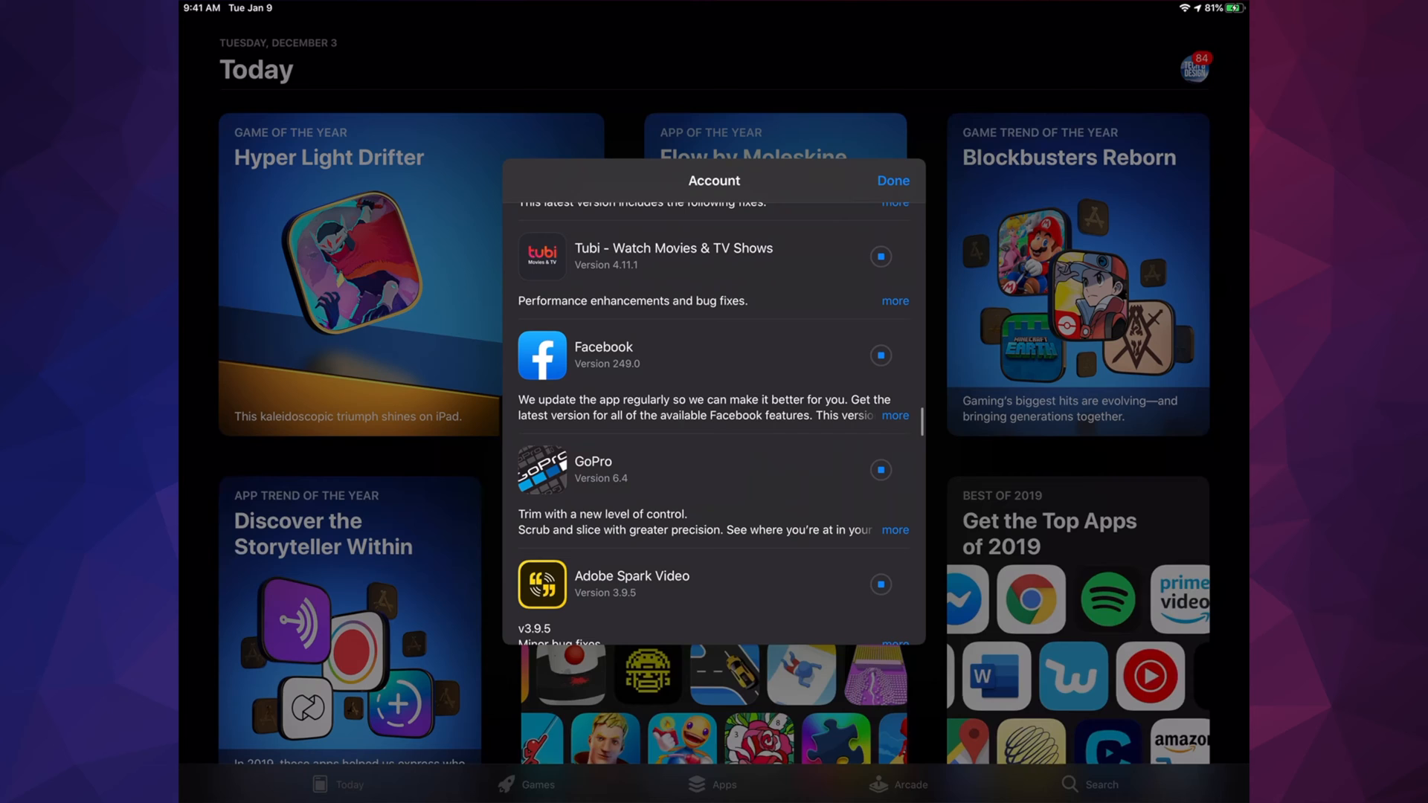
scroll(up, 3)
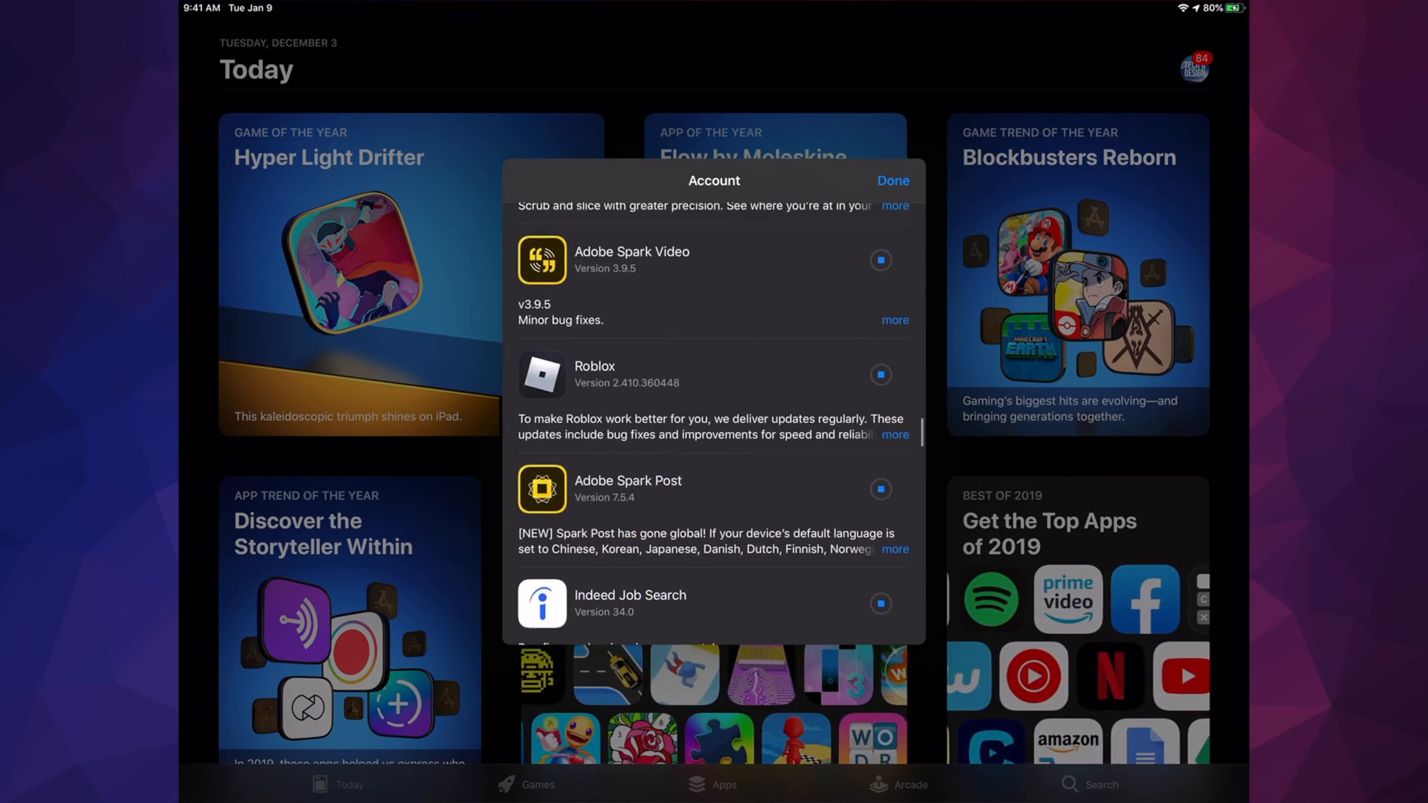
scroll(down, 3)
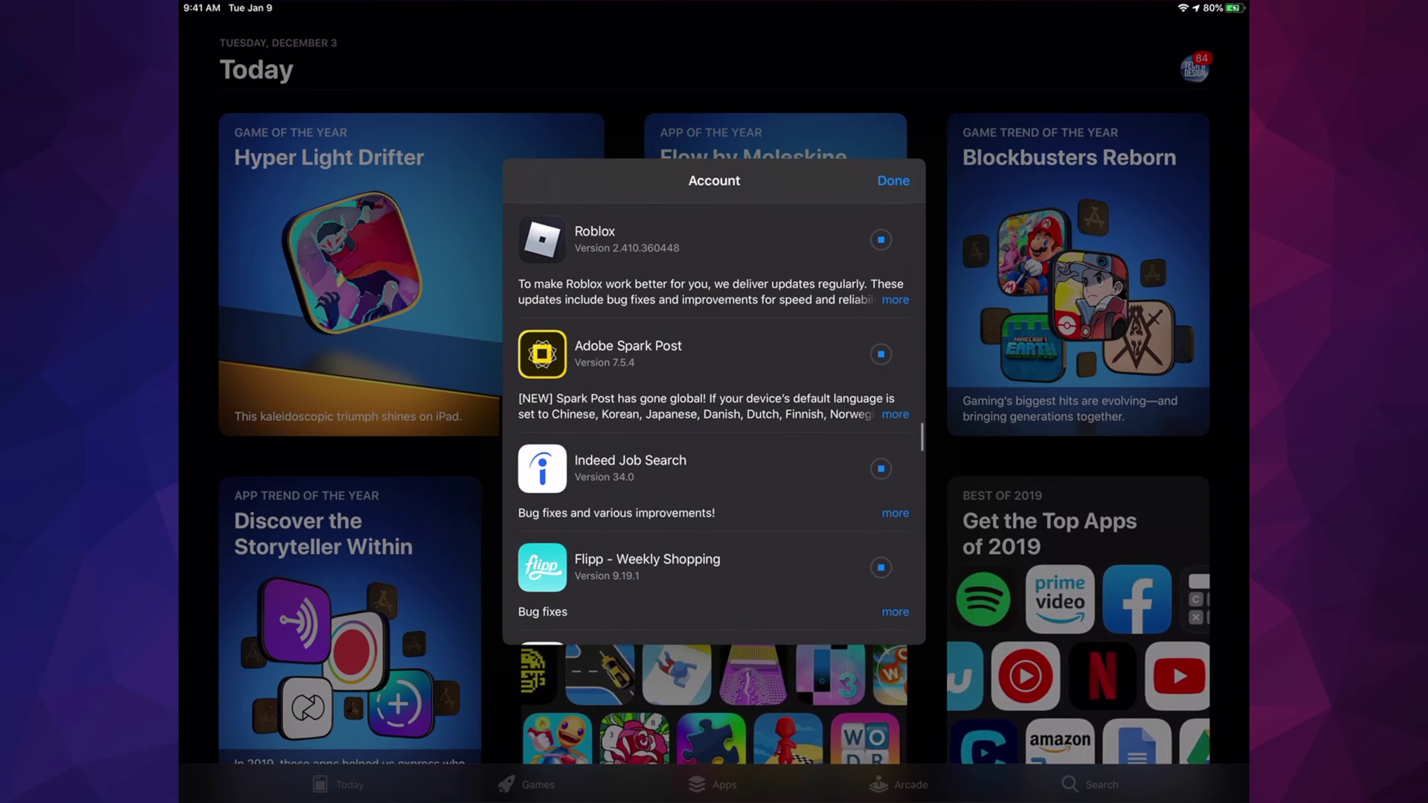
scroll(down, 3)
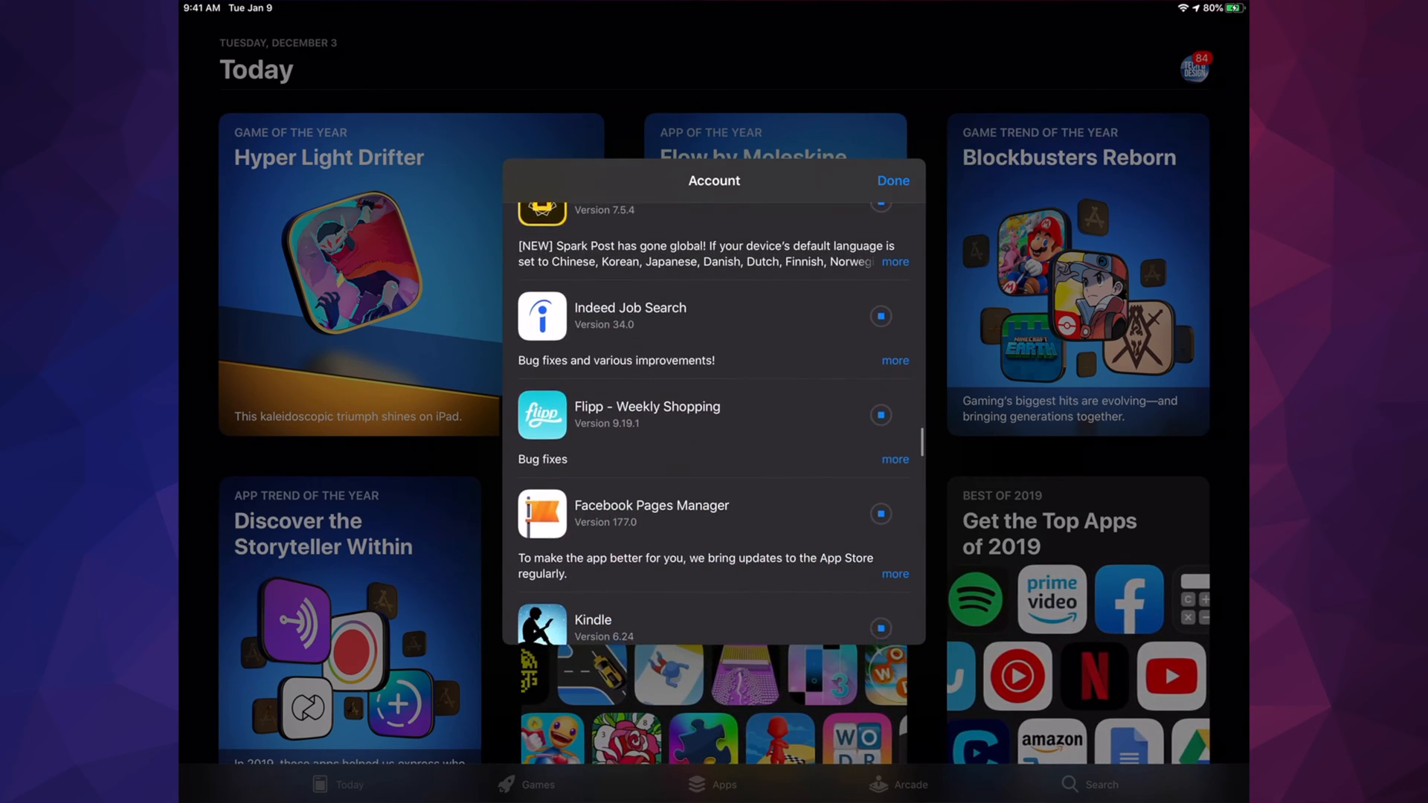
scroll(down, 3)
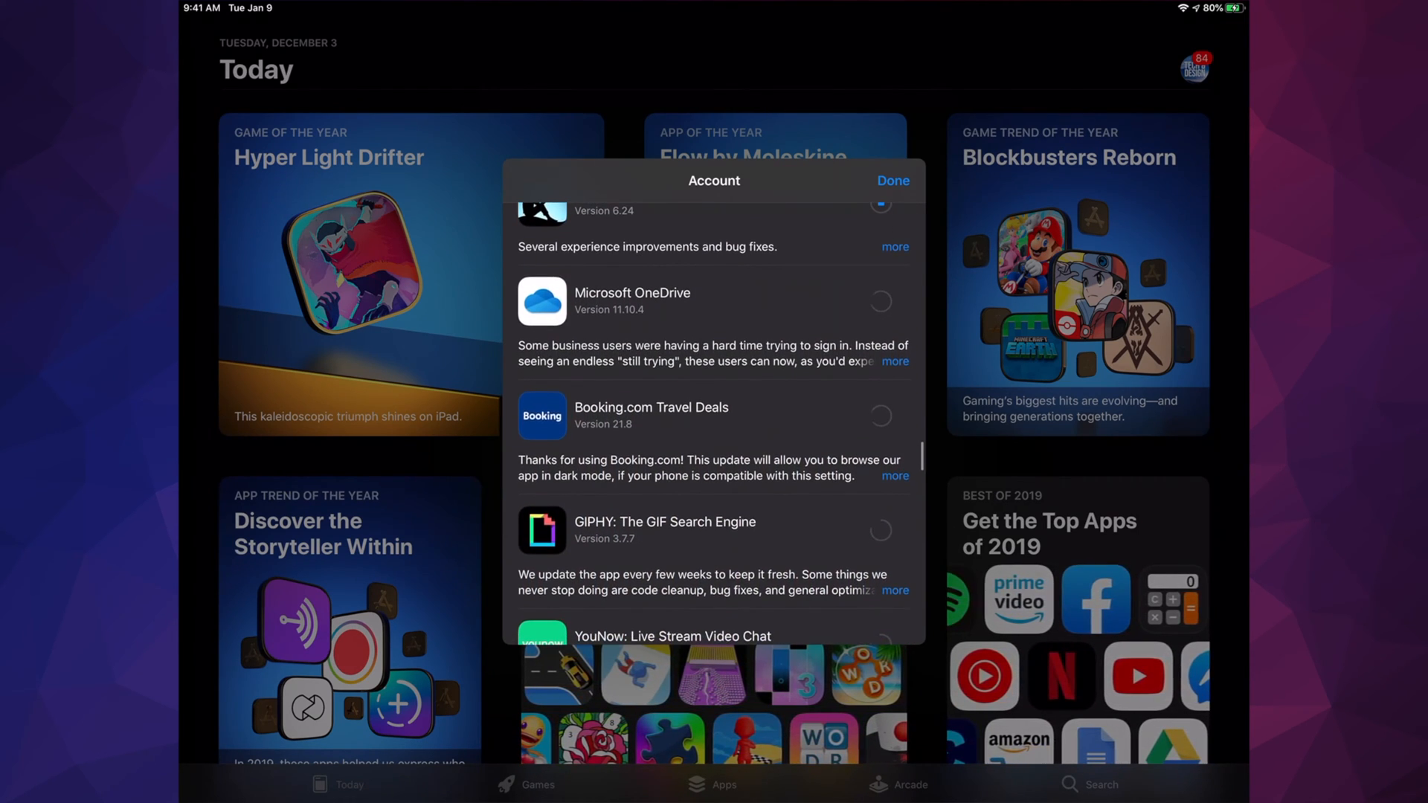
scroll(down, 3)
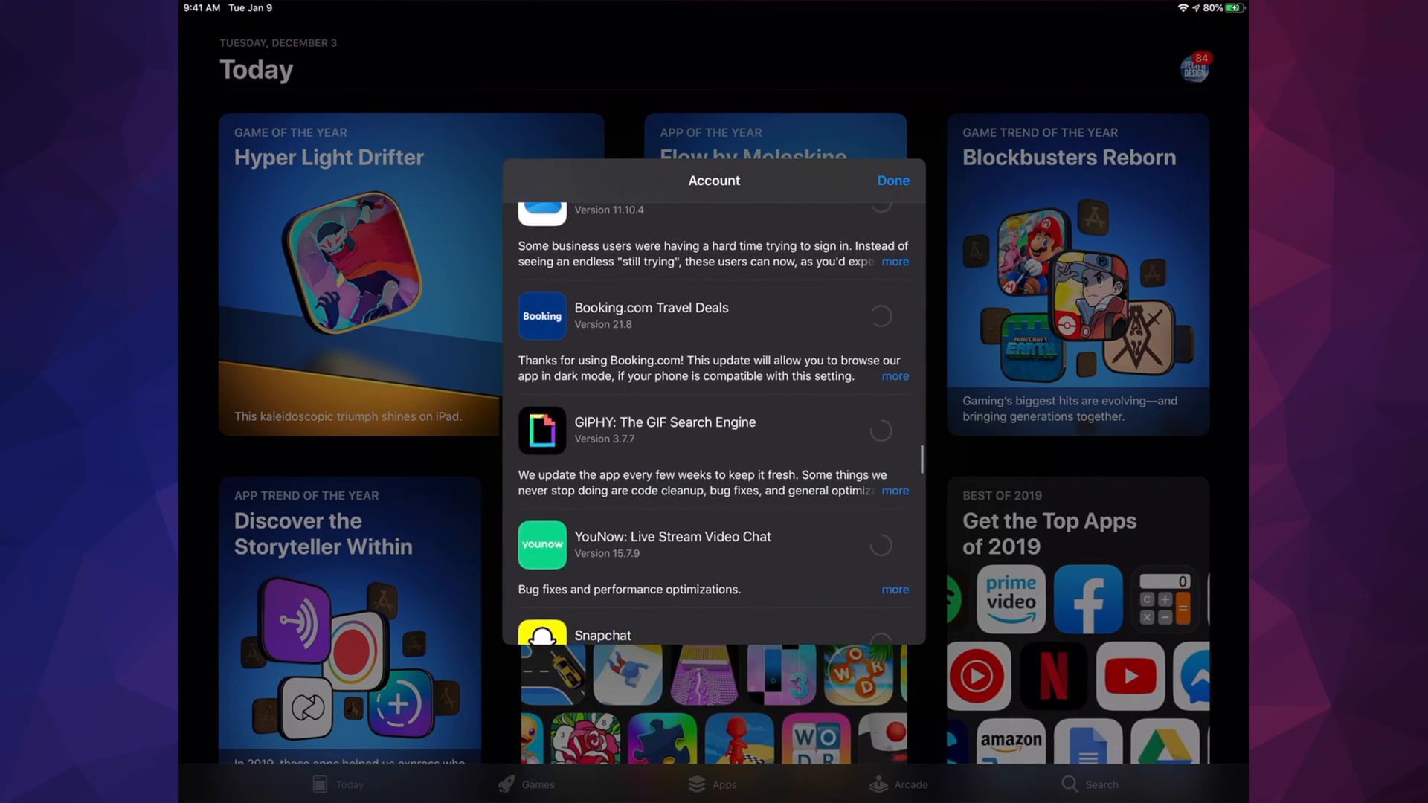
scroll(down, 3)
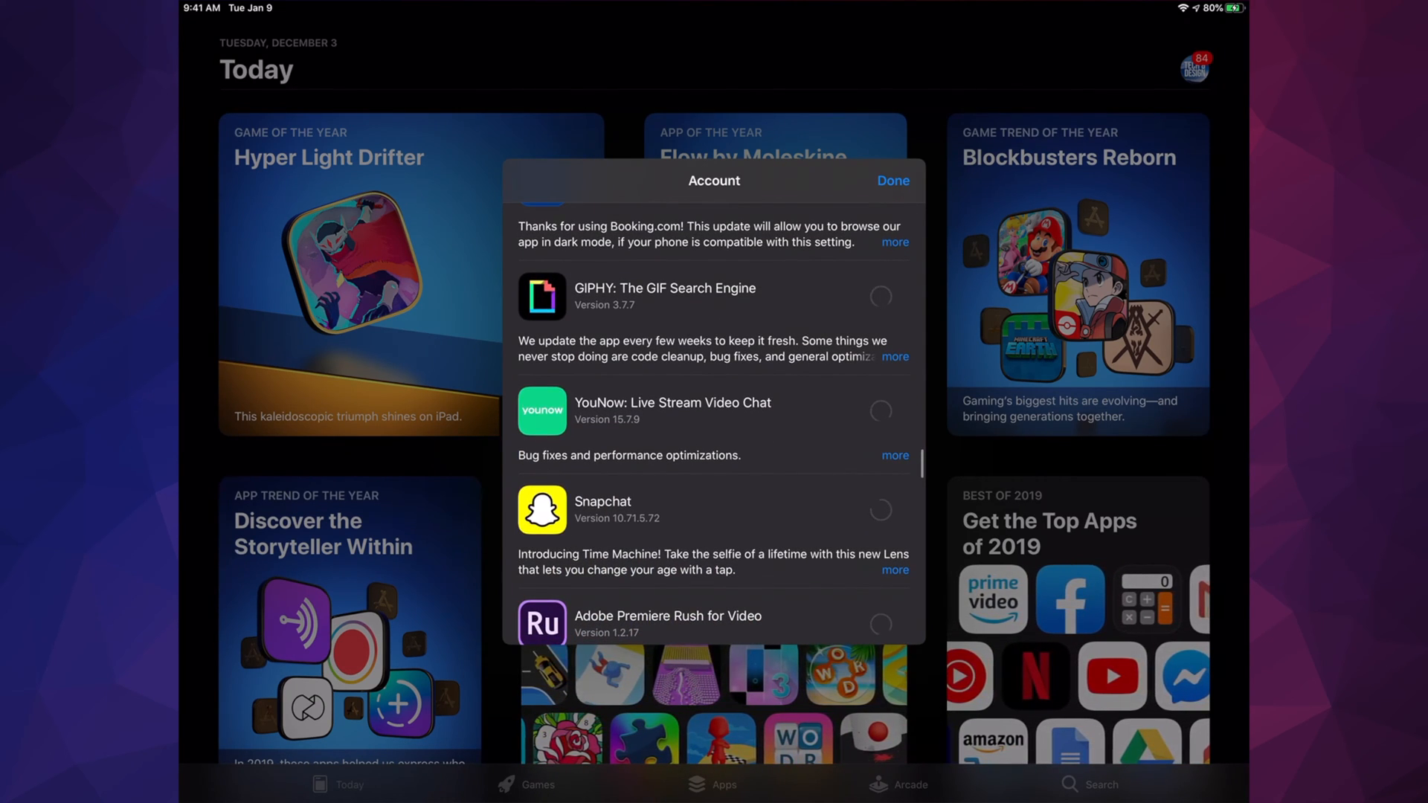
scroll(down, 3)
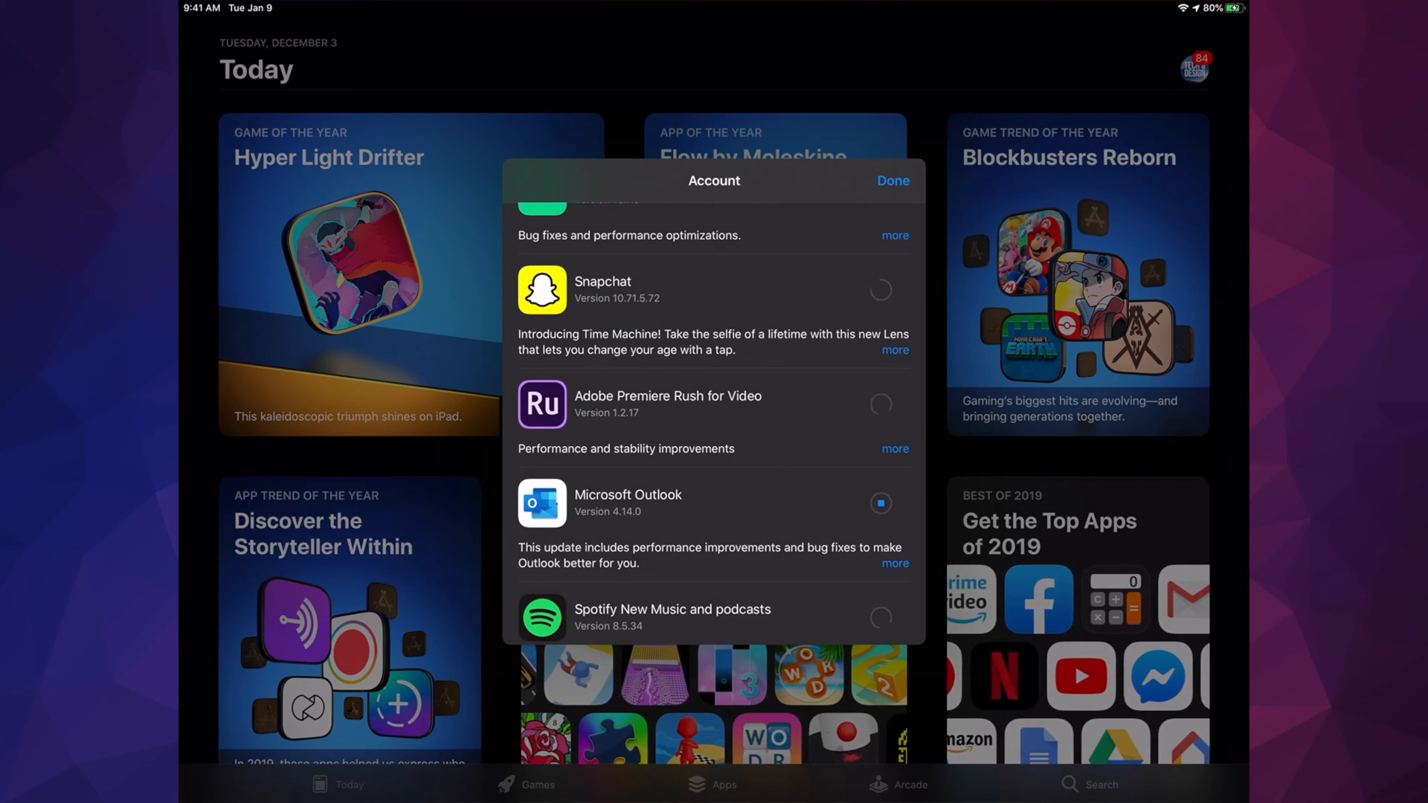
scroll(up, 3)
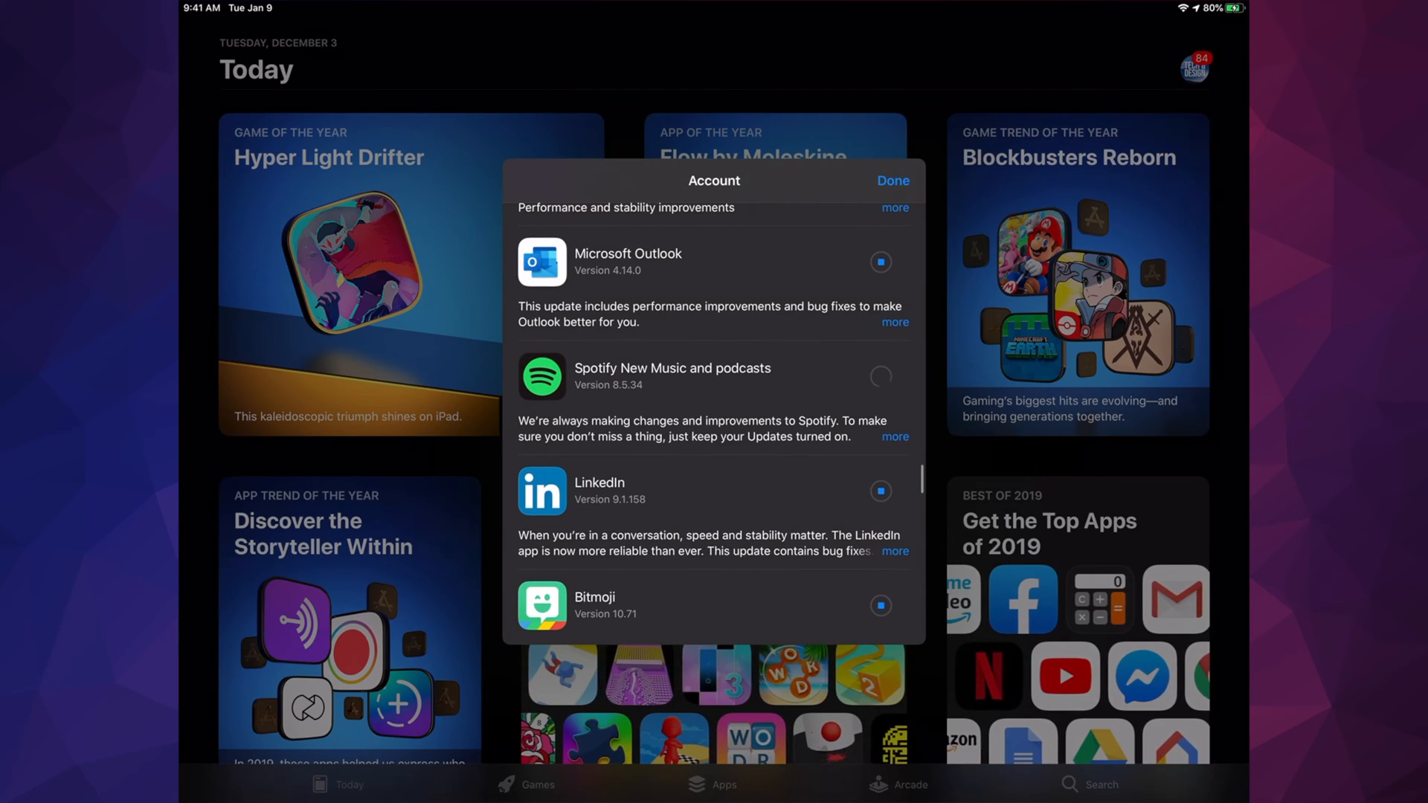
scroll(down, 3)
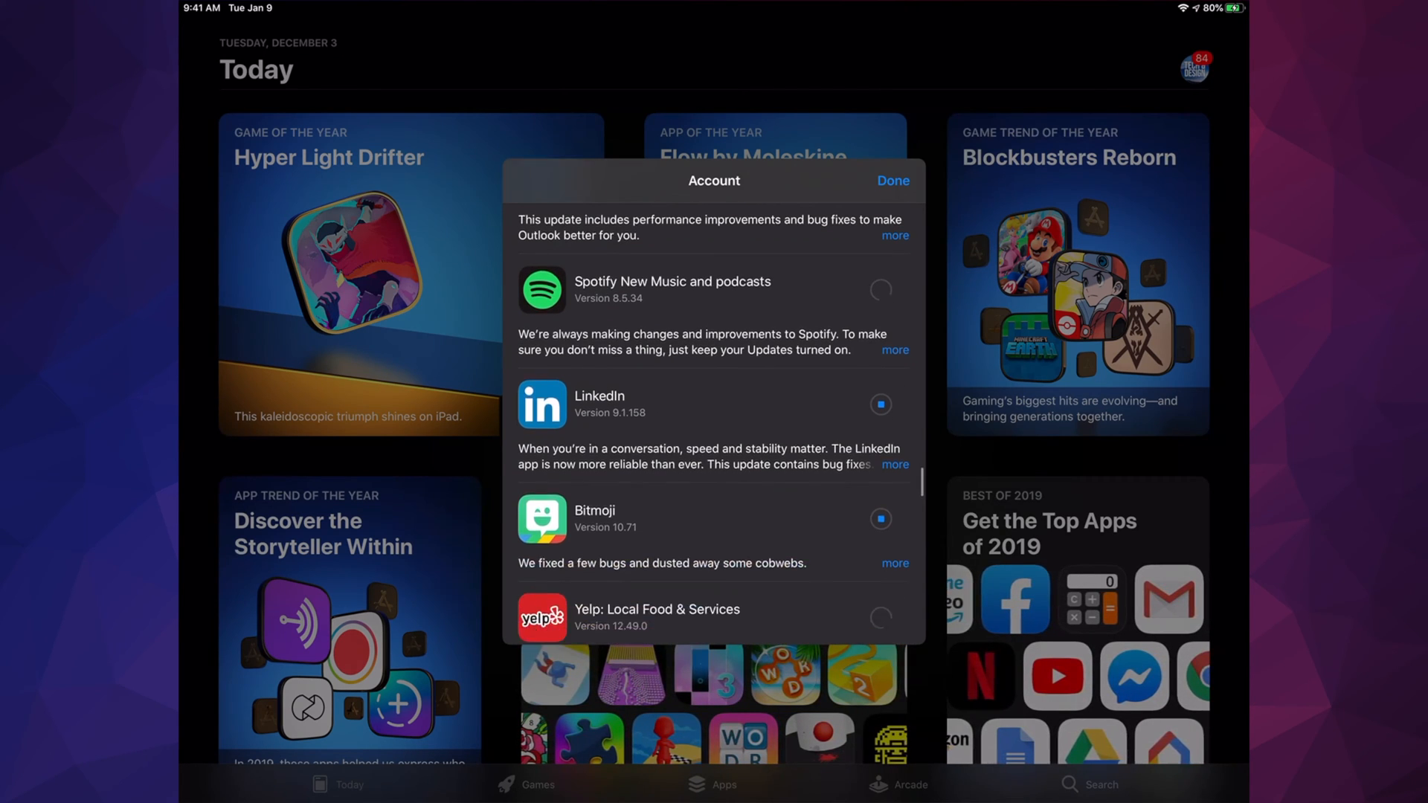
scroll(down, 3)
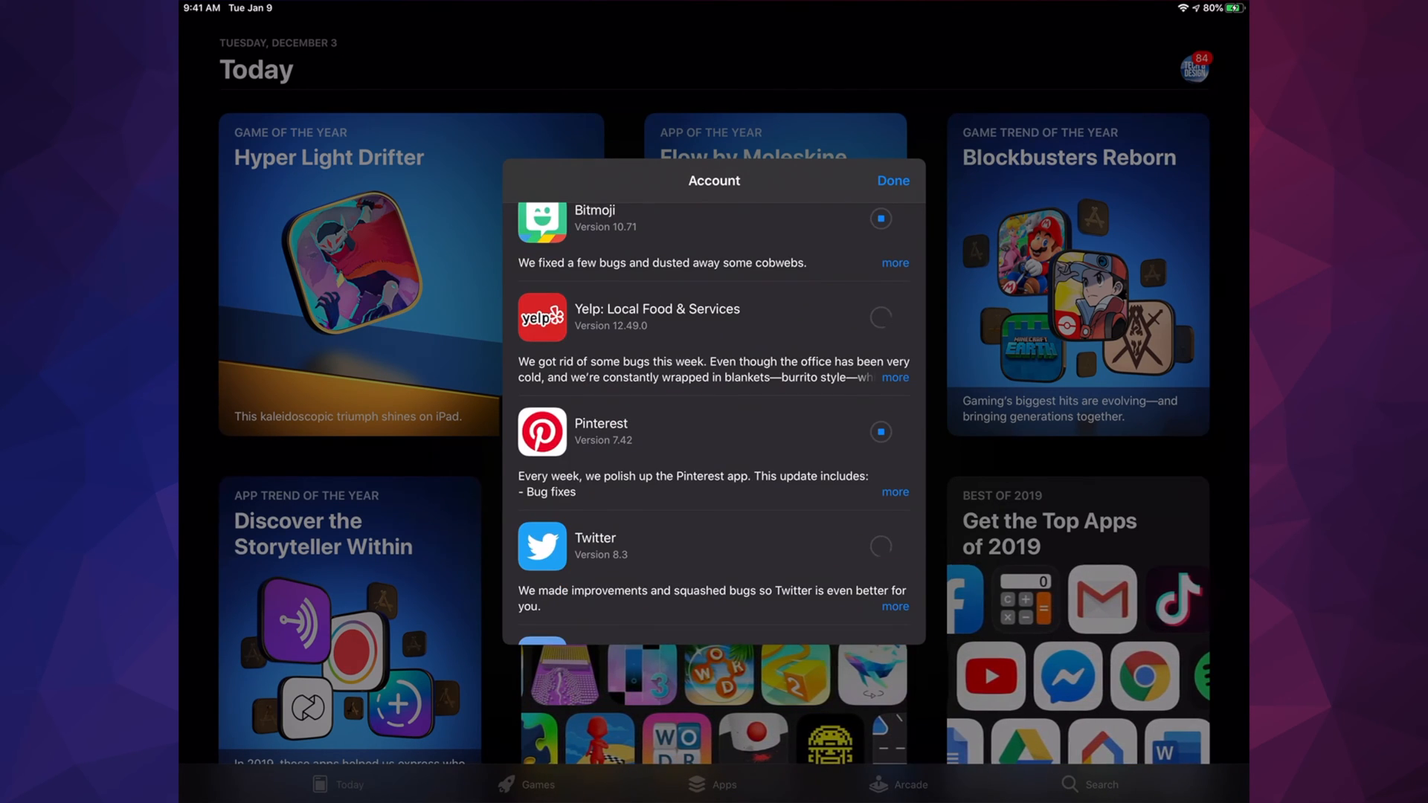
scroll(down, 3)
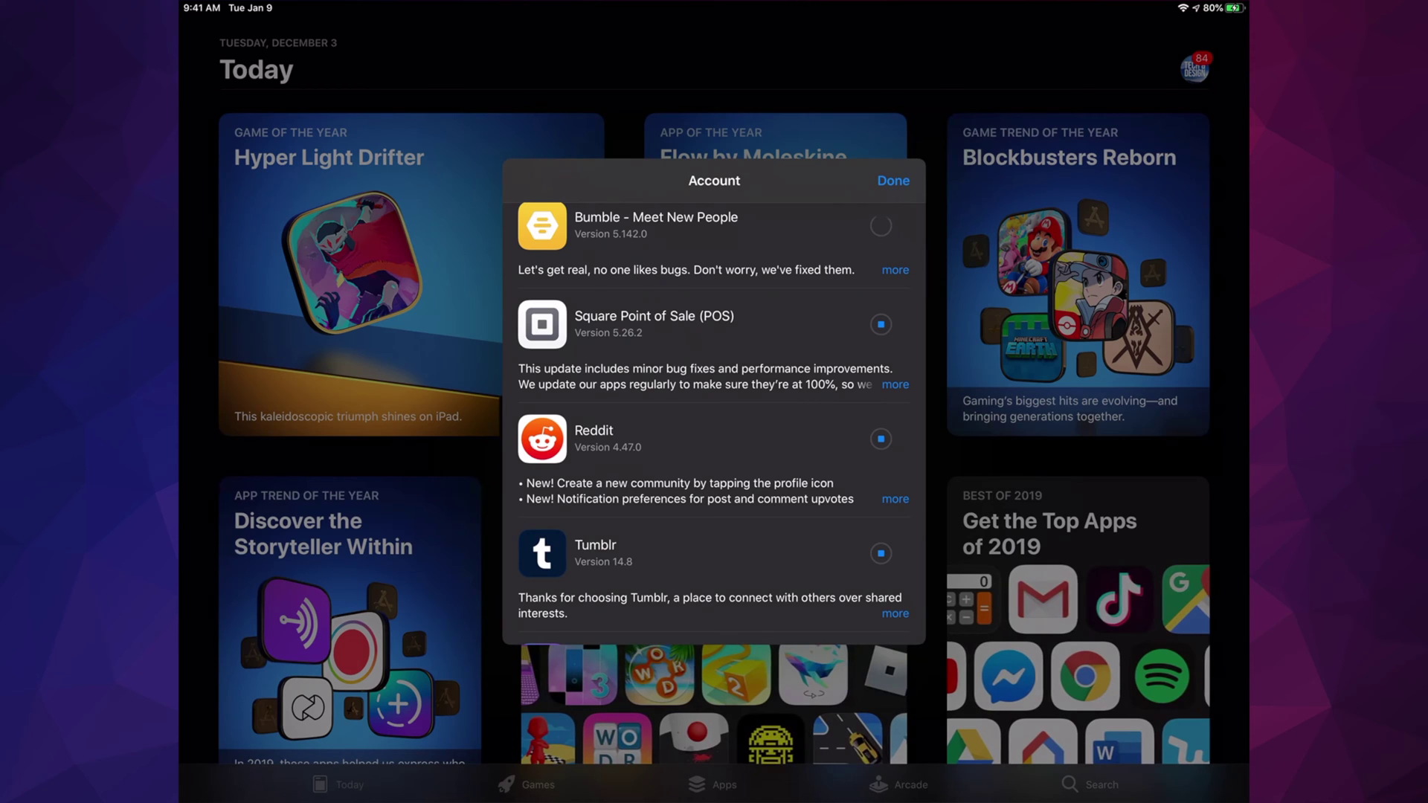
scroll(down, 3)
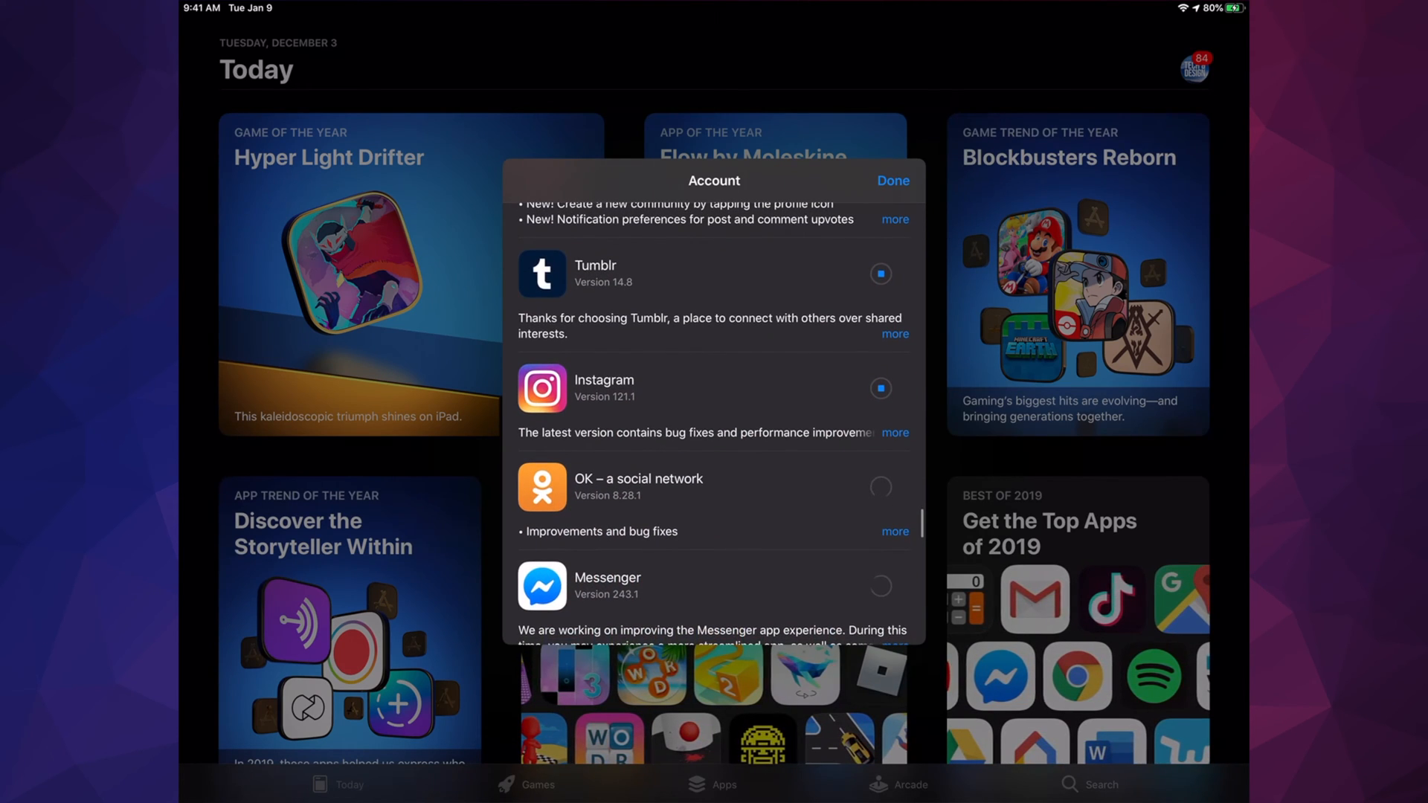
scroll(down, 3)
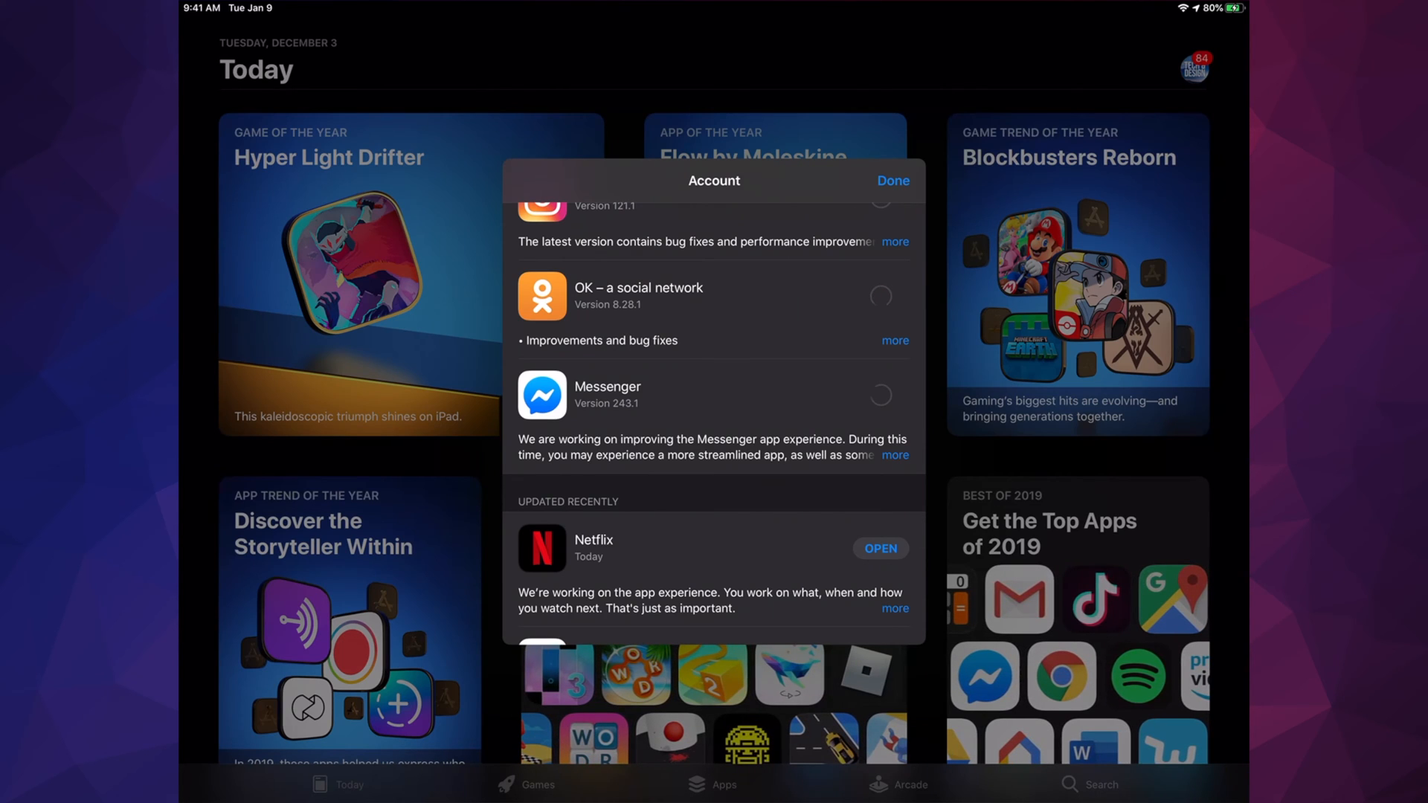
Confirm Netflix shows OPEN under Updated Recently, then scroll back to the list top
scroll(down, 3)
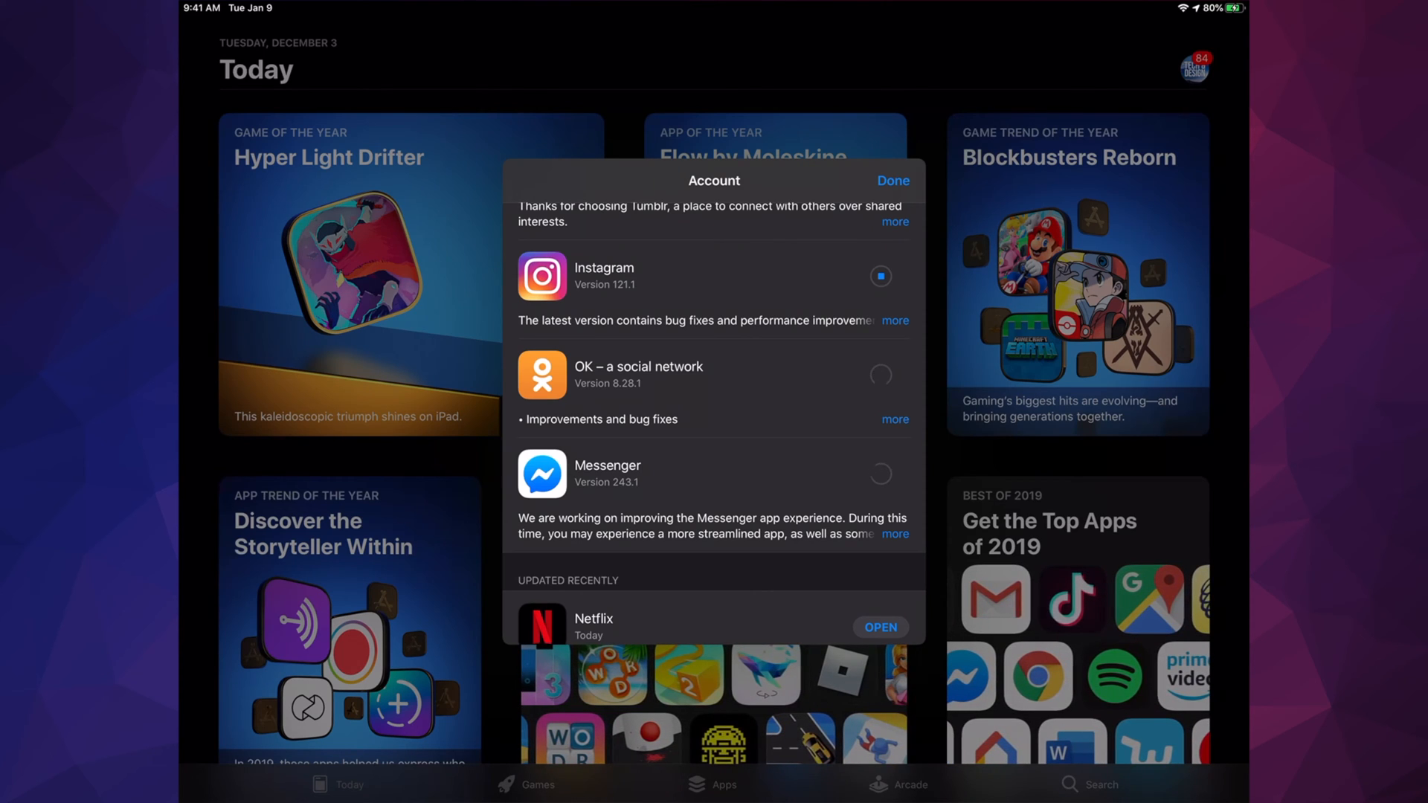
scroll(up, 3)
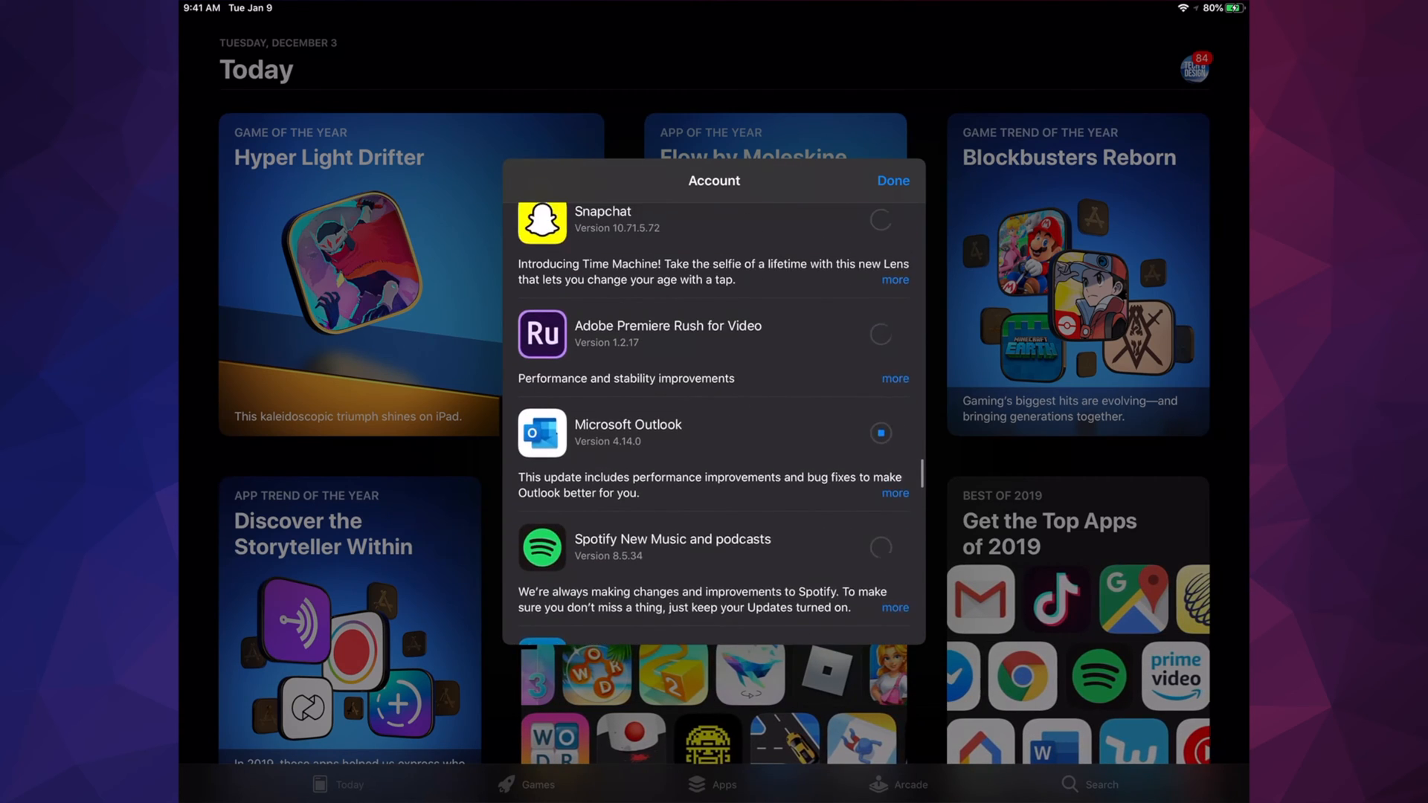
scroll(down, 3)
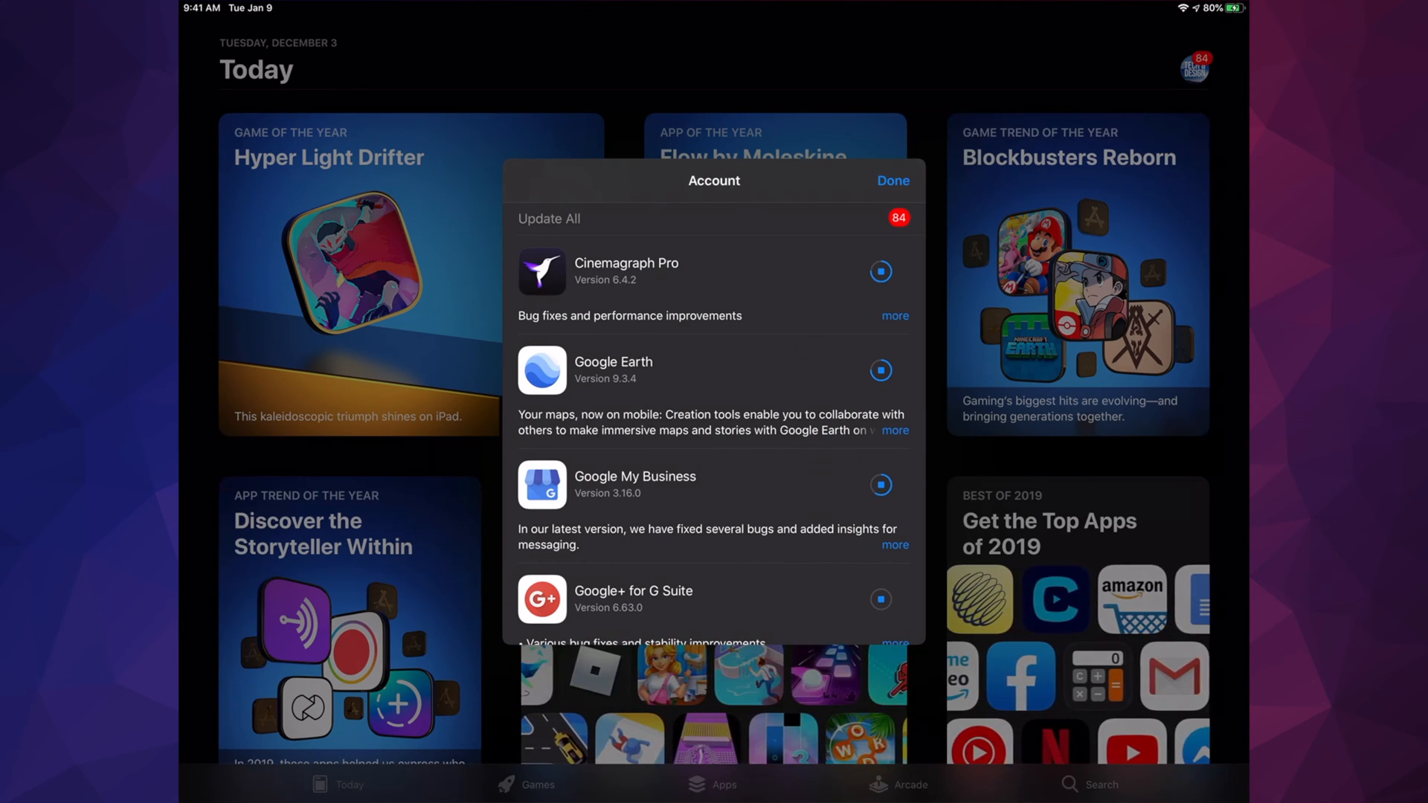
Stop and restart the Google Earth update, then update Cinemagraph Pro until it shows OPEN
click(879, 370)
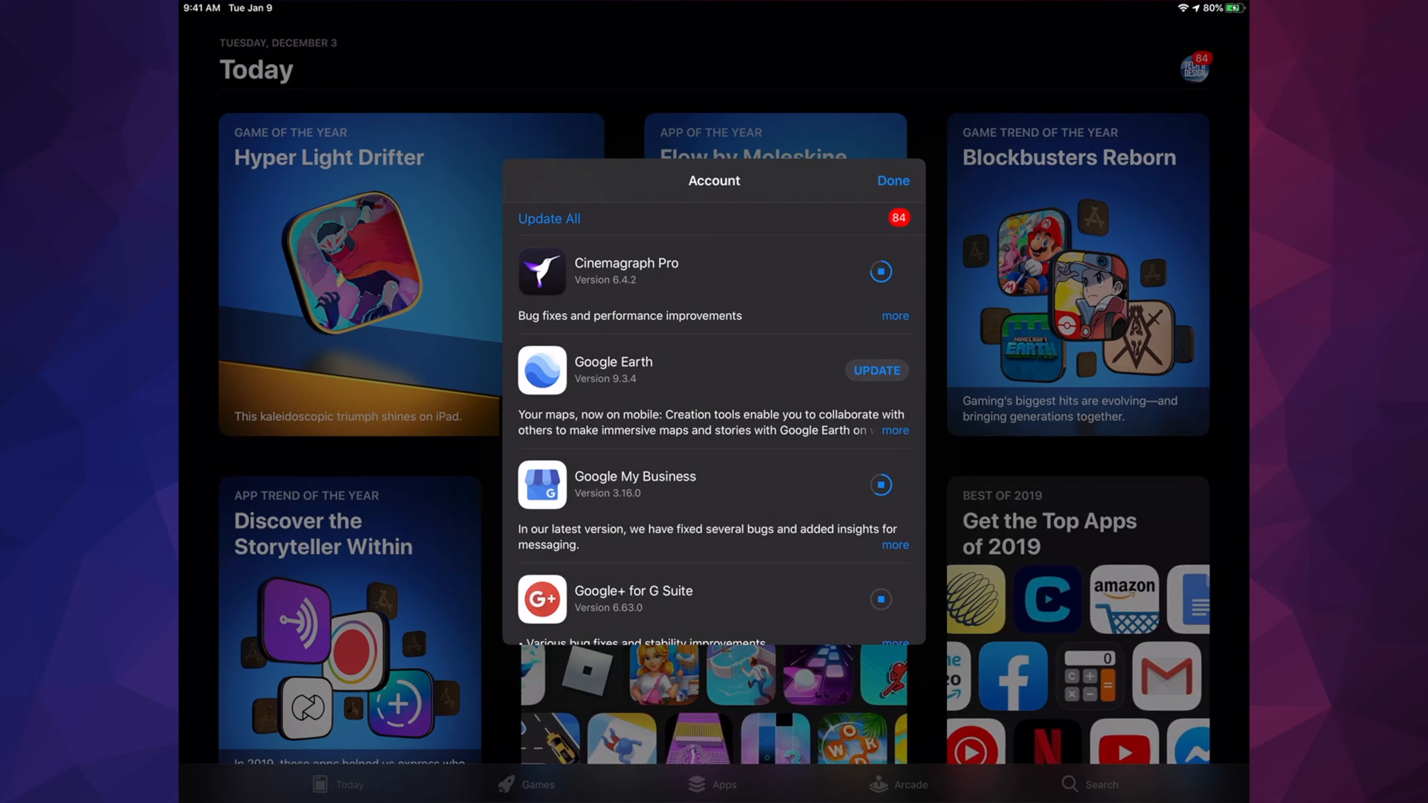
click(875, 369)
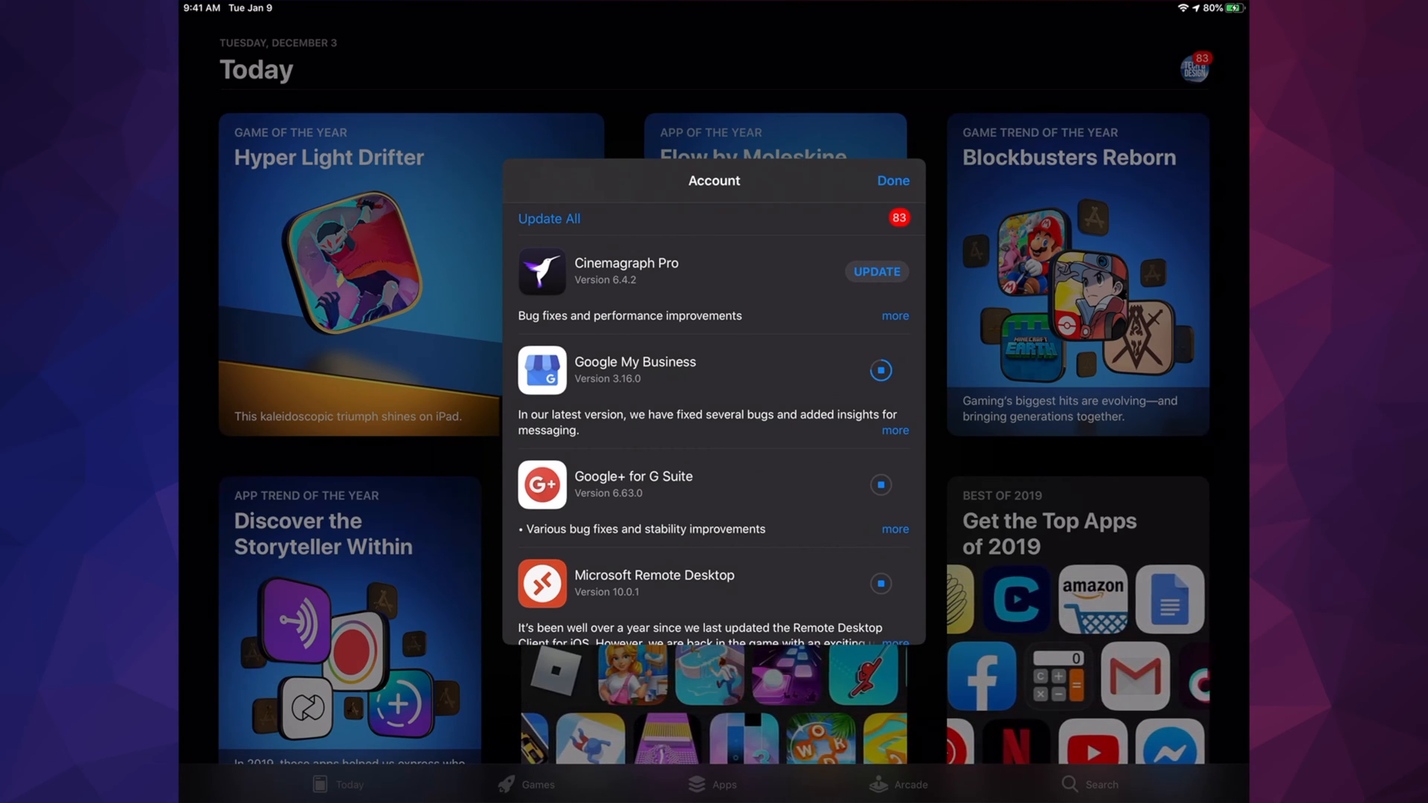
click(875, 272)
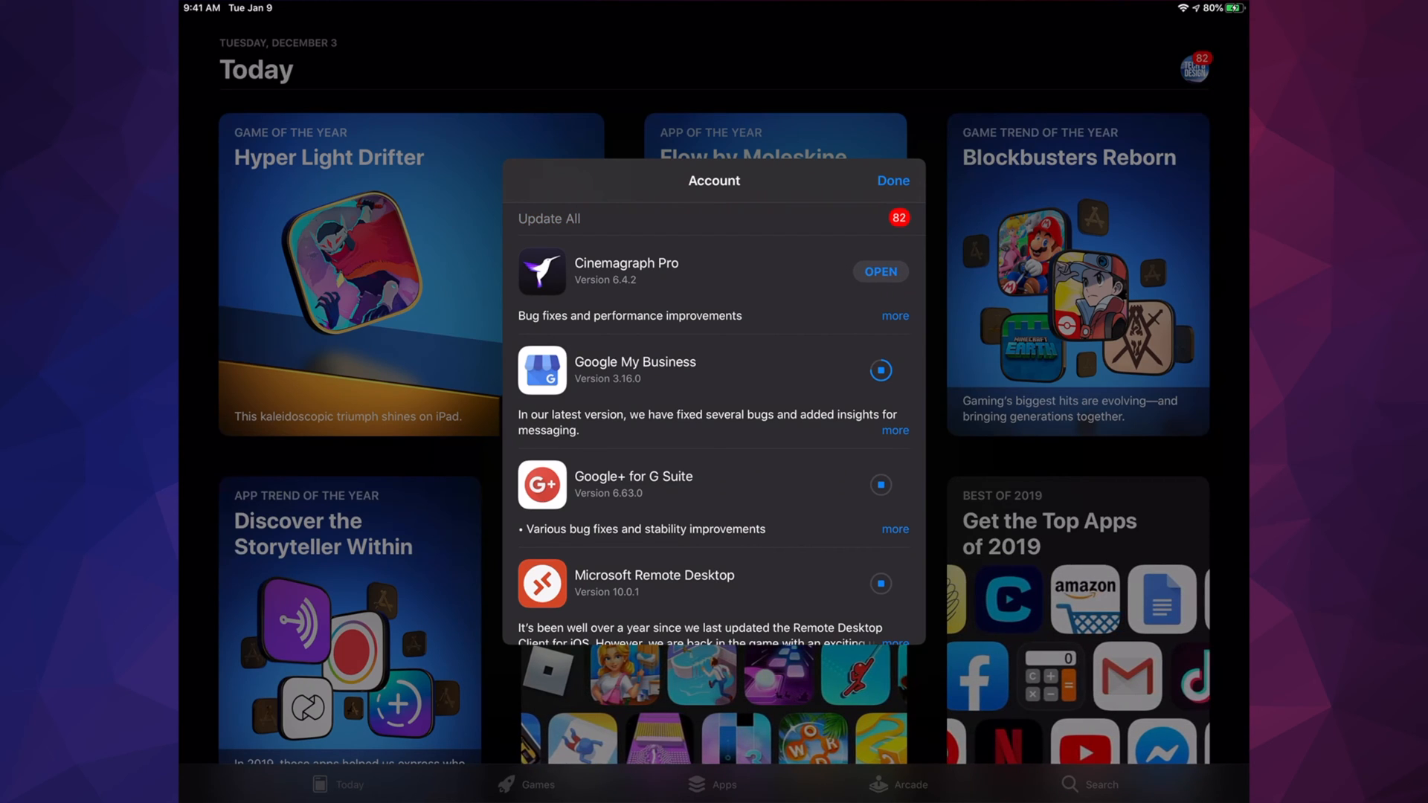
scroll(up, 3)
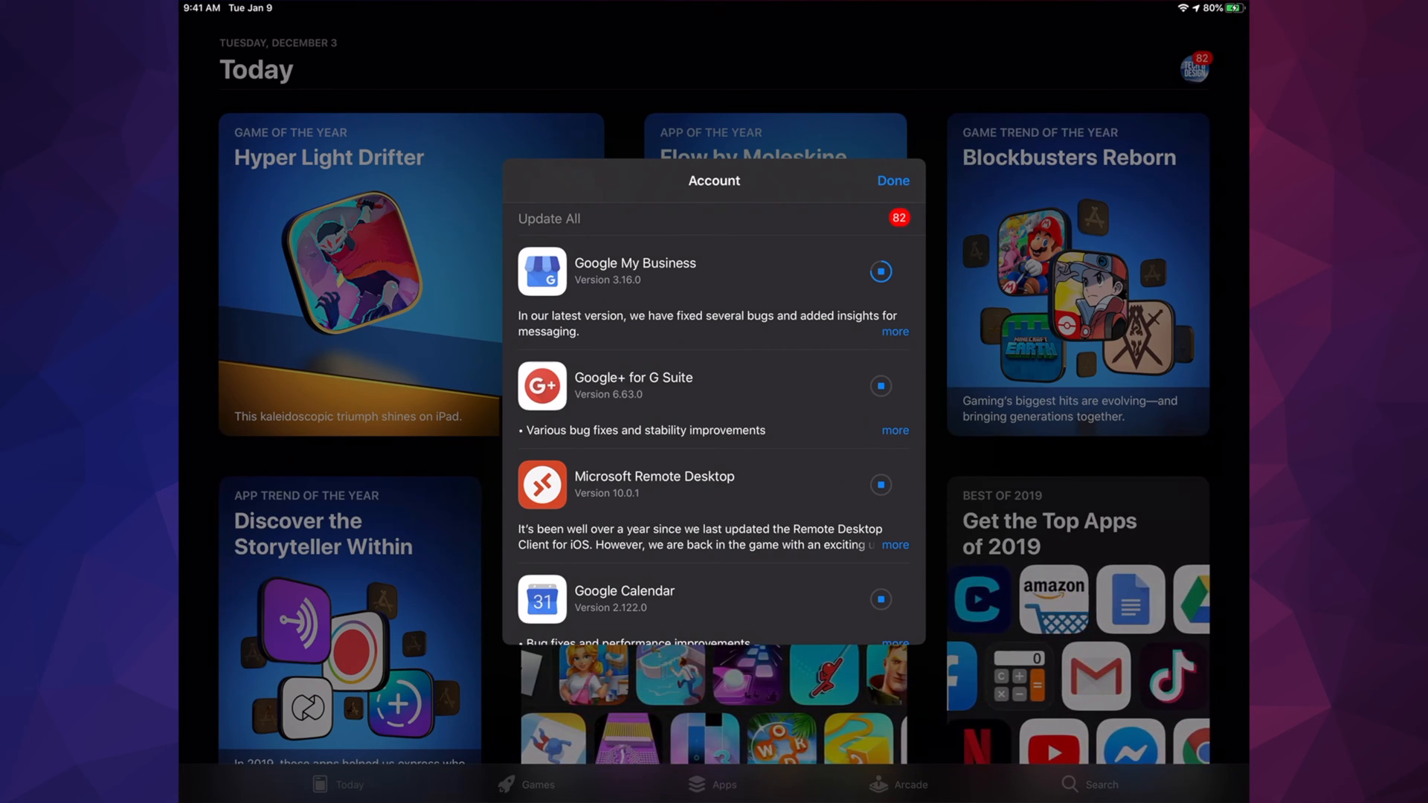
click(880, 272)
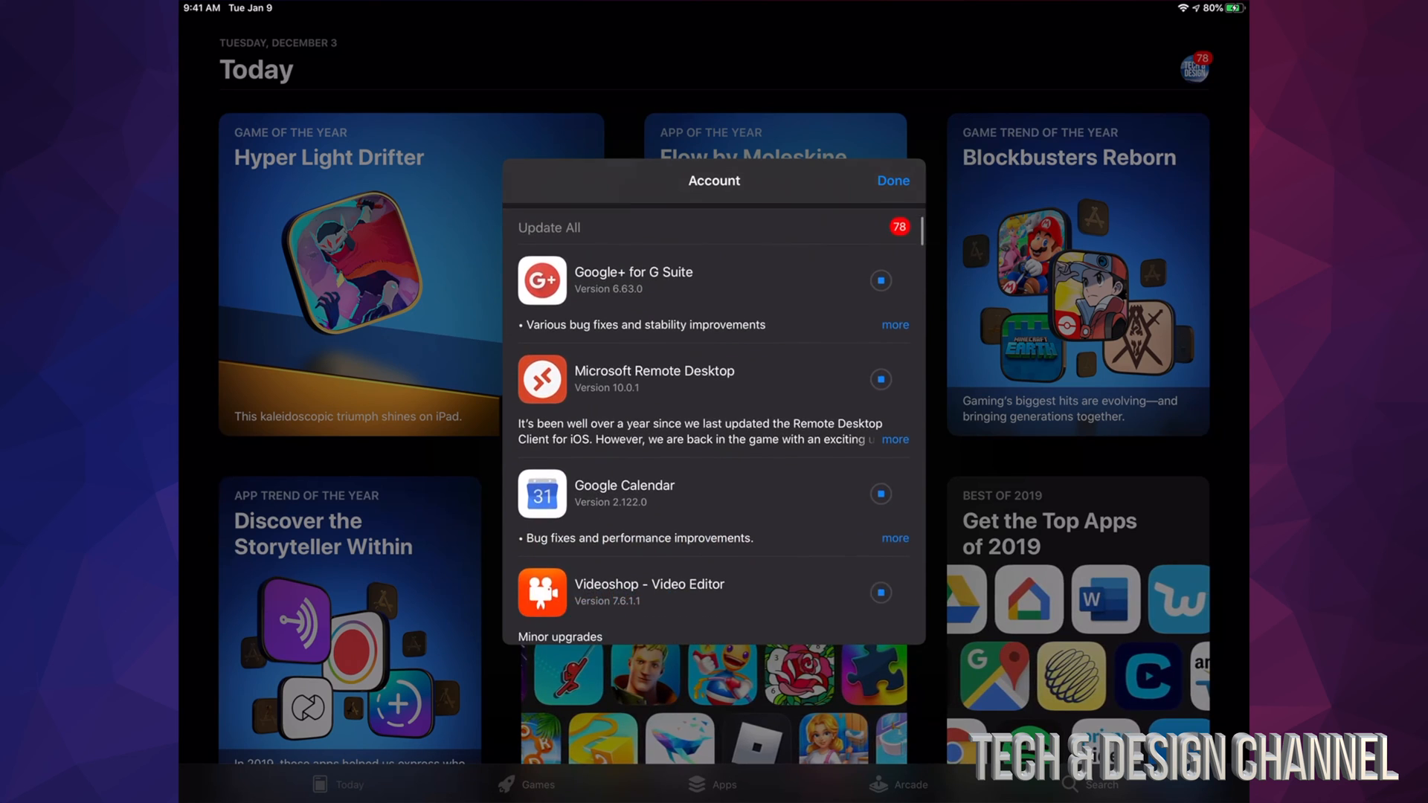
scroll(down, 3)
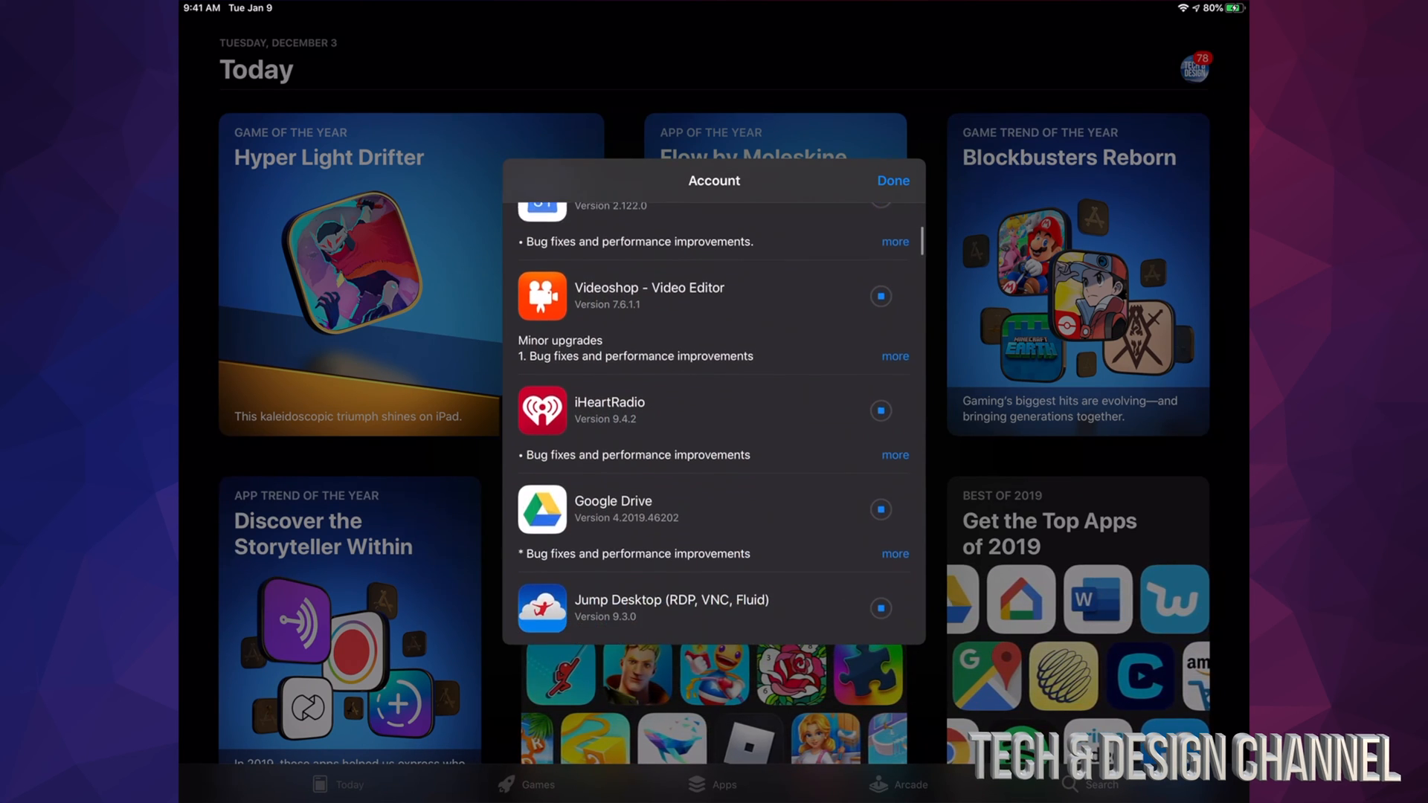
scroll(down, 3)
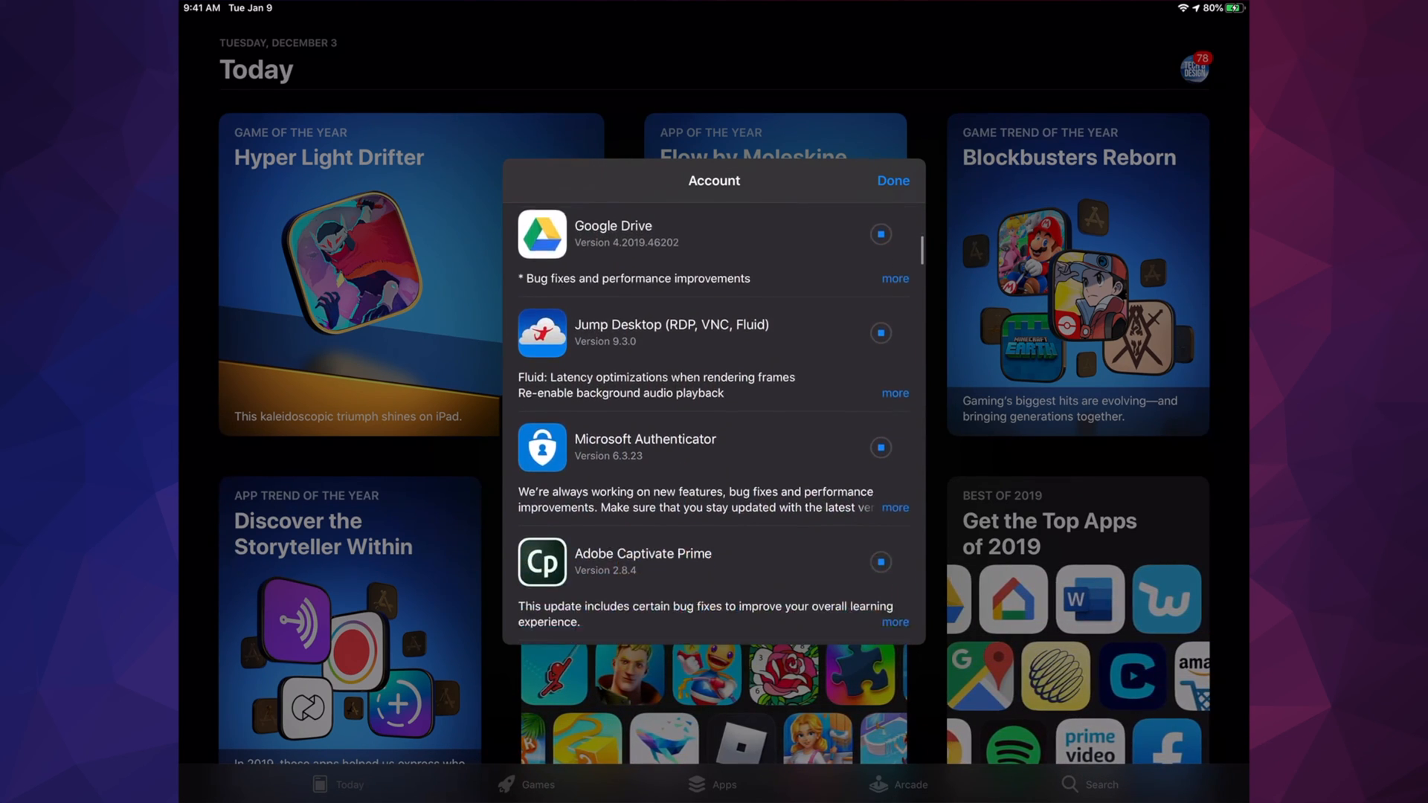
scroll(down, 3)
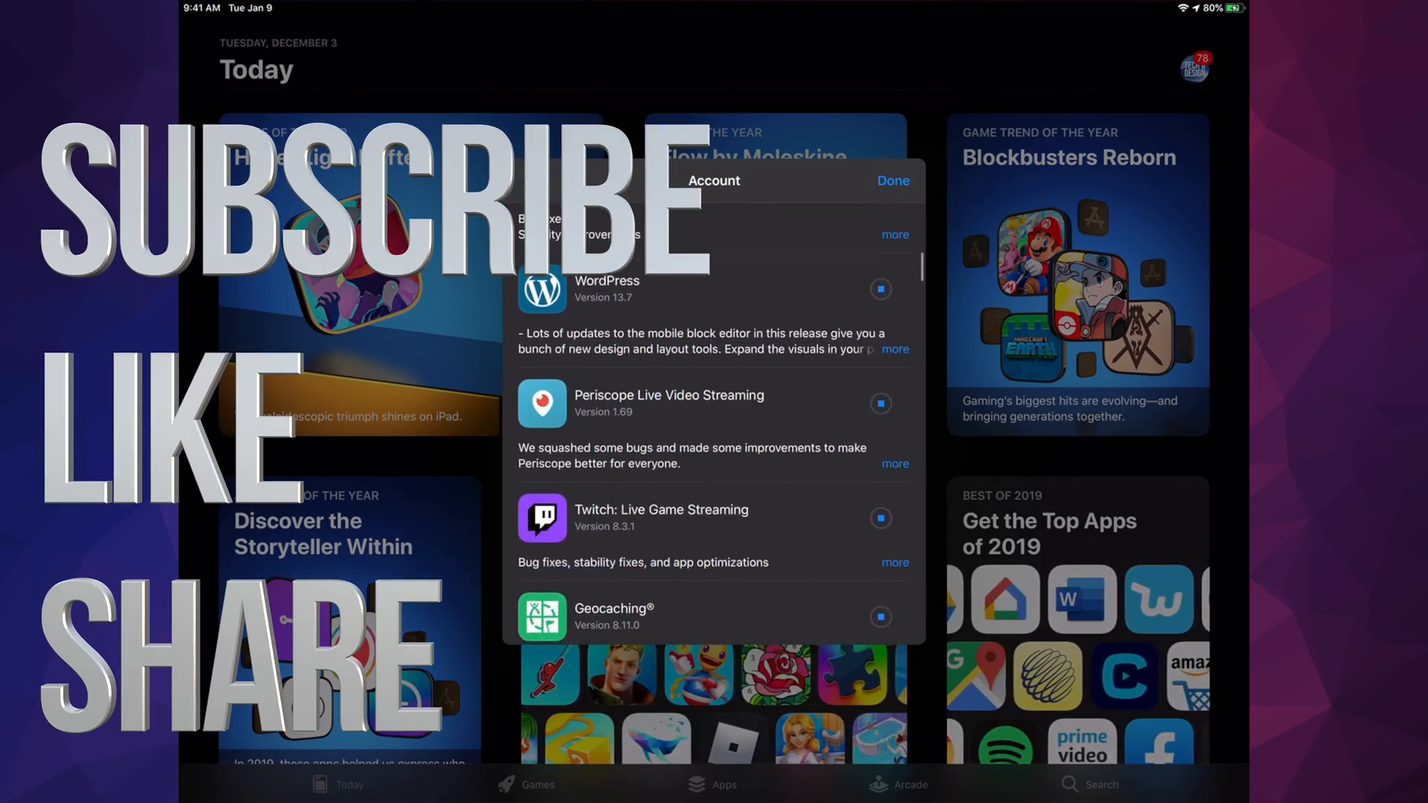